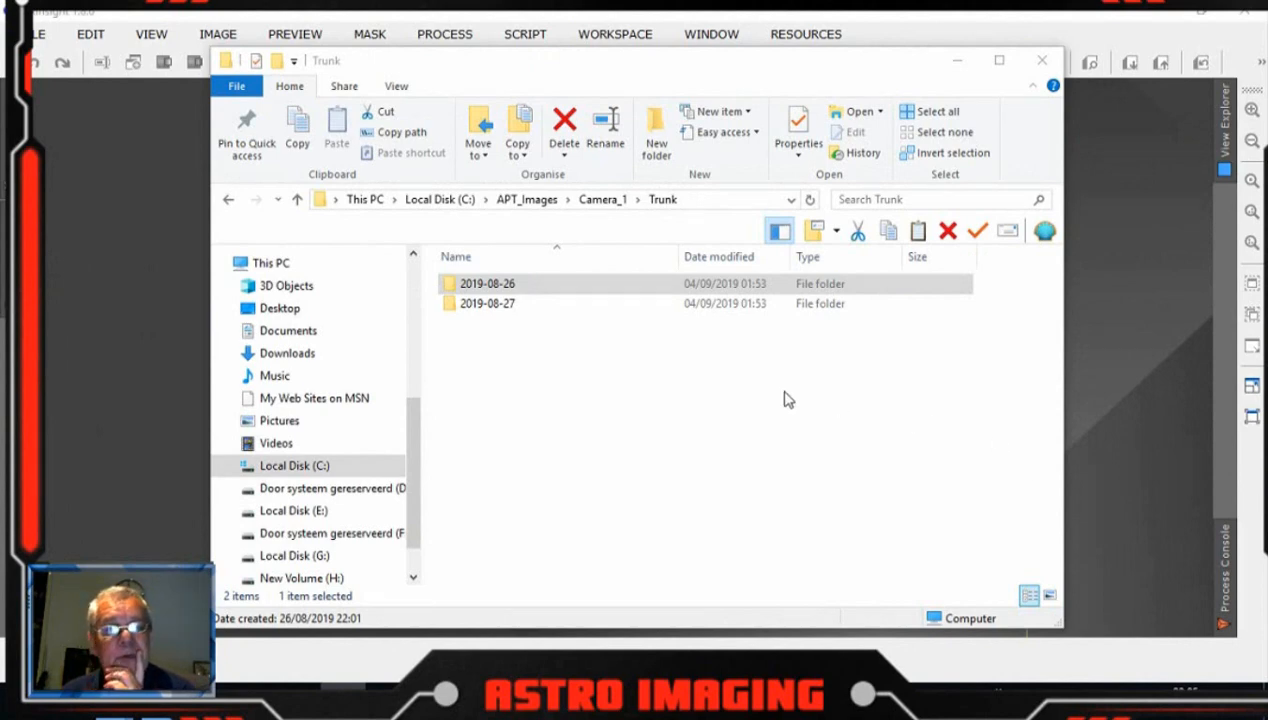
{"action": "mouse_move", "coordinate": [704, 76]}
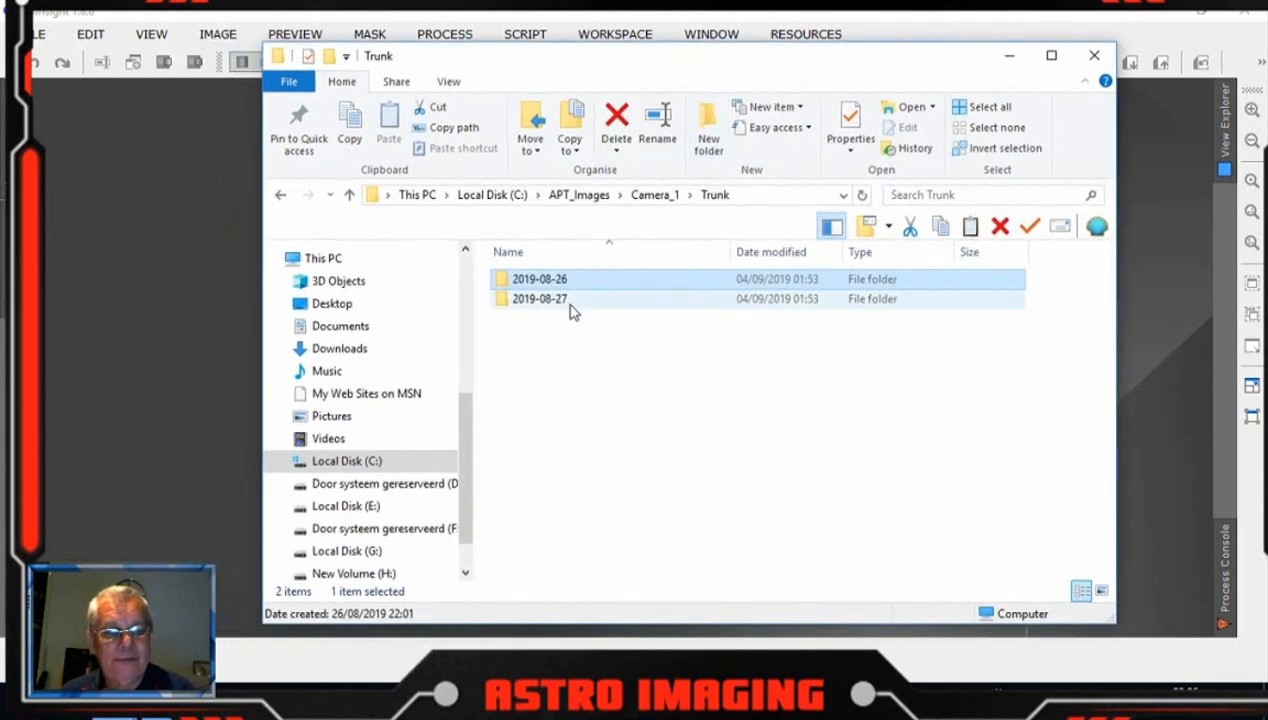
- Browse the 2019-08-26 lights folder, then the 2019-08-27 lights folder with its 46 raw frames
{"action": "double_click", "coordinate": [540, 280]}
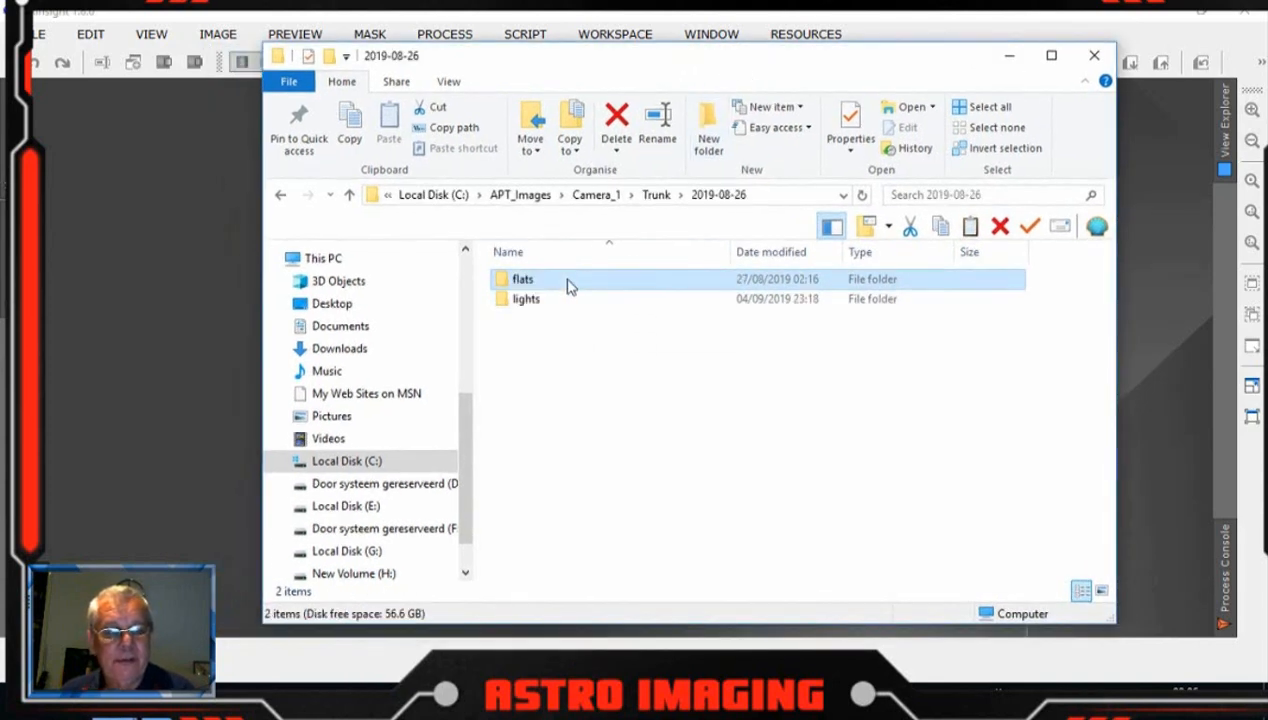
{"action": "double_click", "coordinate": [524, 298]}
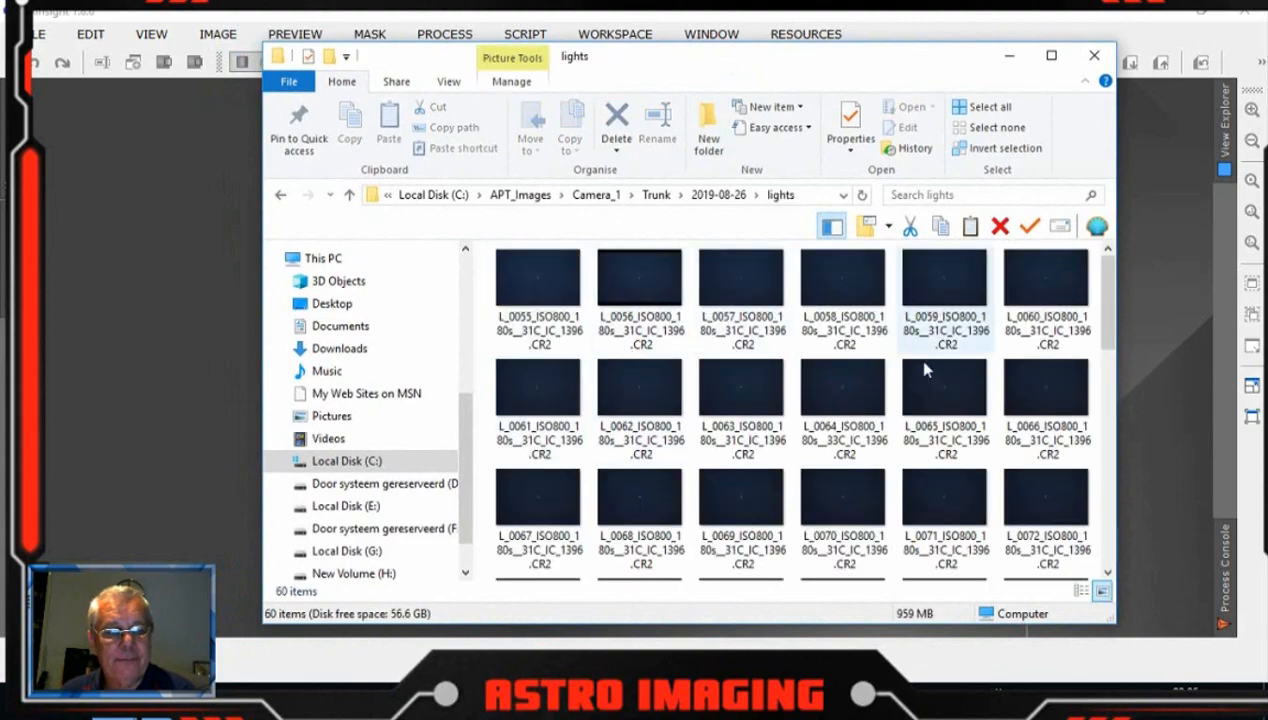
{"action": "scroll", "scroll_direction": "down", "scroll_amount": 3}
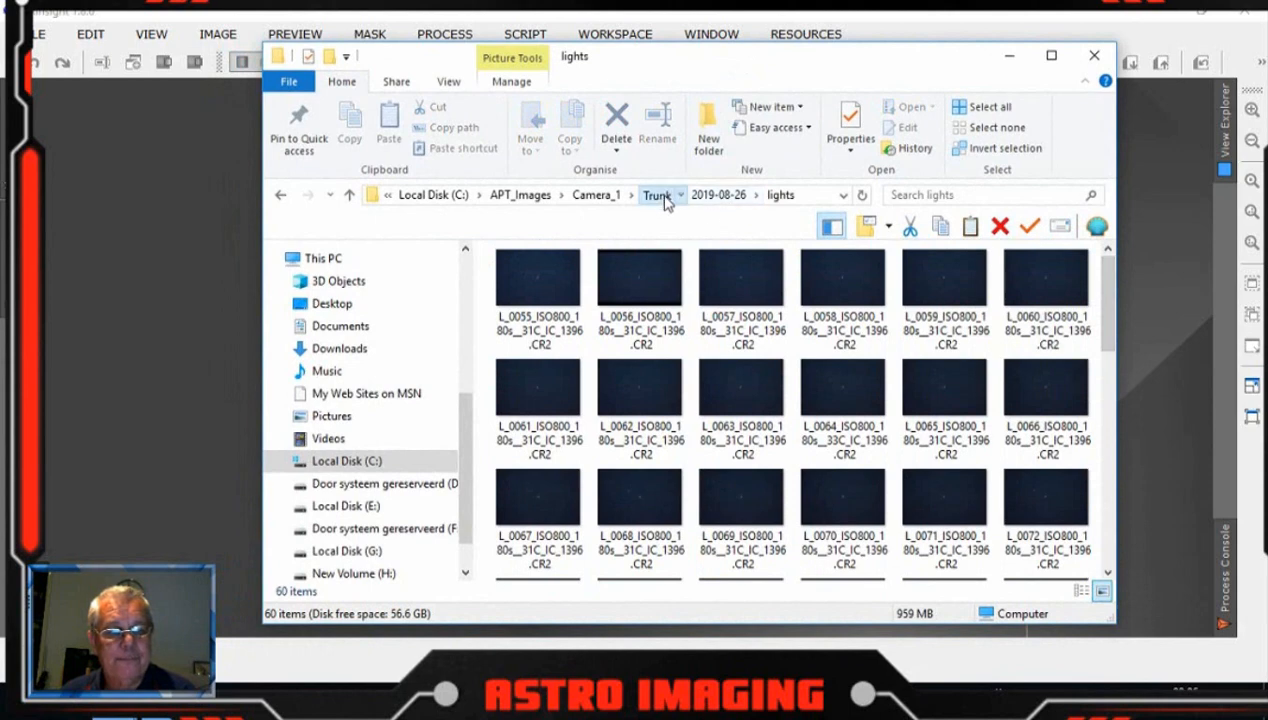
{"action": "left_click", "coordinate": [680, 194]}
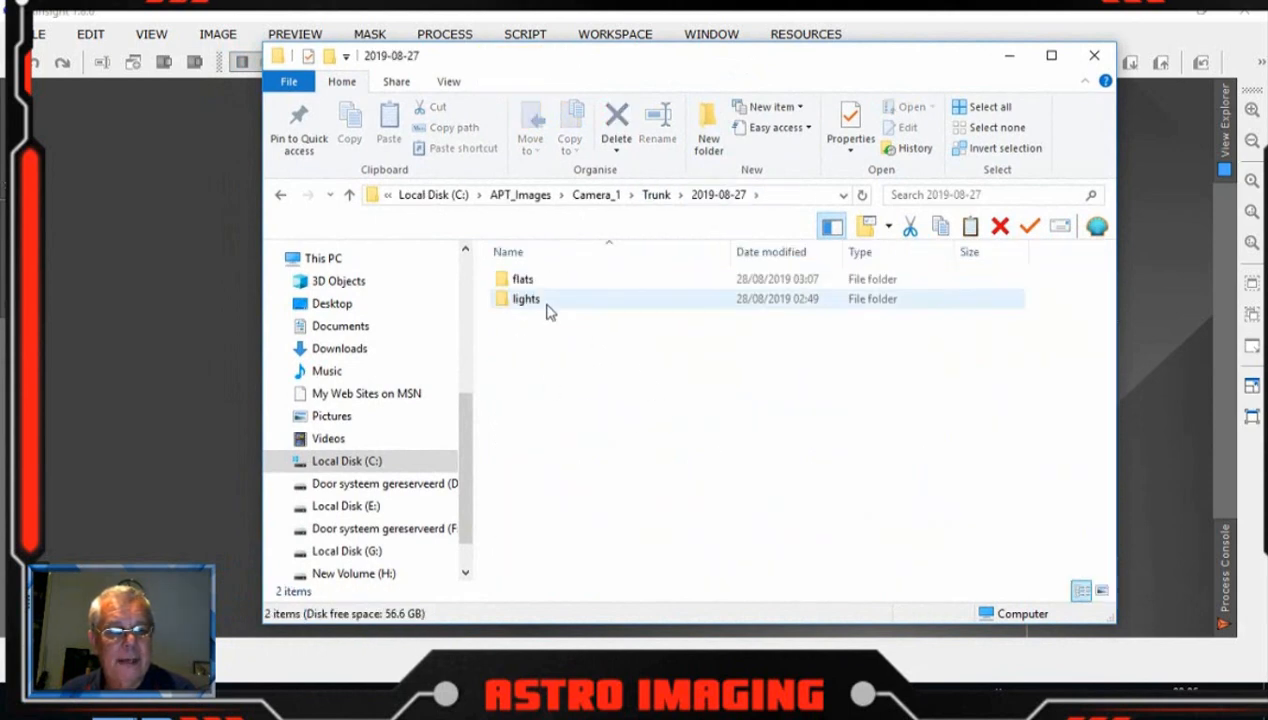
{"action": "mouse_move", "coordinate": [526, 300]}
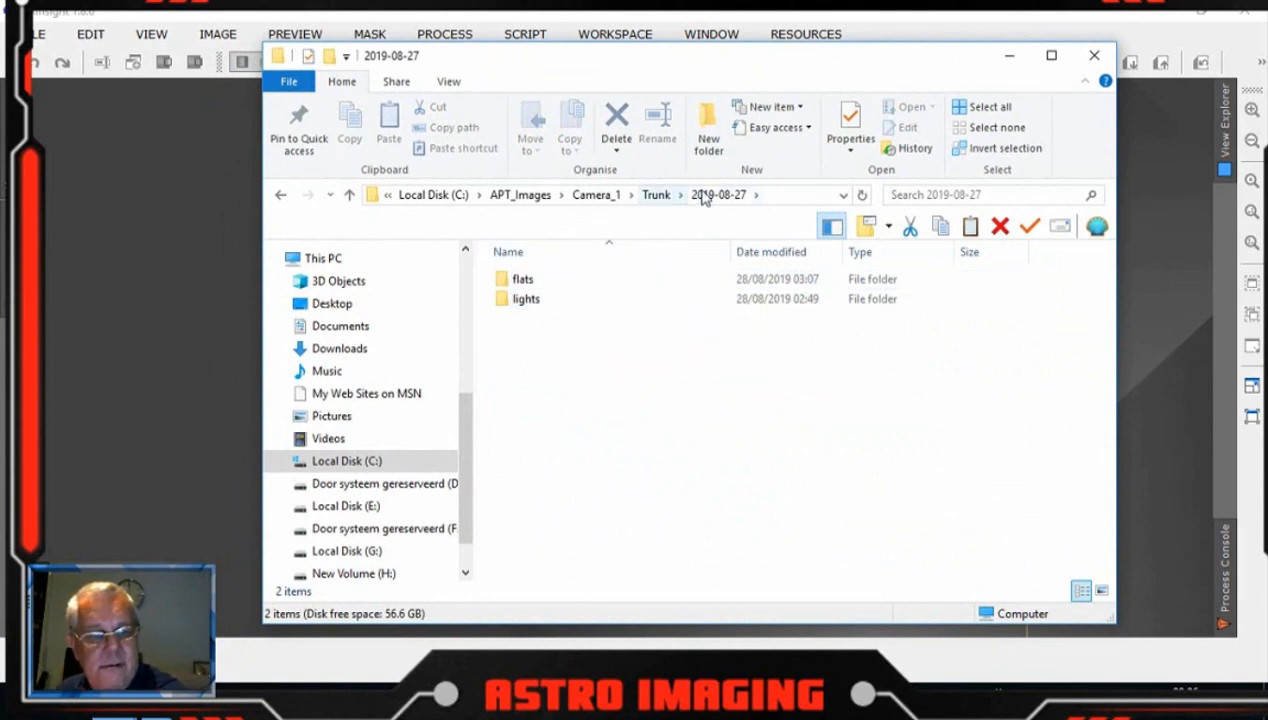
{"action": "double_click", "coordinate": [524, 298]}
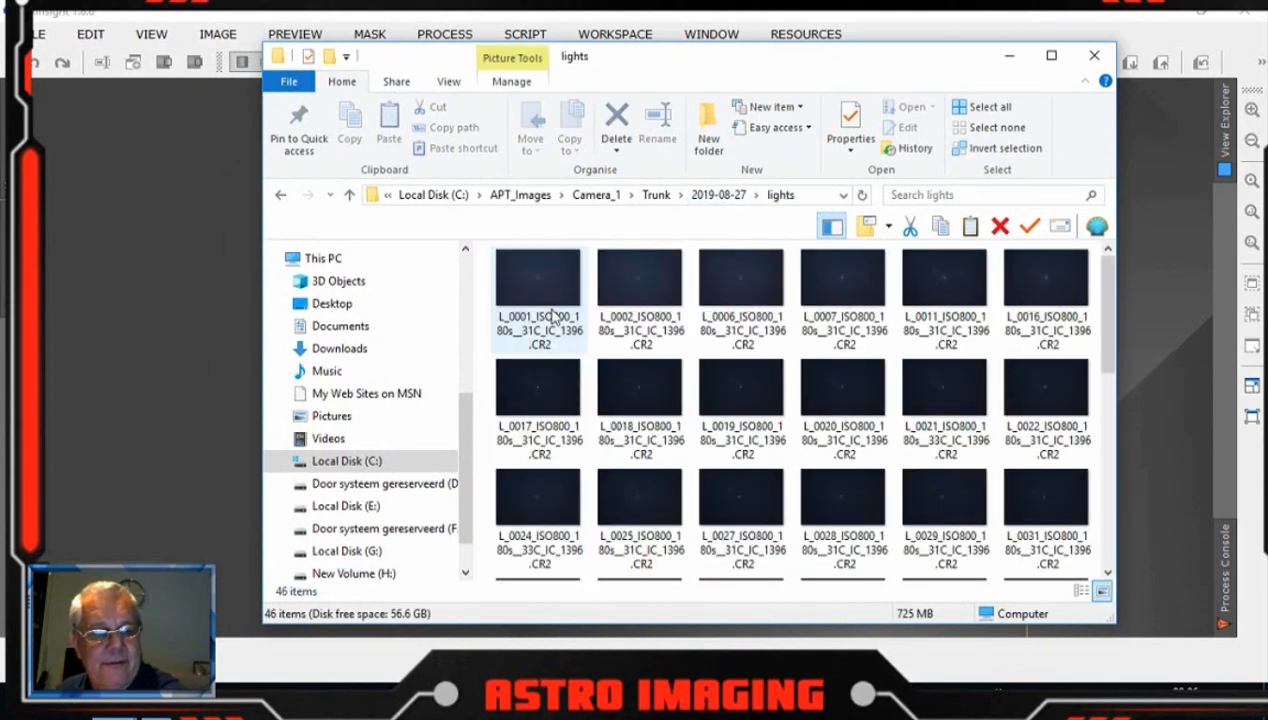
{"action": "mouse_move", "coordinate": [536, 290]}
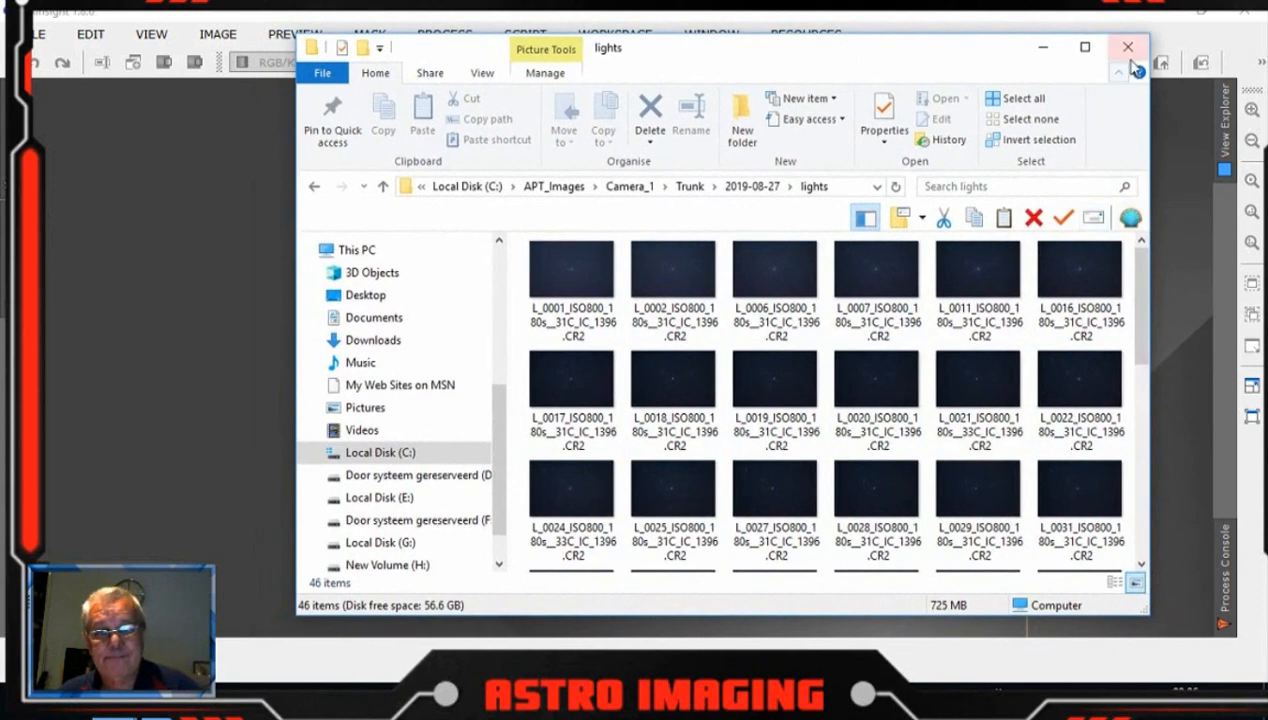
- Close File Explorer and bring up the ImageCalibration process with an empty target list
{"action": "left_click", "coordinate": [1128, 48]}
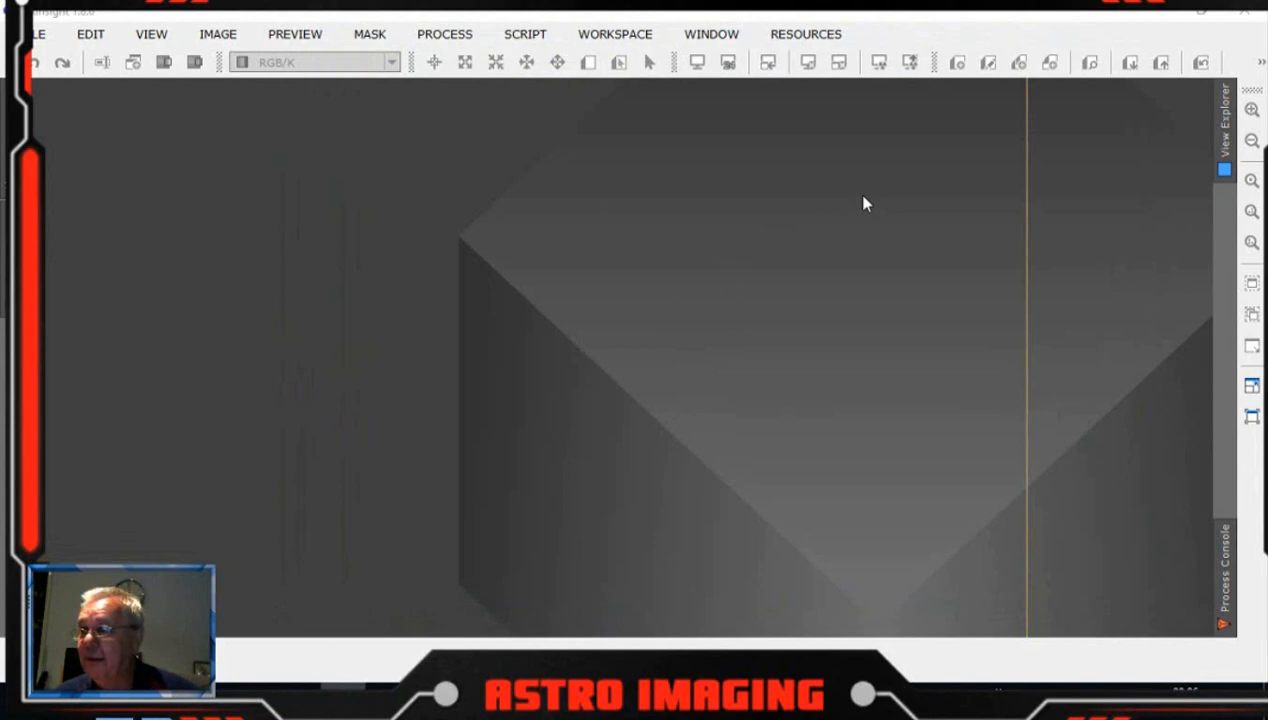
{"action": "mouse_move", "coordinate": [598, 152]}
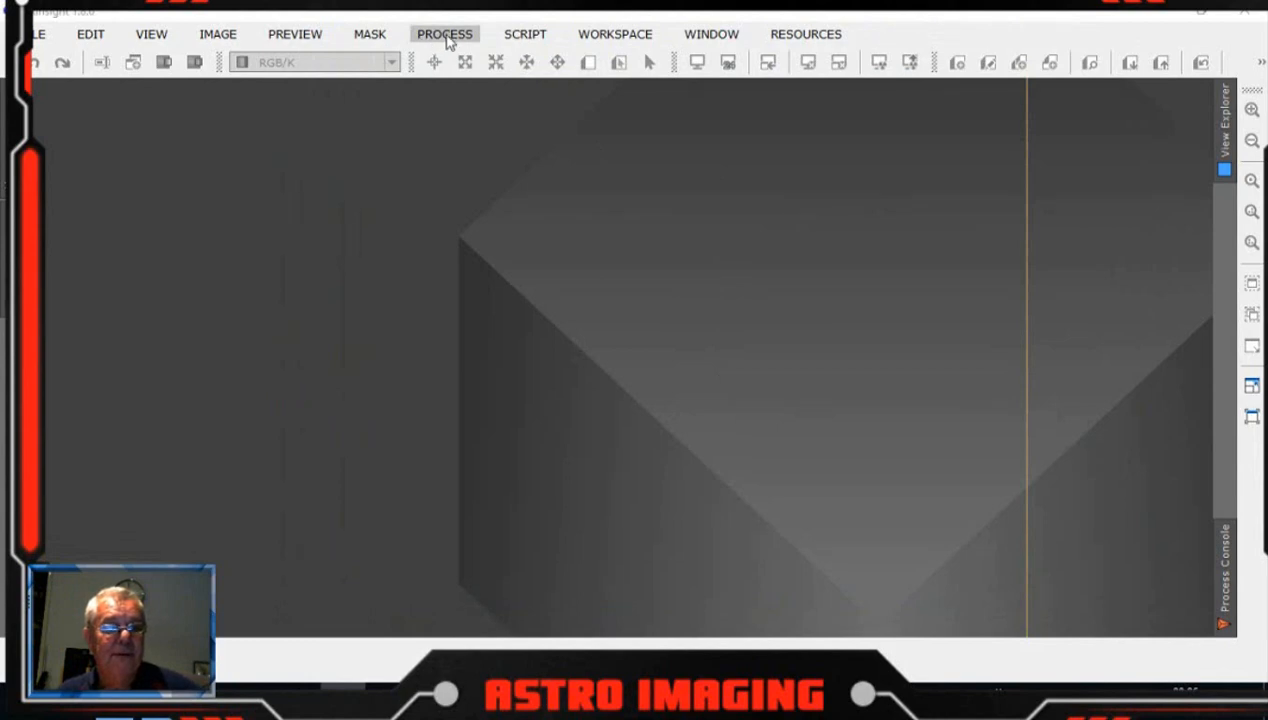
{"action": "left_click", "coordinate": [444, 32]}
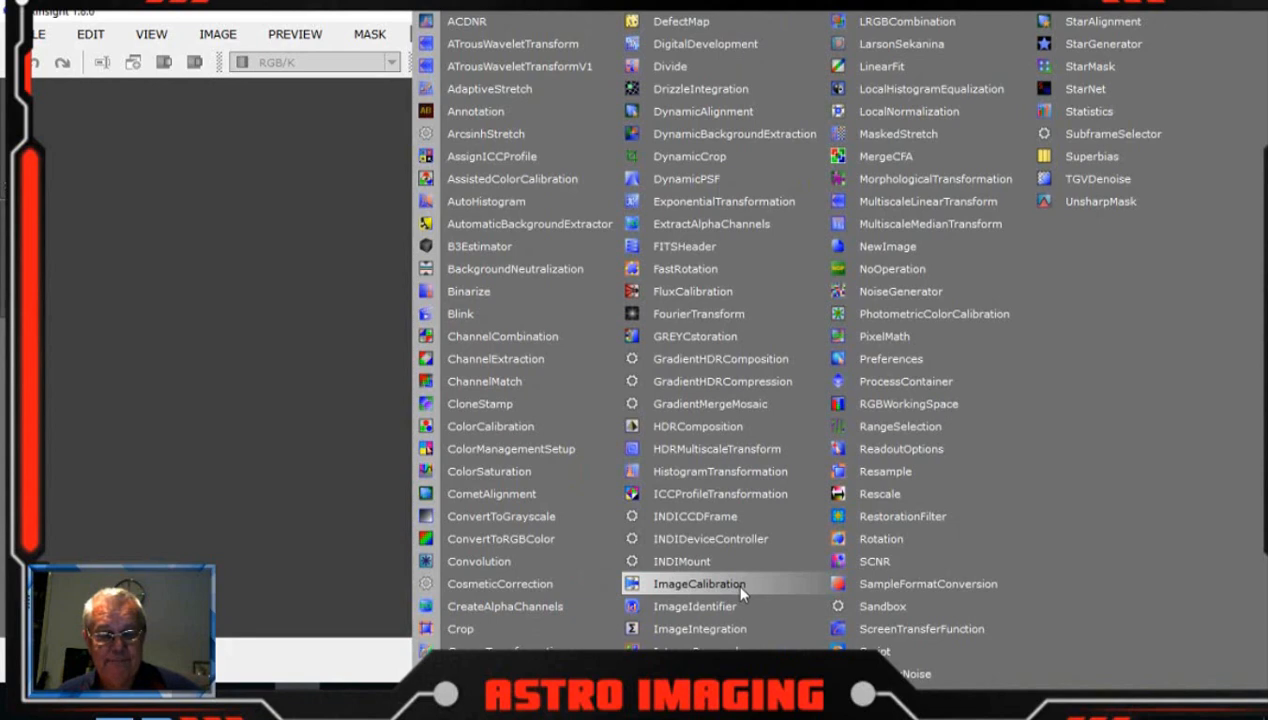
{"action": "left_click", "coordinate": [698, 584]}
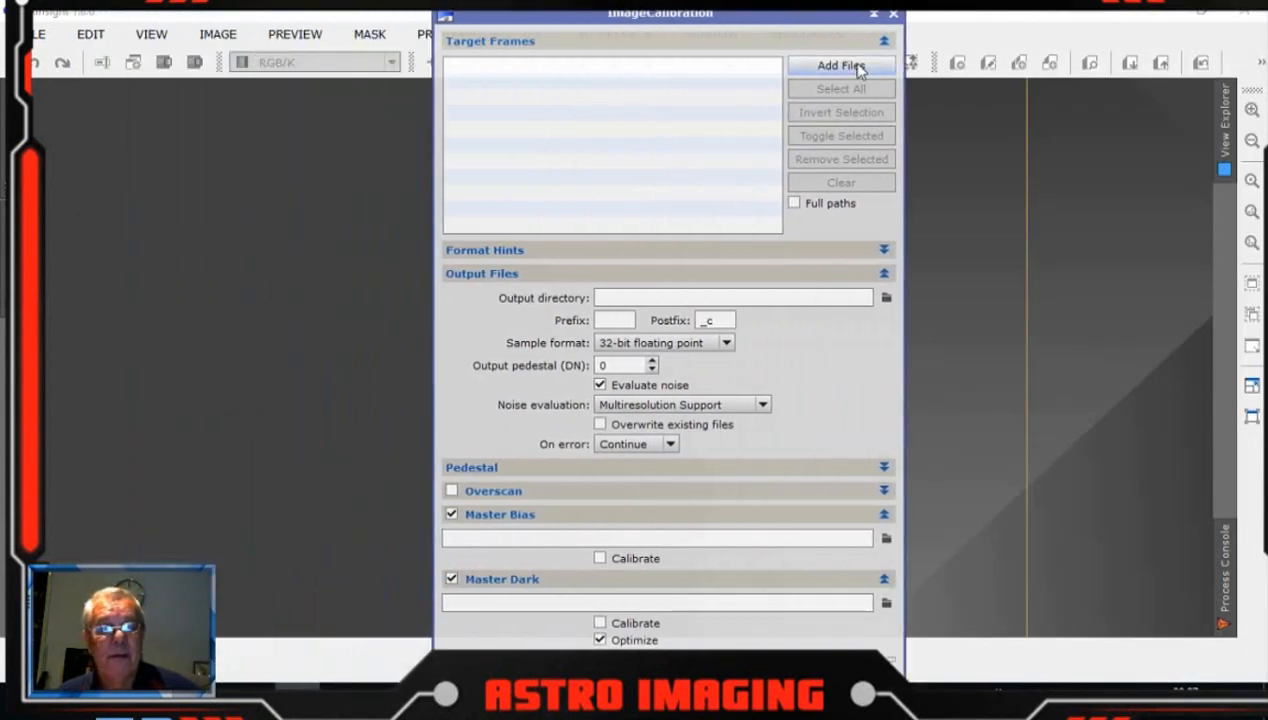
- Load all flat CR2 frames from APT_Images/Camera_1/Trunk/2019-08-26/flats as calibration targets
{"action": "left_click", "coordinate": [840, 64]}
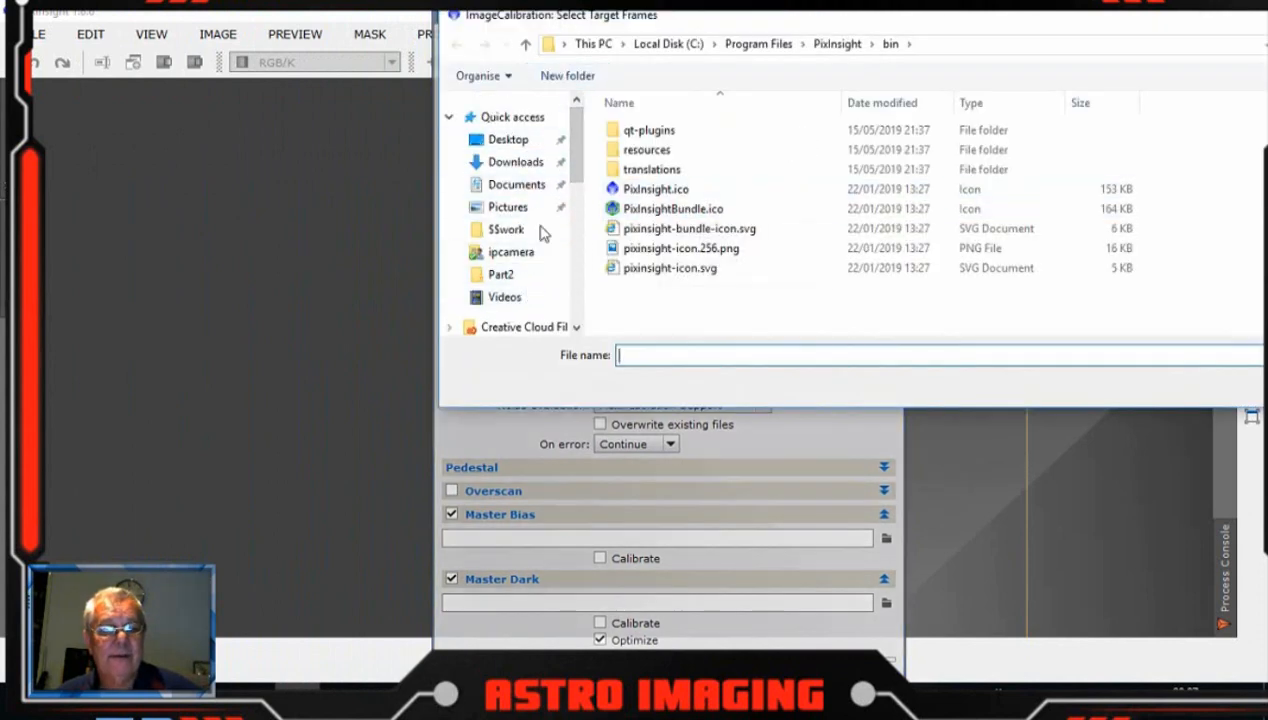
{"action": "scroll", "scroll_direction": "down", "scroll_amount": 3}
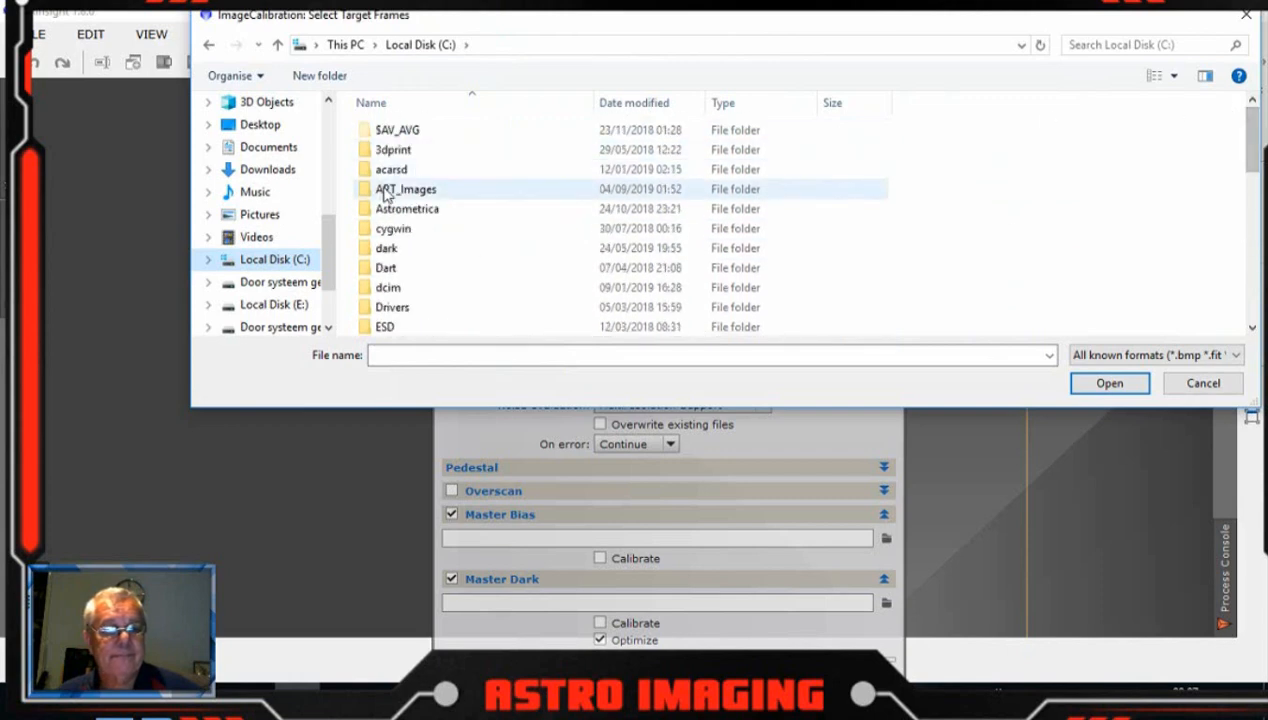
{"action": "double_click", "coordinate": [406, 188]}
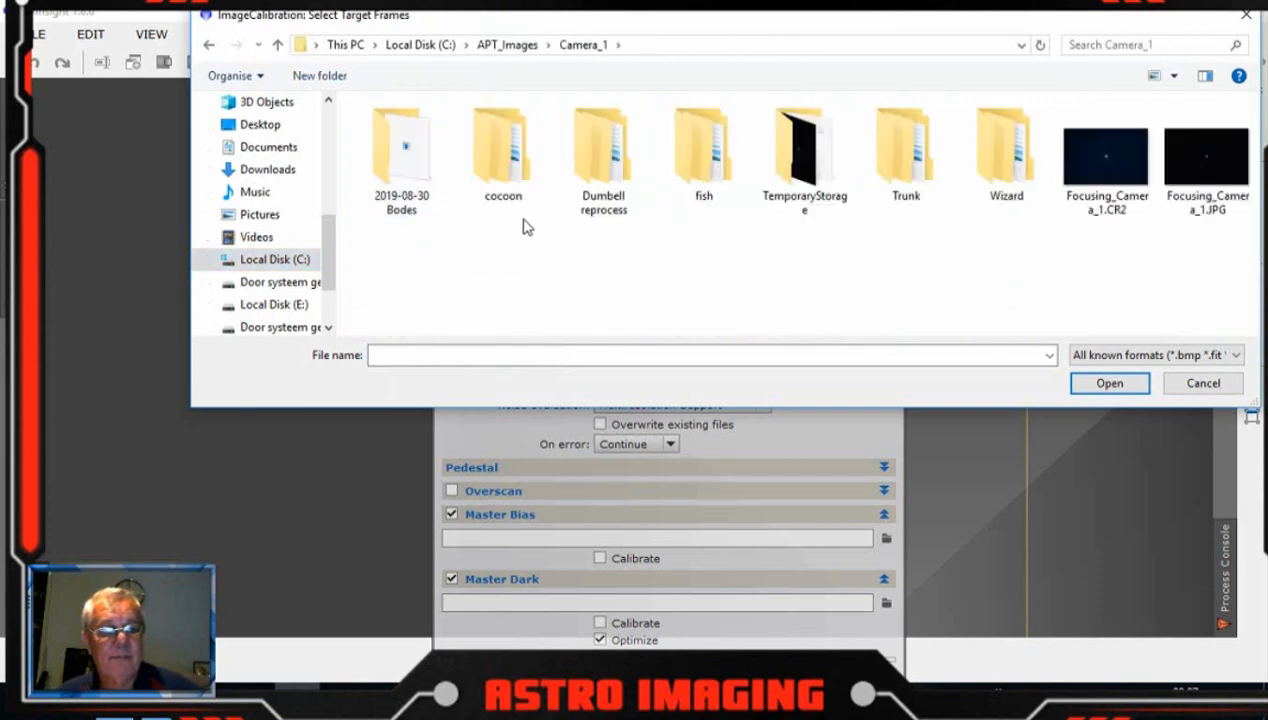
{"action": "double_click", "coordinate": [904, 150]}
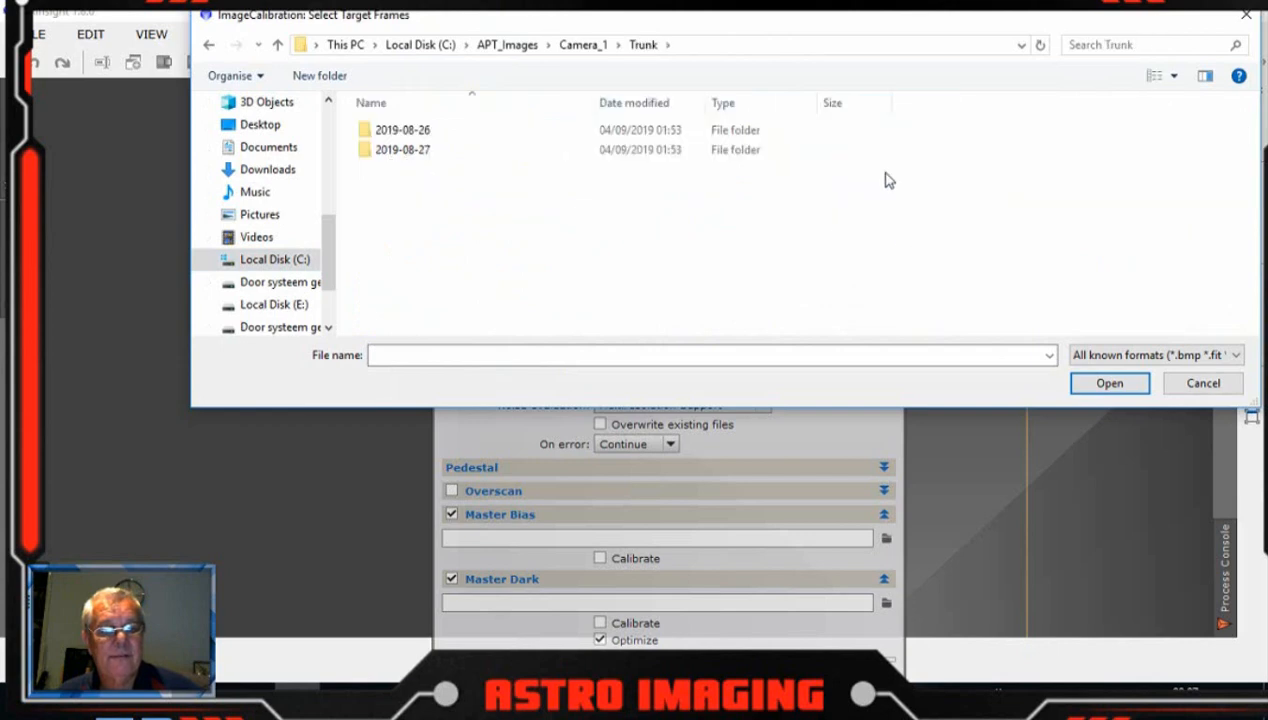
{"action": "double_click", "coordinate": [402, 128]}
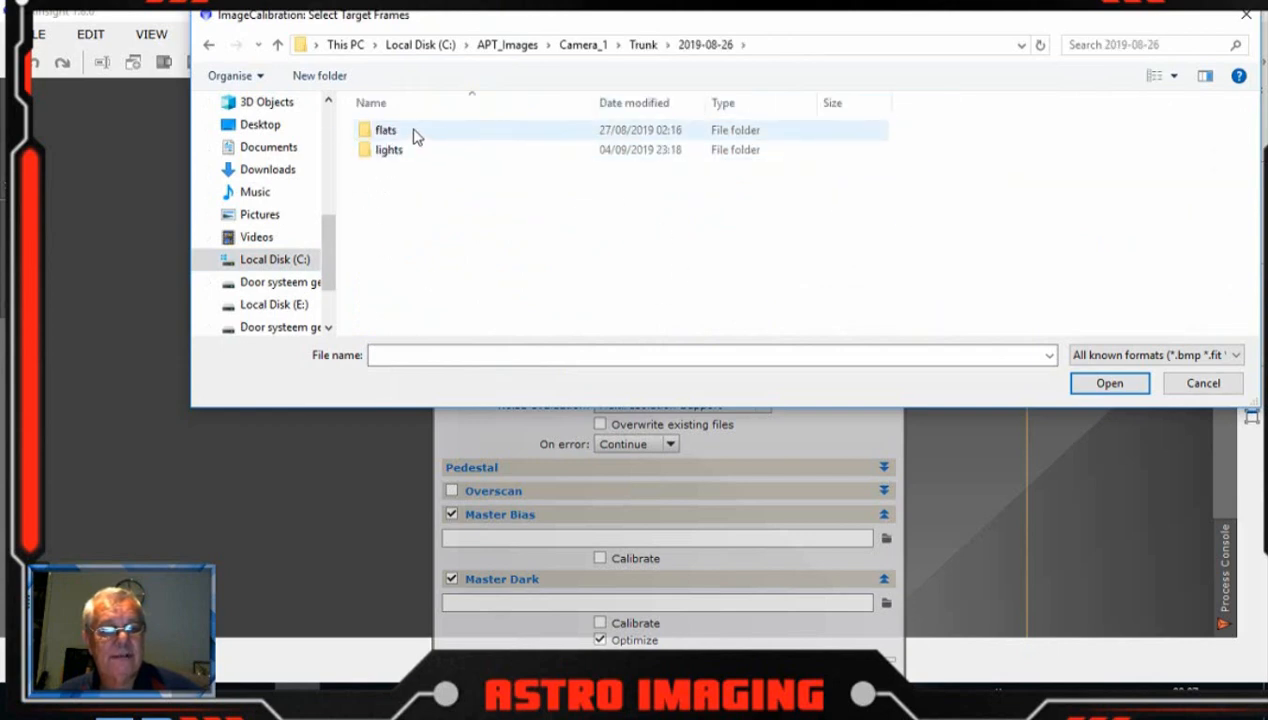
{"action": "double_click", "coordinate": [388, 148]}
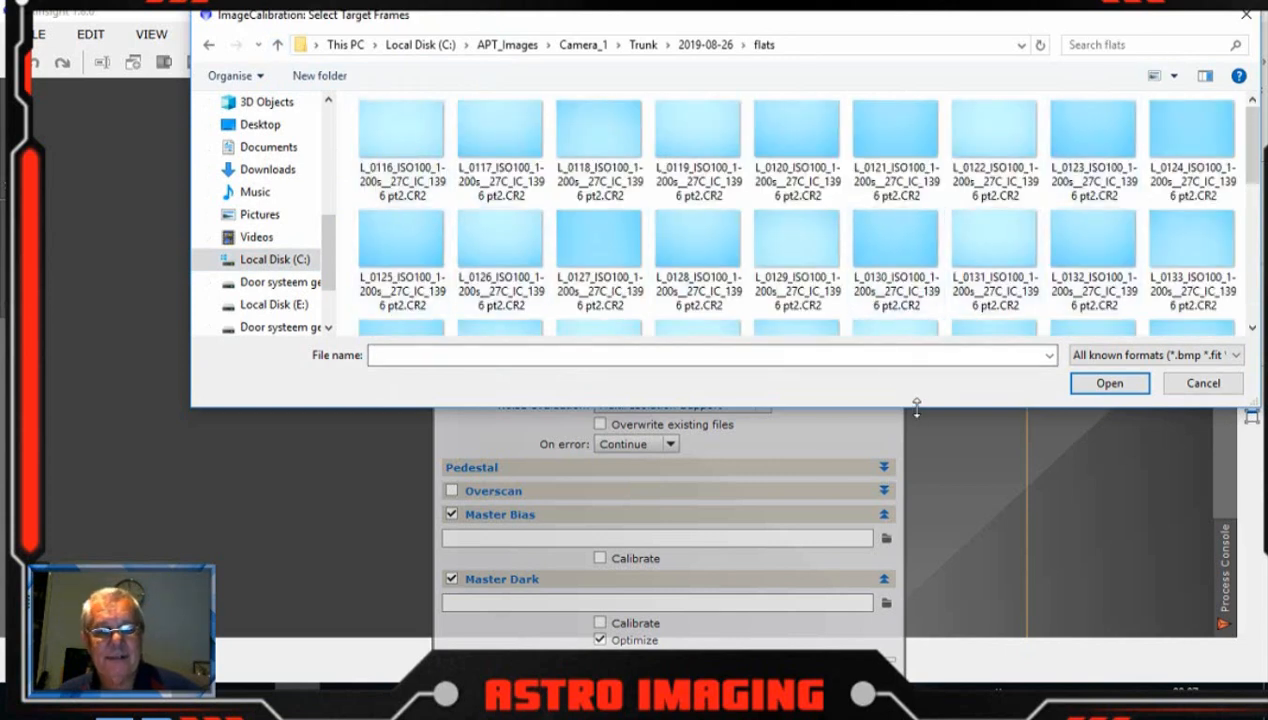
{"action": "left_click", "coordinate": [796, 258]}
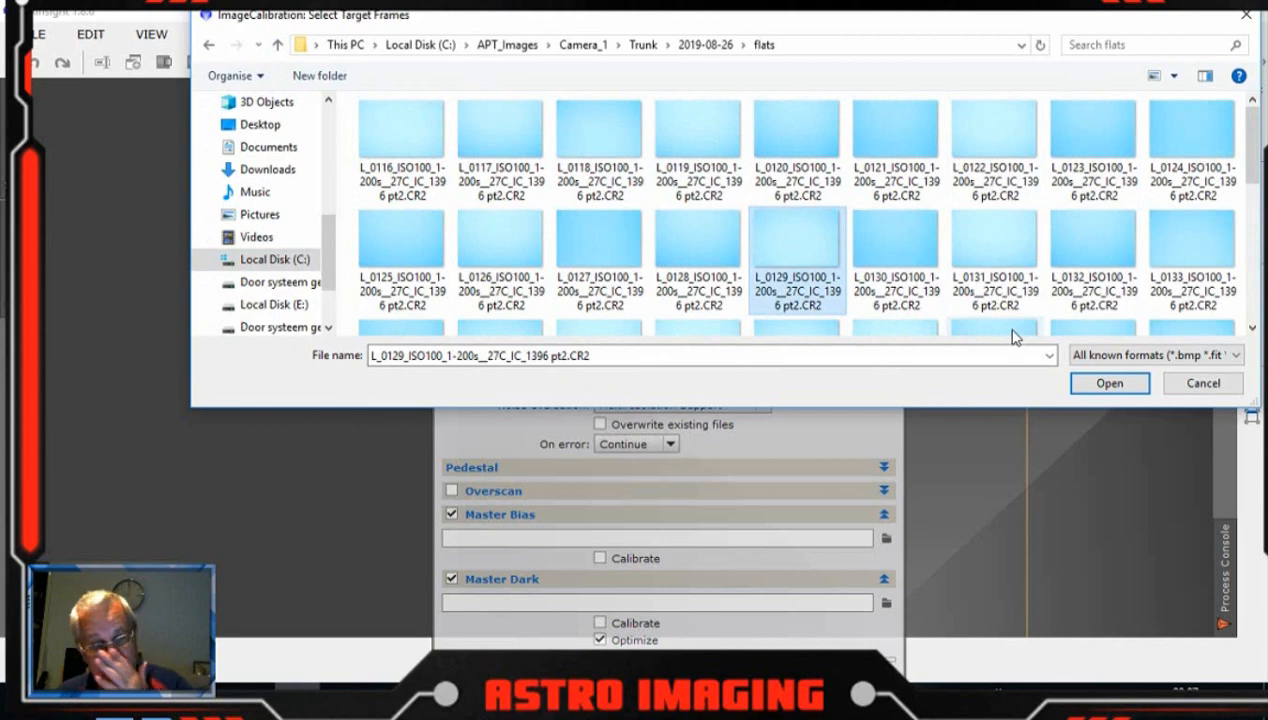
{"action": "mouse_move", "coordinate": [1012, 336]}
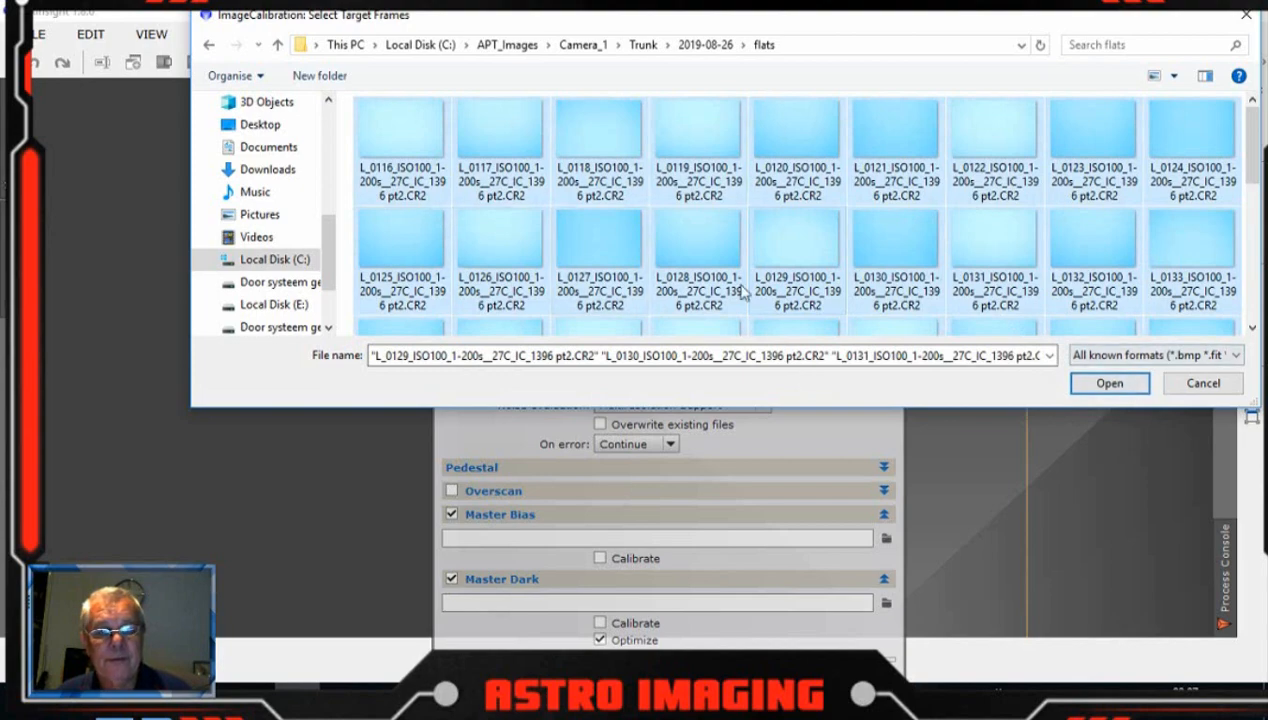
{"action": "left_click", "coordinate": [1108, 384]}
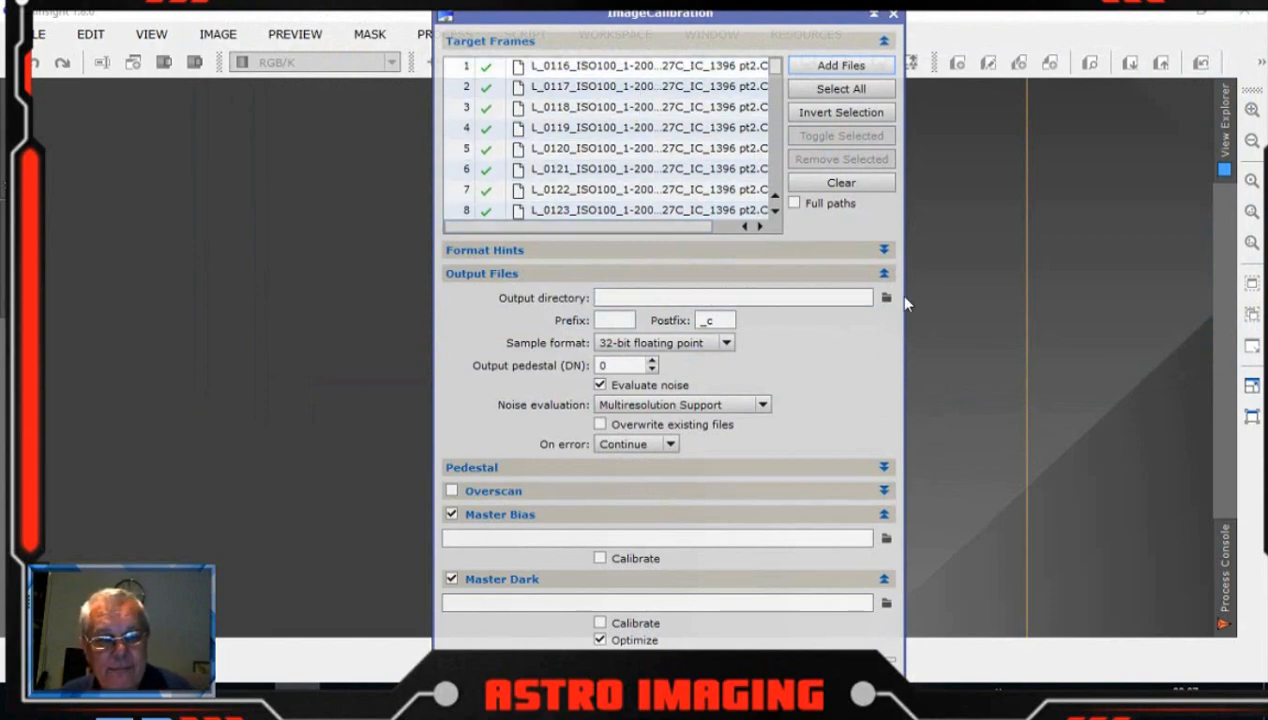
- Output to a new flats/cal folder, use masterbias.xisf as master bias, and disable master dark and flat
{"action": "left_click", "coordinate": [884, 296]}
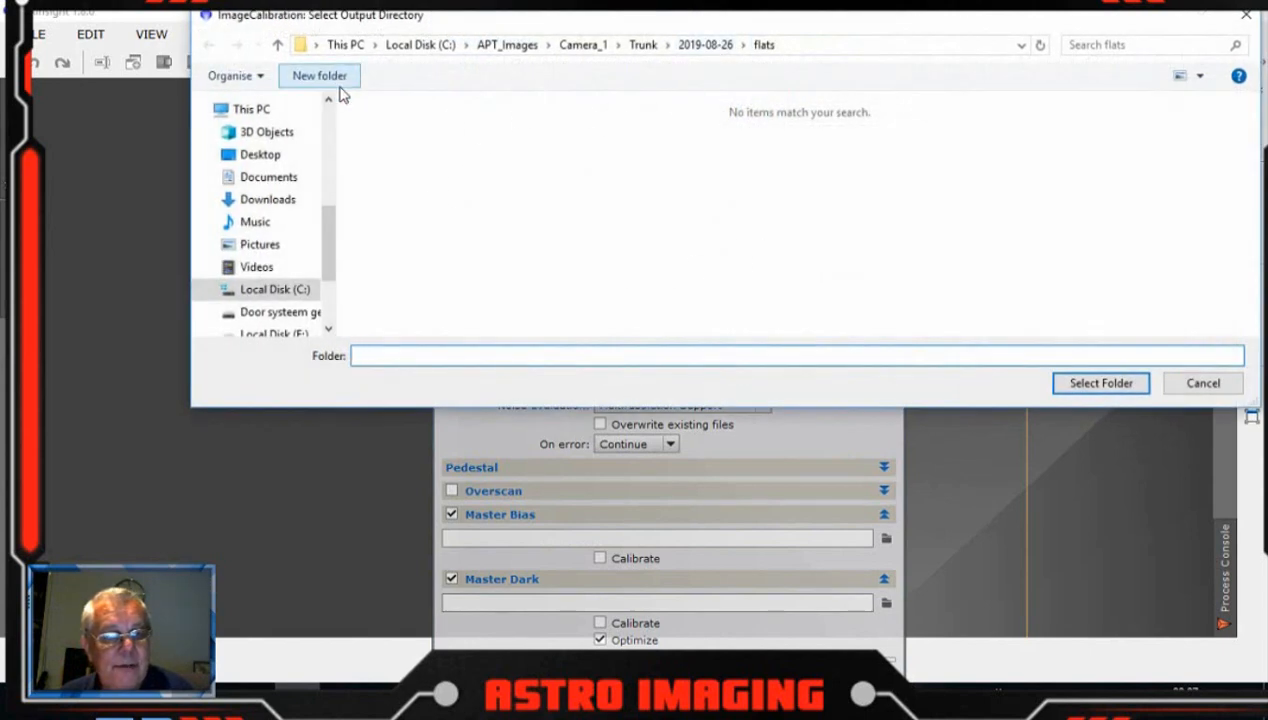
{"action": "left_click", "coordinate": [320, 76]}
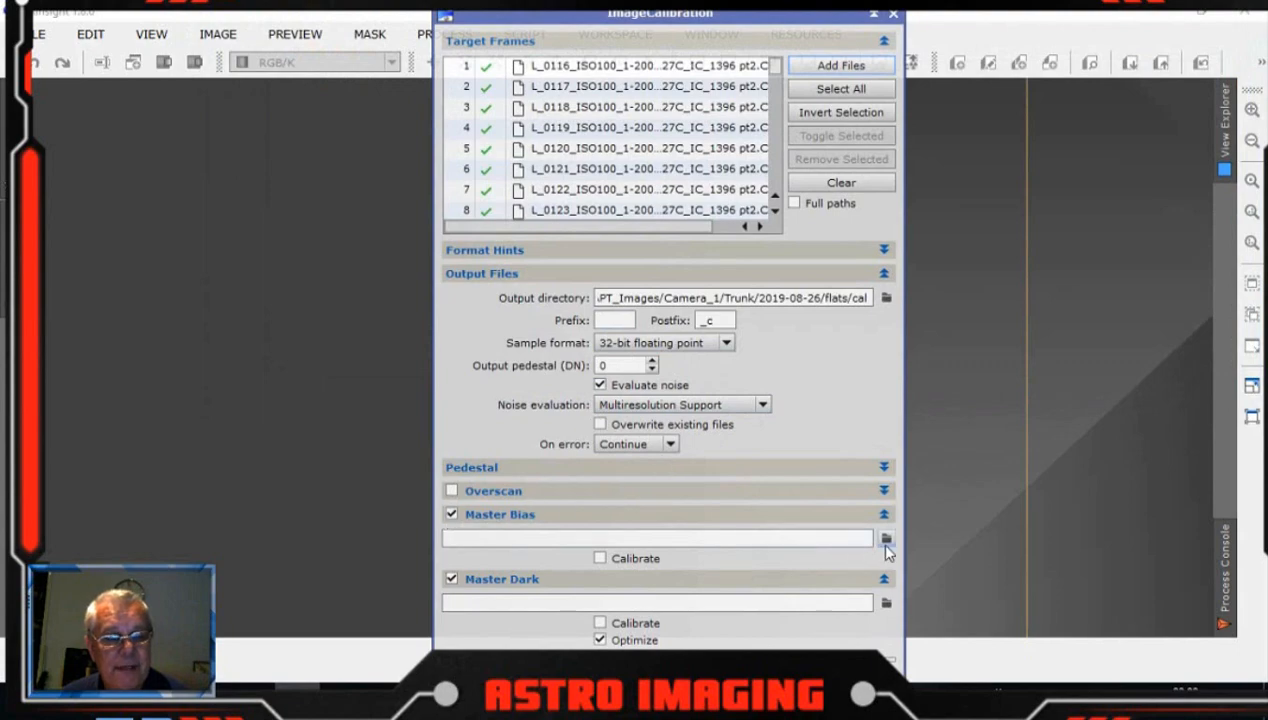
{"action": "mouse_move", "coordinate": [620, 260]}
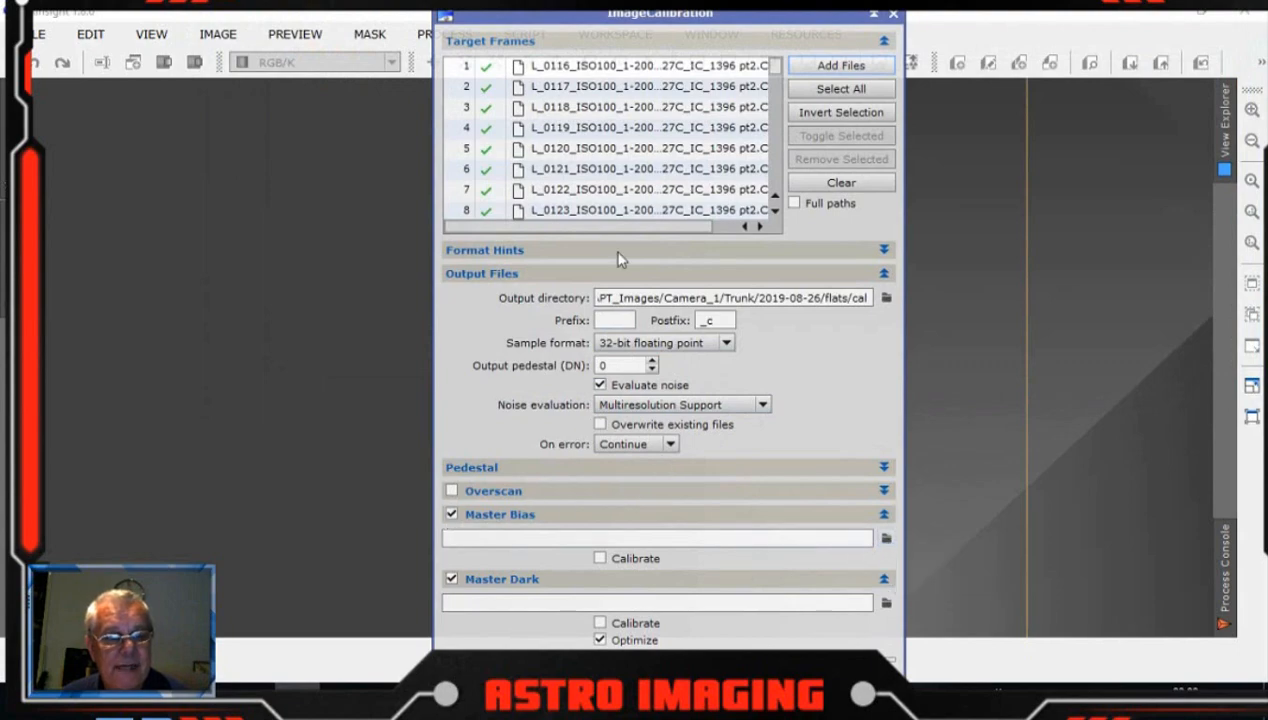
{"action": "left_click", "coordinate": [884, 538]}
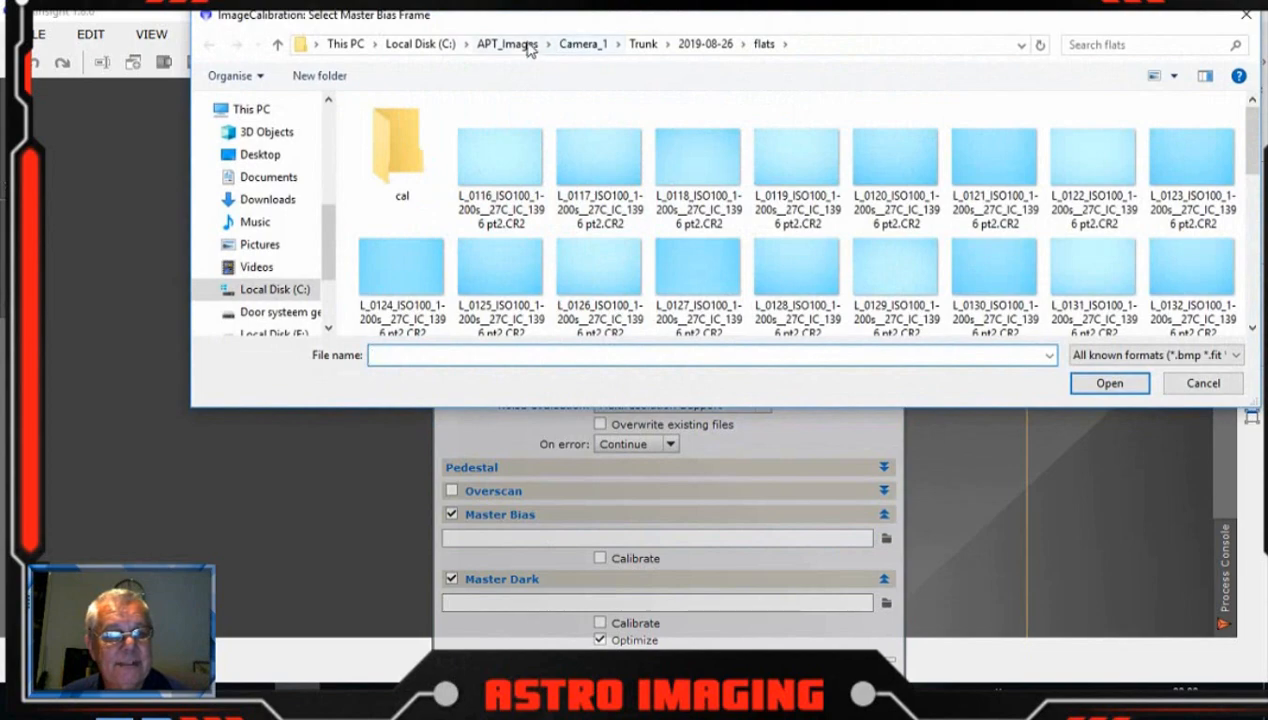
{"action": "left_click", "coordinate": [506, 44]}
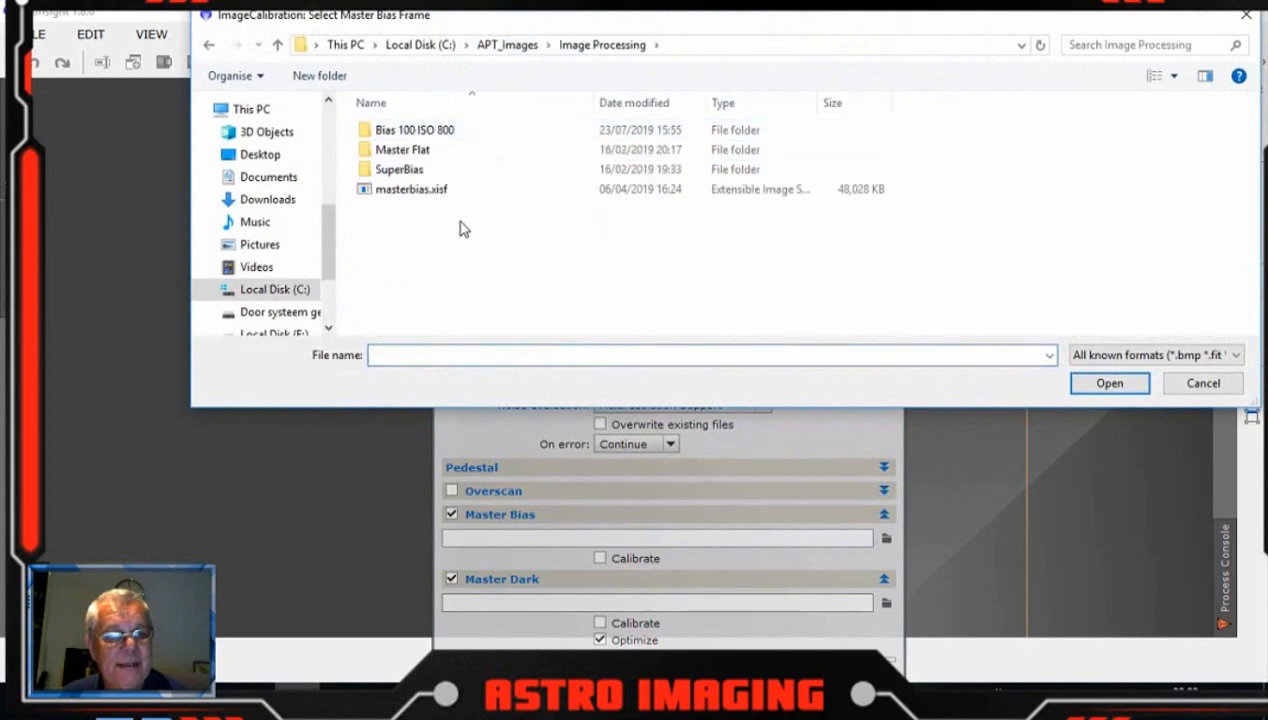
{"action": "left_click", "coordinate": [1108, 384]}
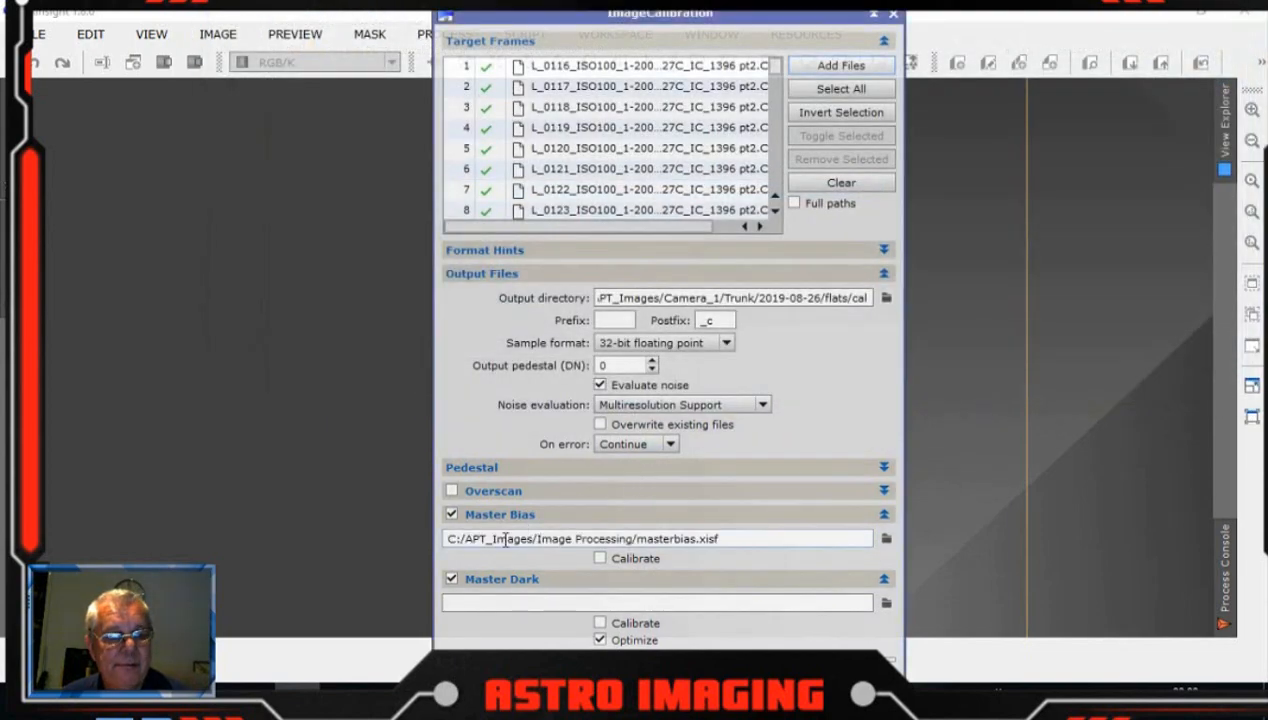
{"action": "left_click", "coordinate": [452, 578]}
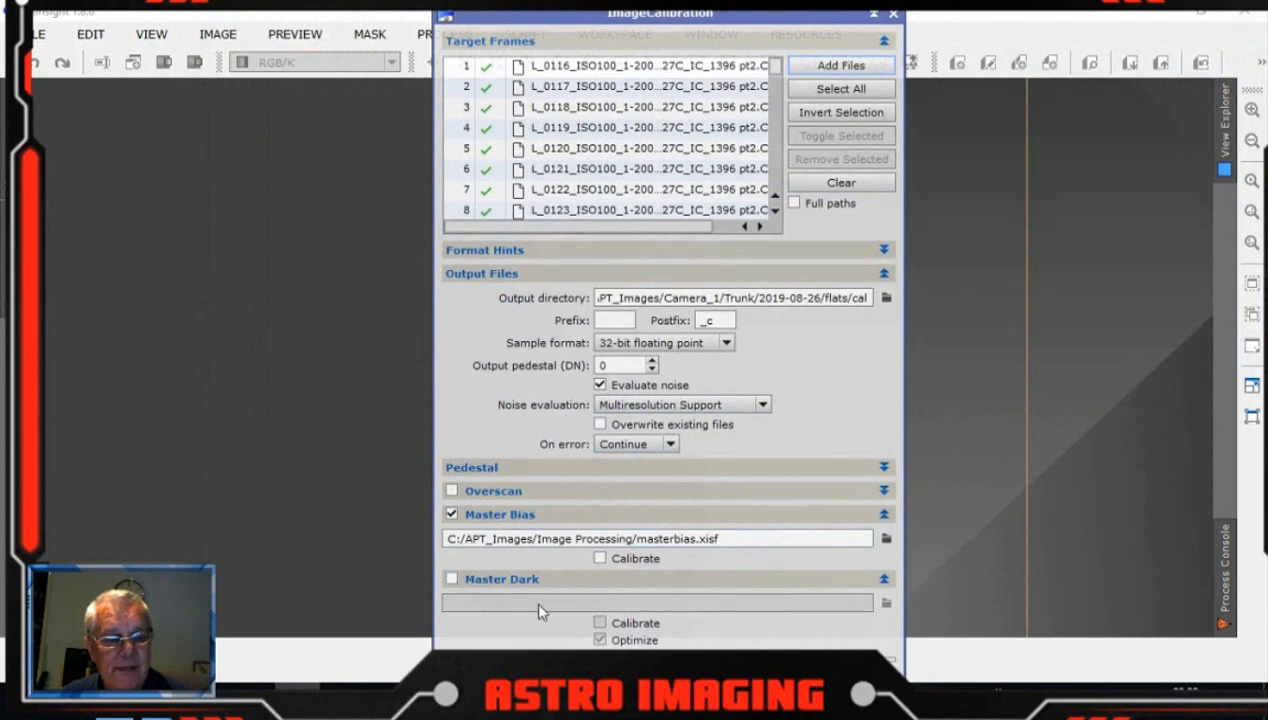
{"action": "left_click", "coordinate": [452, 602]}
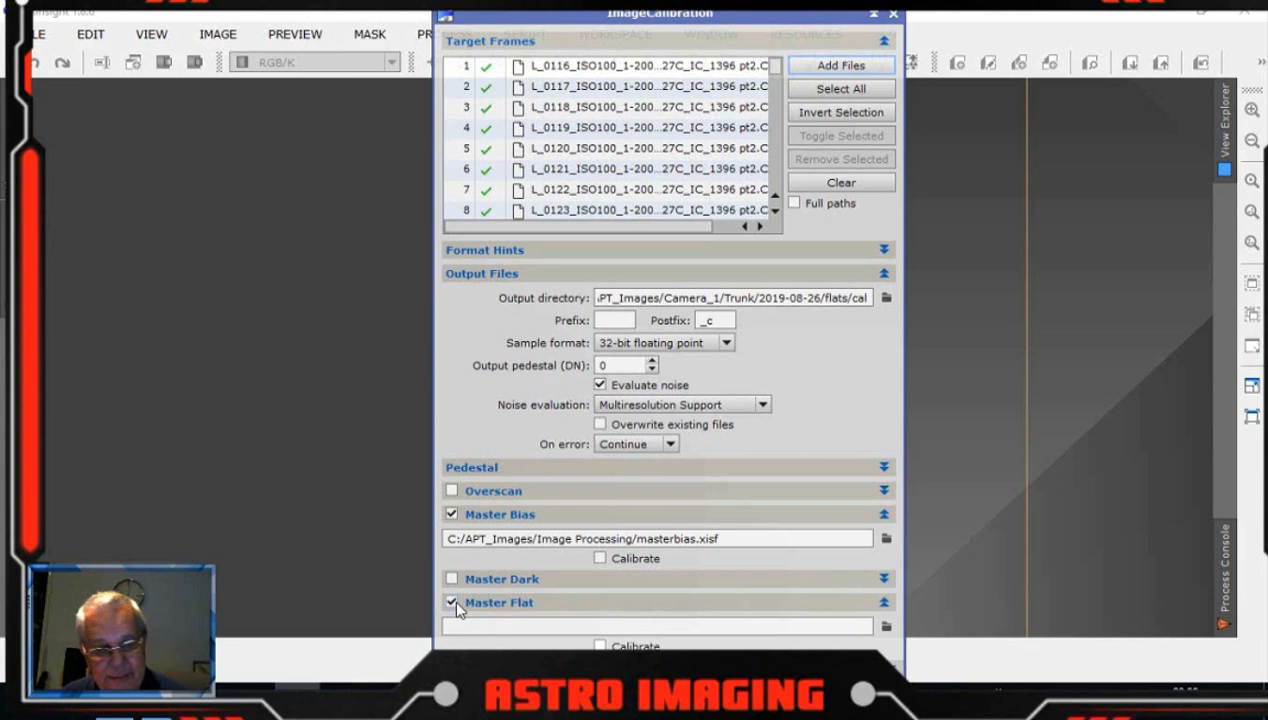
{"action": "left_click", "coordinate": [452, 602]}
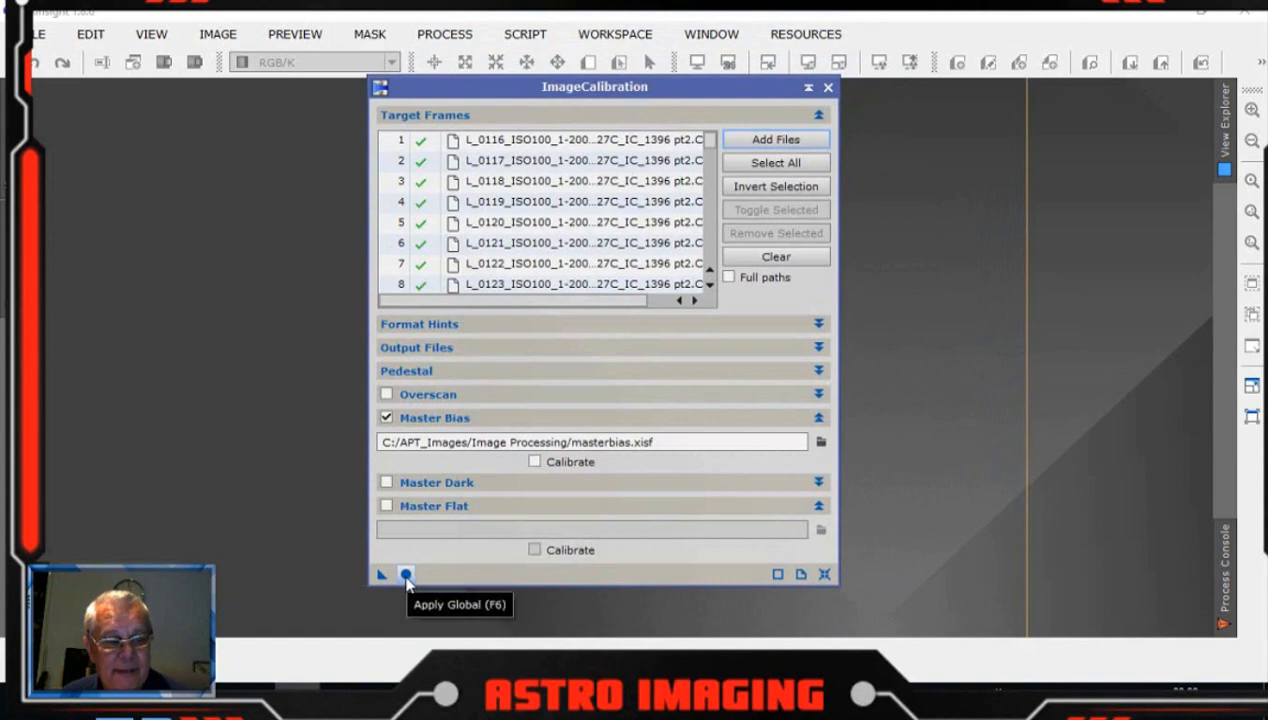
- Run the calibration globally on all flat frames and move the calibration window left
{"action": "left_click", "coordinate": [404, 574]}
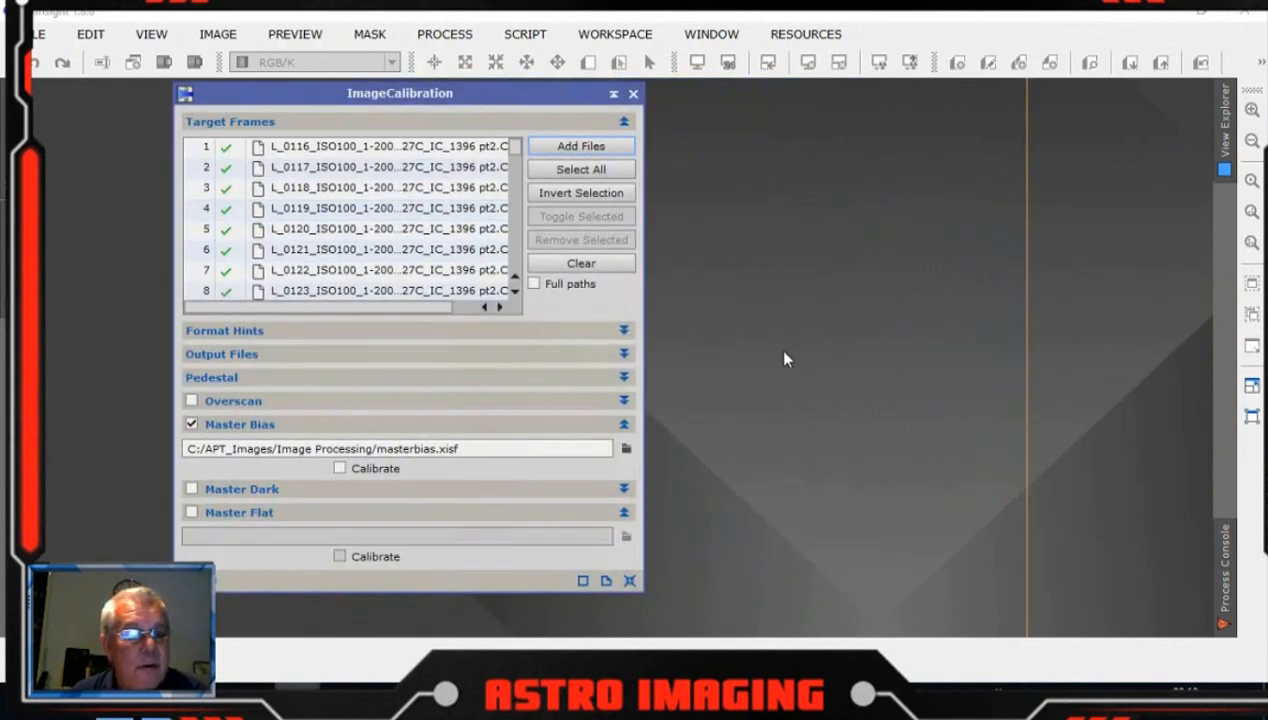
{"action": "left_click", "coordinate": [450, 448]}
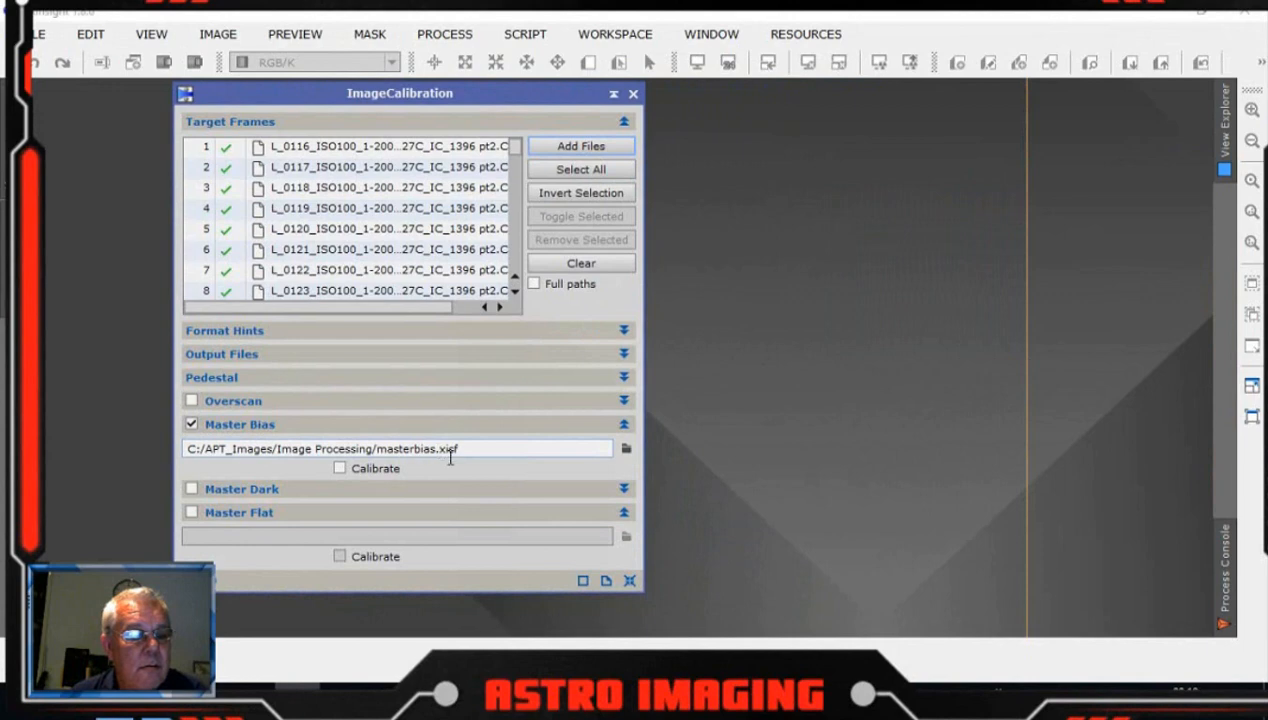
{"action": "left_click_drag", "start_coordinate": [400, 94], "coordinate": [372, 100]}
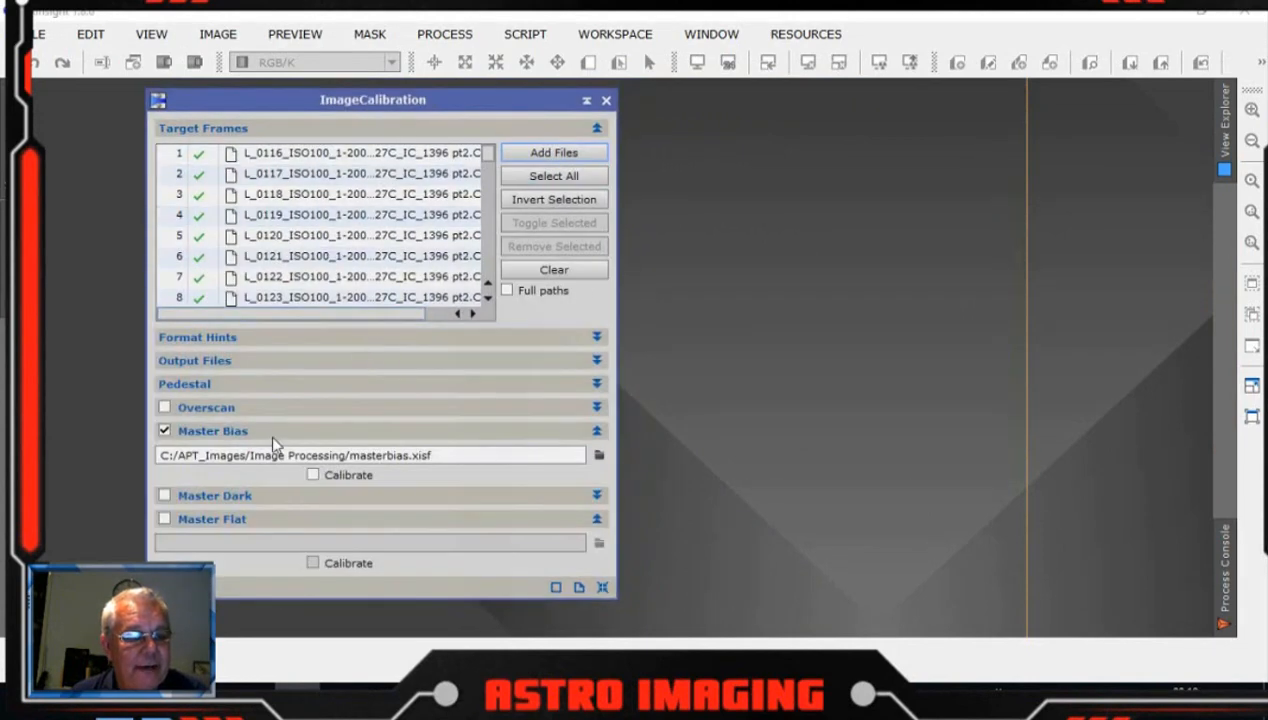
{"action": "mouse_move", "coordinate": [668, 360]}
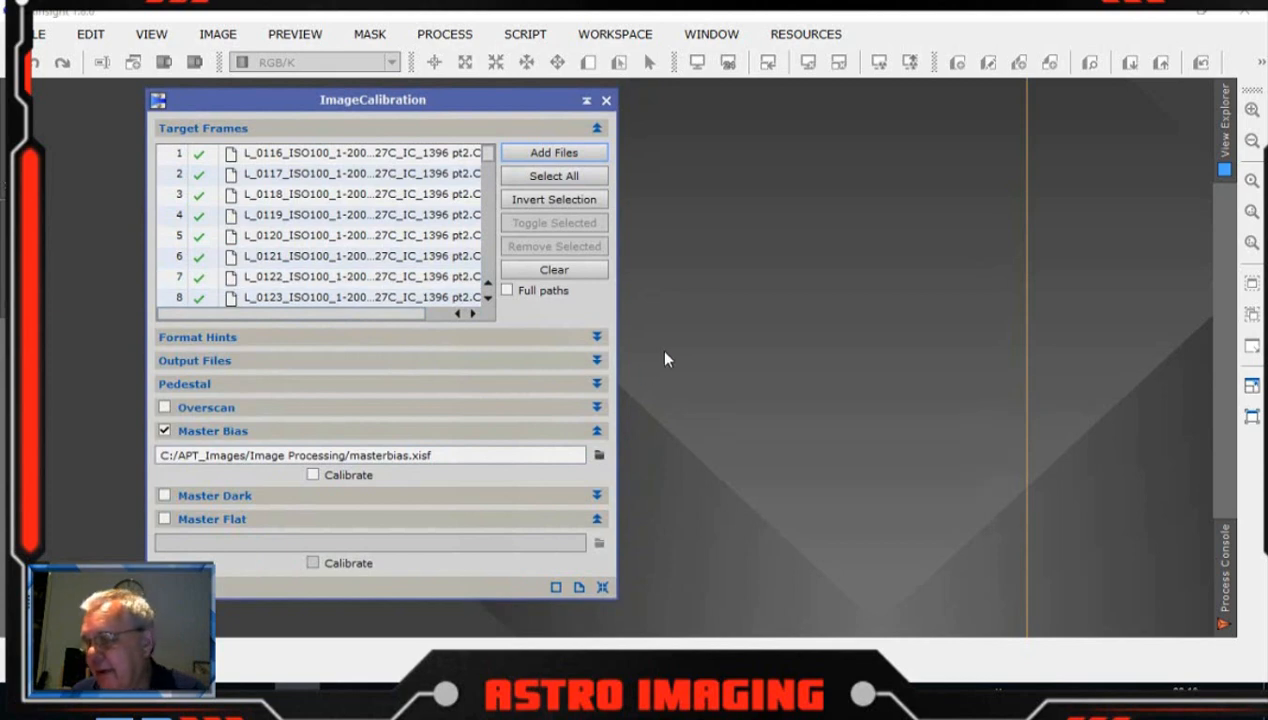
{"action": "mouse_move", "coordinate": [882, 346]}
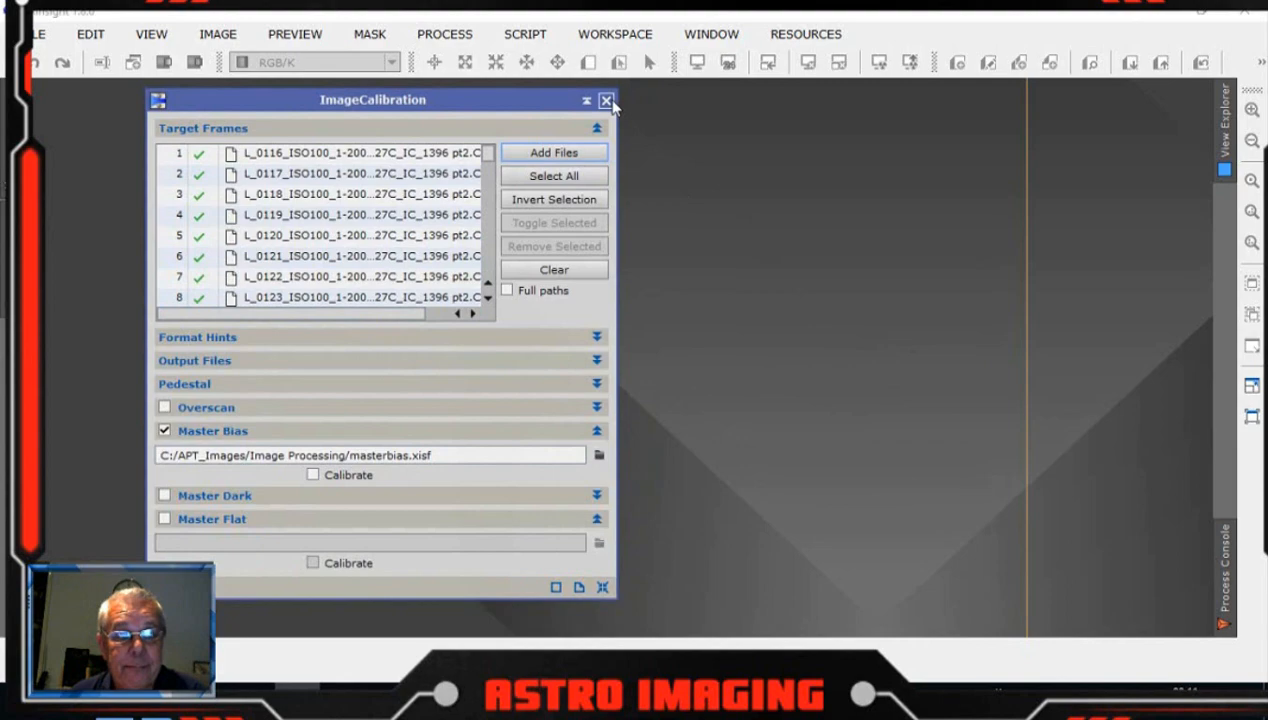
- Close ImageCalibration and load the calibrated flats from 2019-08-26/flats/cal into ImageIntegration
{"action": "left_click", "coordinate": [606, 100]}
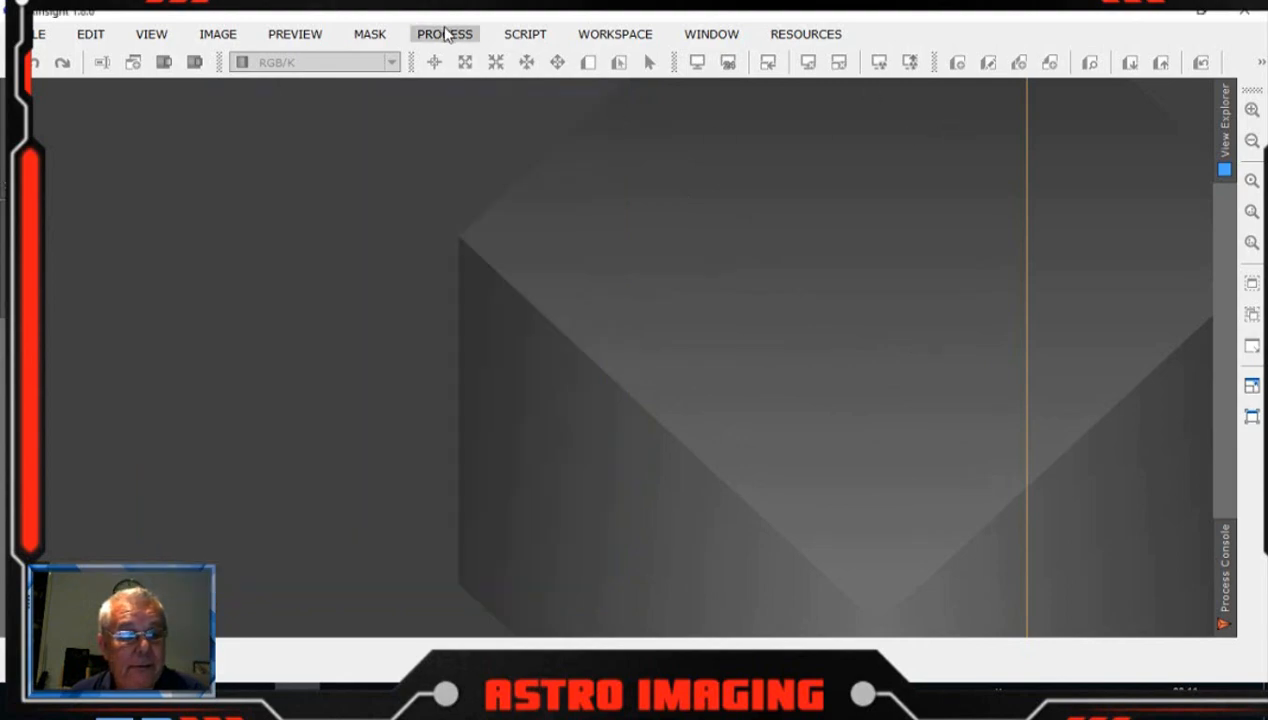
{"action": "left_click", "coordinate": [444, 32]}
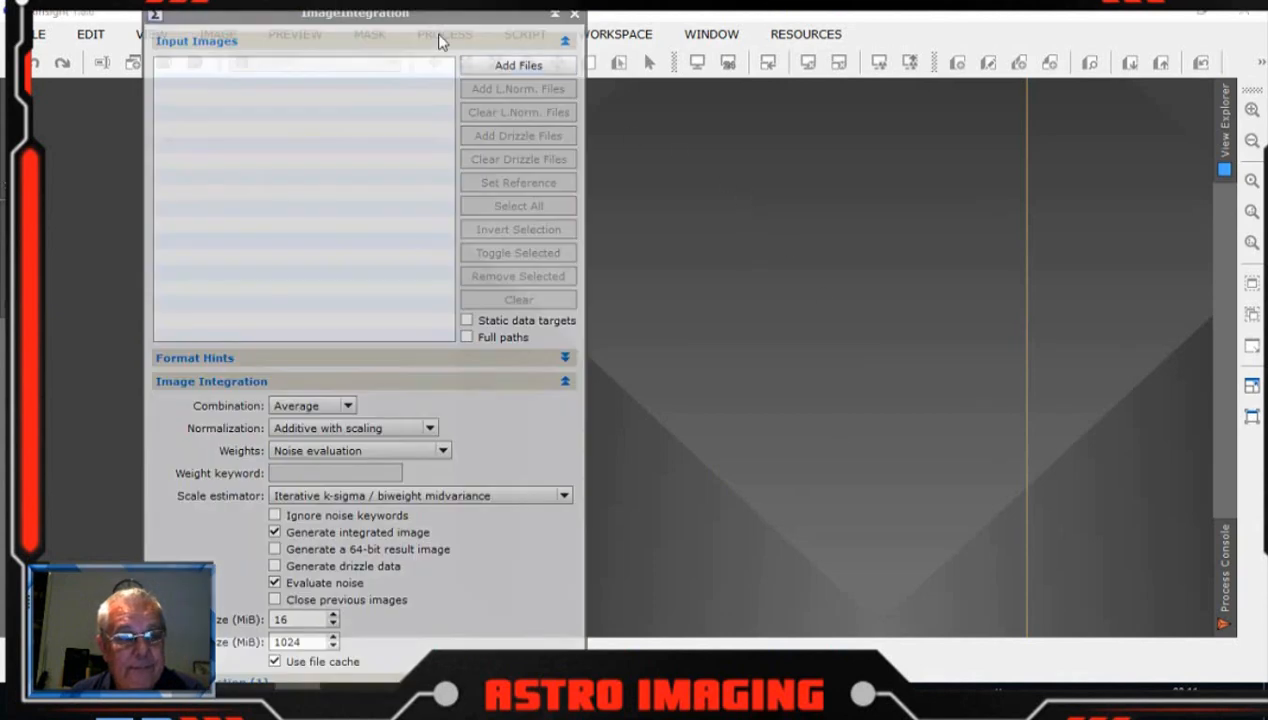
{"action": "left_click", "coordinate": [518, 64]}
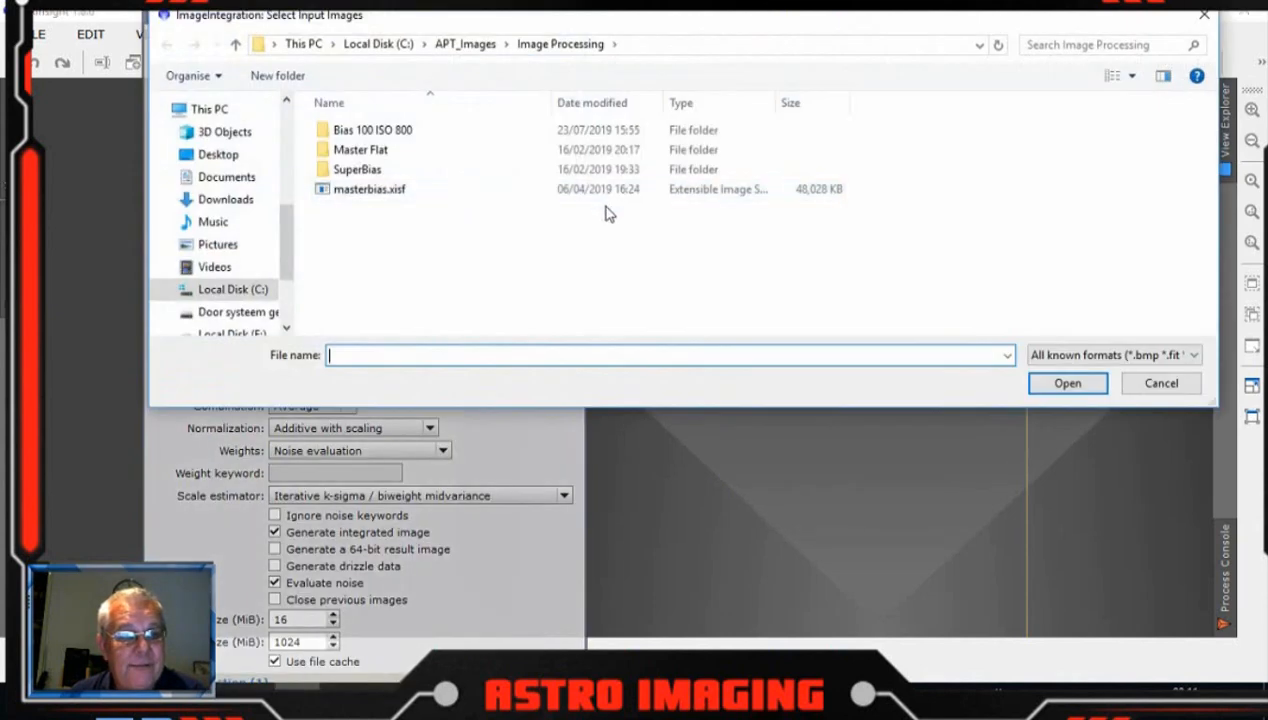
{"action": "mouse_move", "coordinate": [576, 40]}
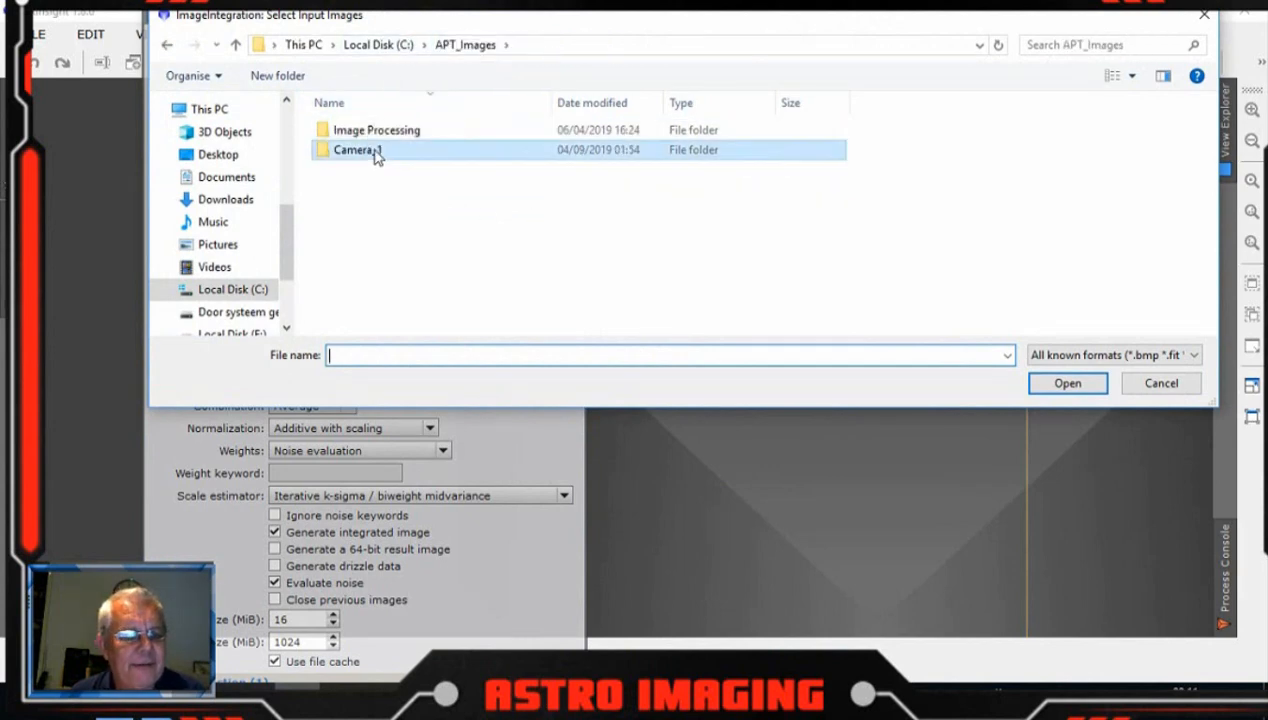
{"action": "double_click", "coordinate": [358, 148]}
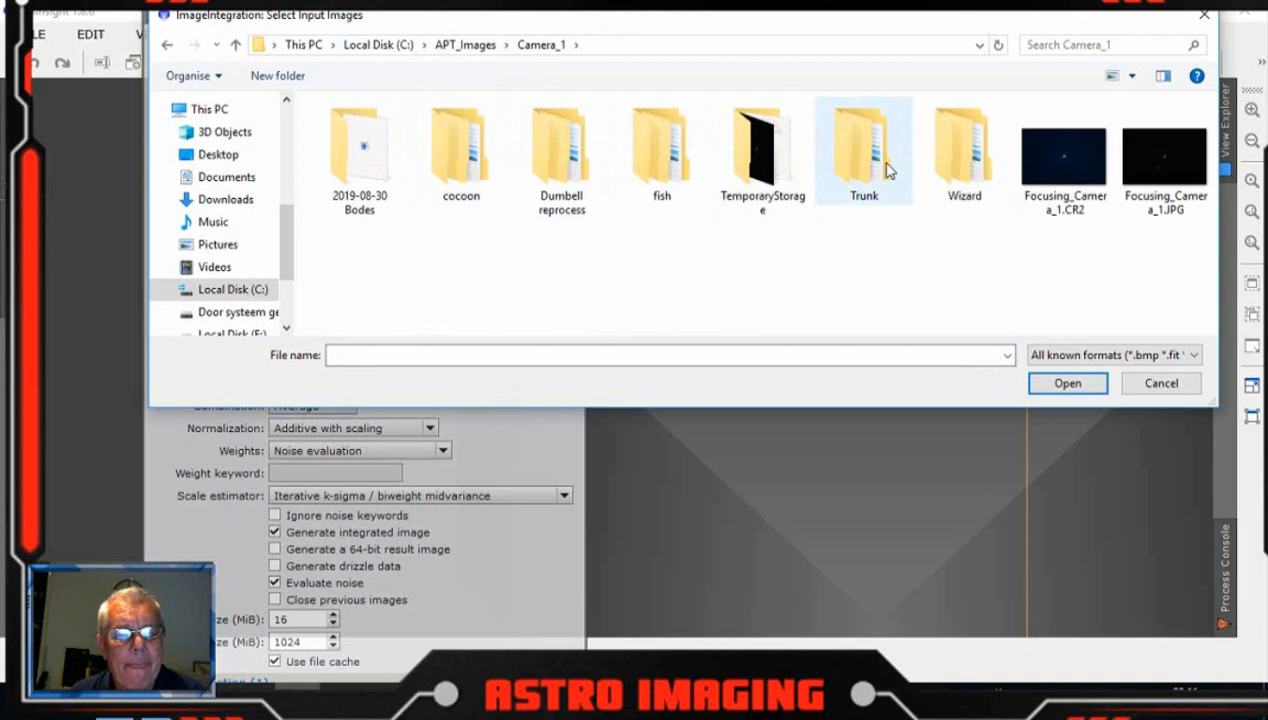
{"action": "double_click", "coordinate": [864, 150]}
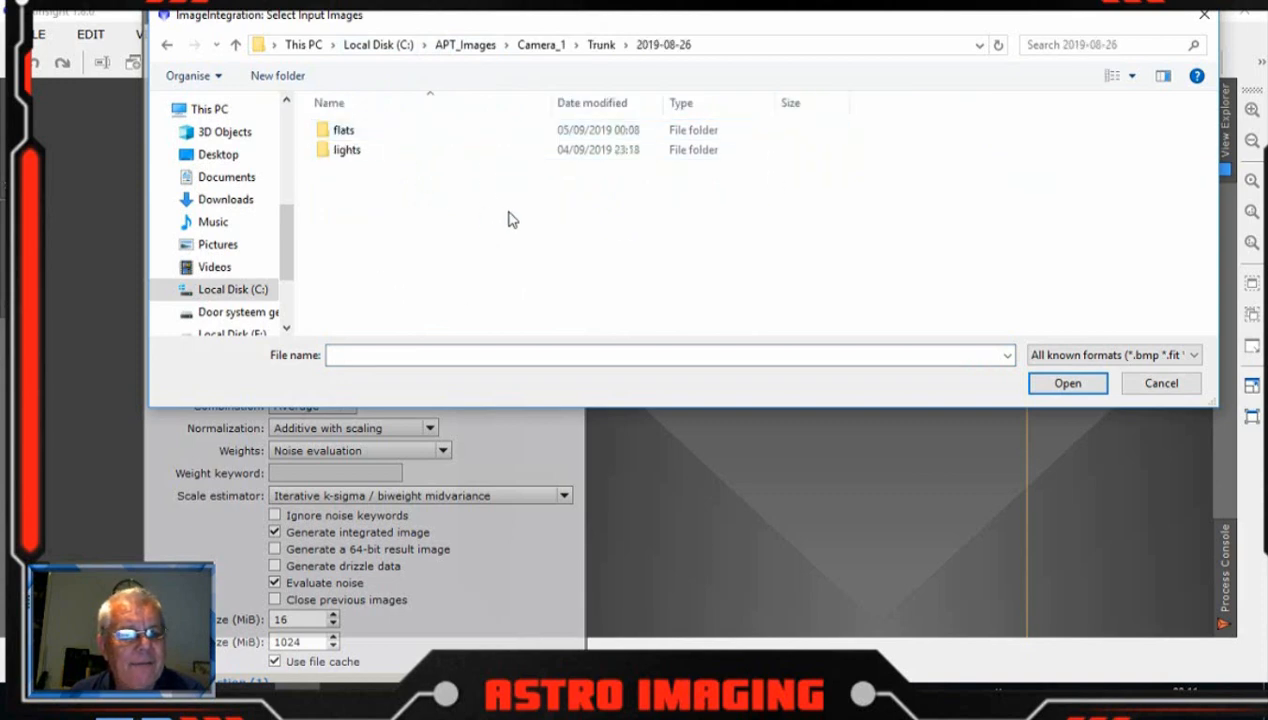
{"action": "double_click", "coordinate": [344, 128]}
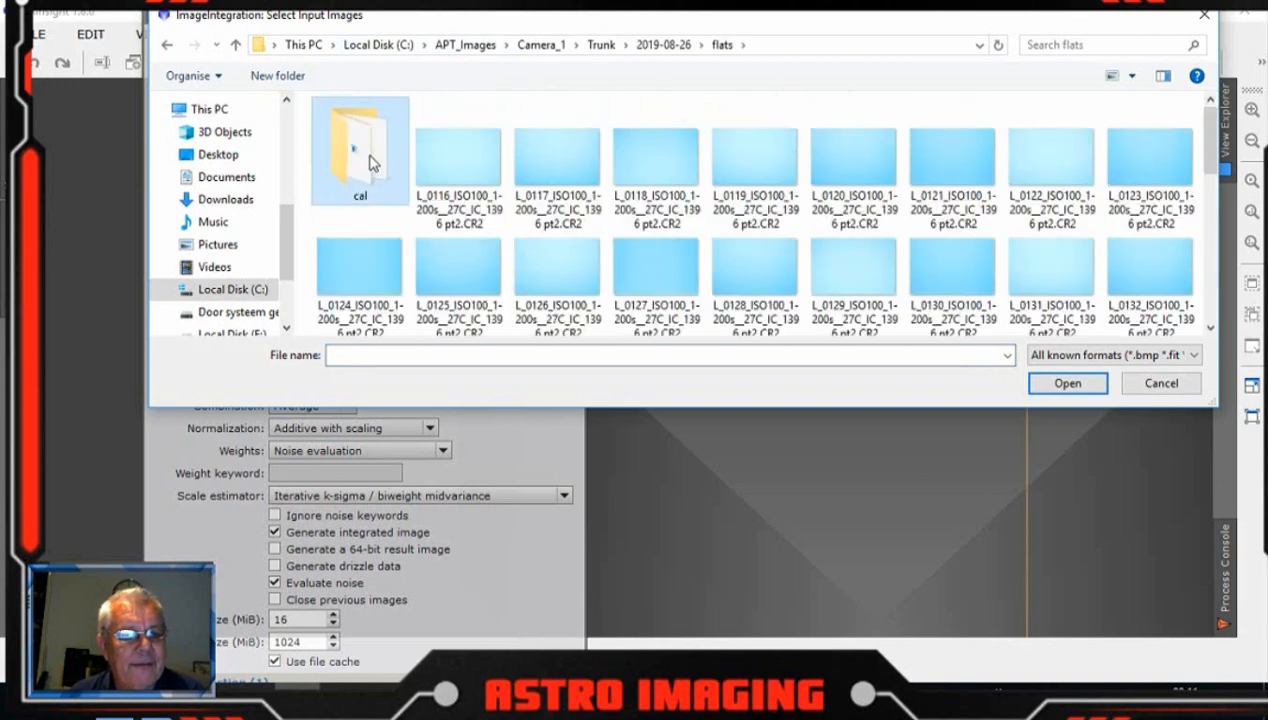
{"action": "double_click", "coordinate": [360, 150]}
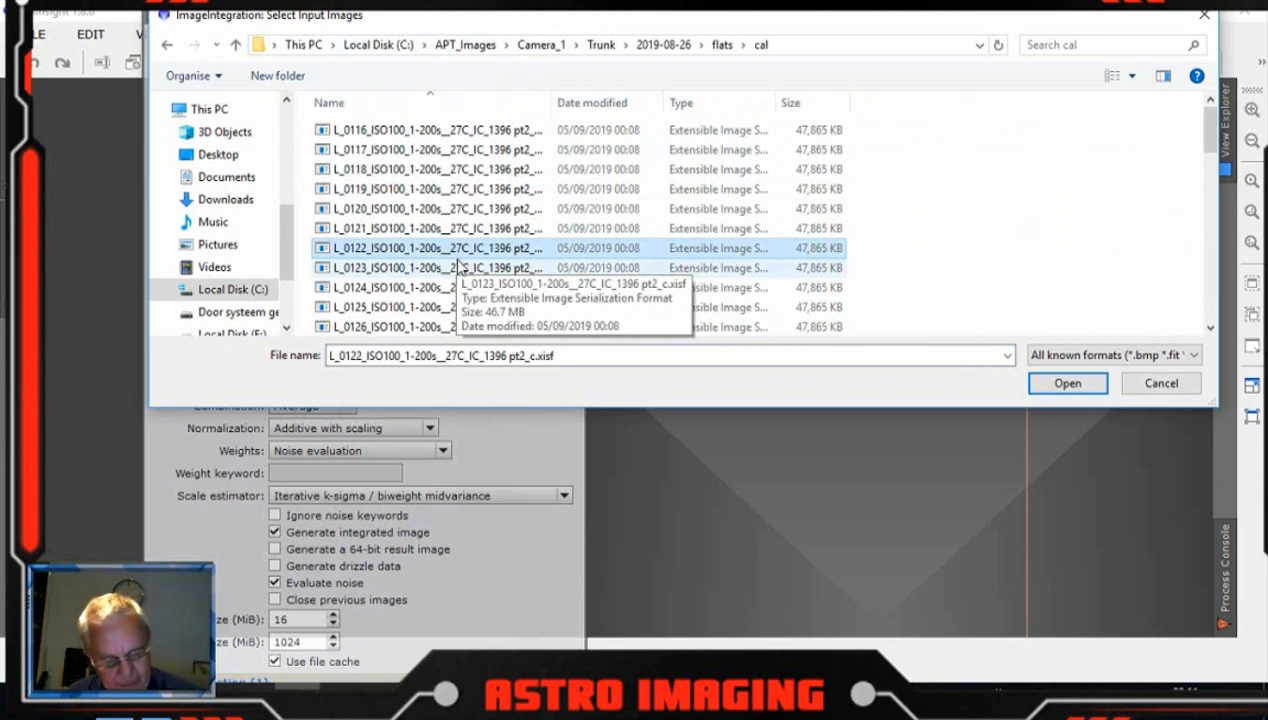
{"action": "left_click", "coordinate": [1068, 384]}
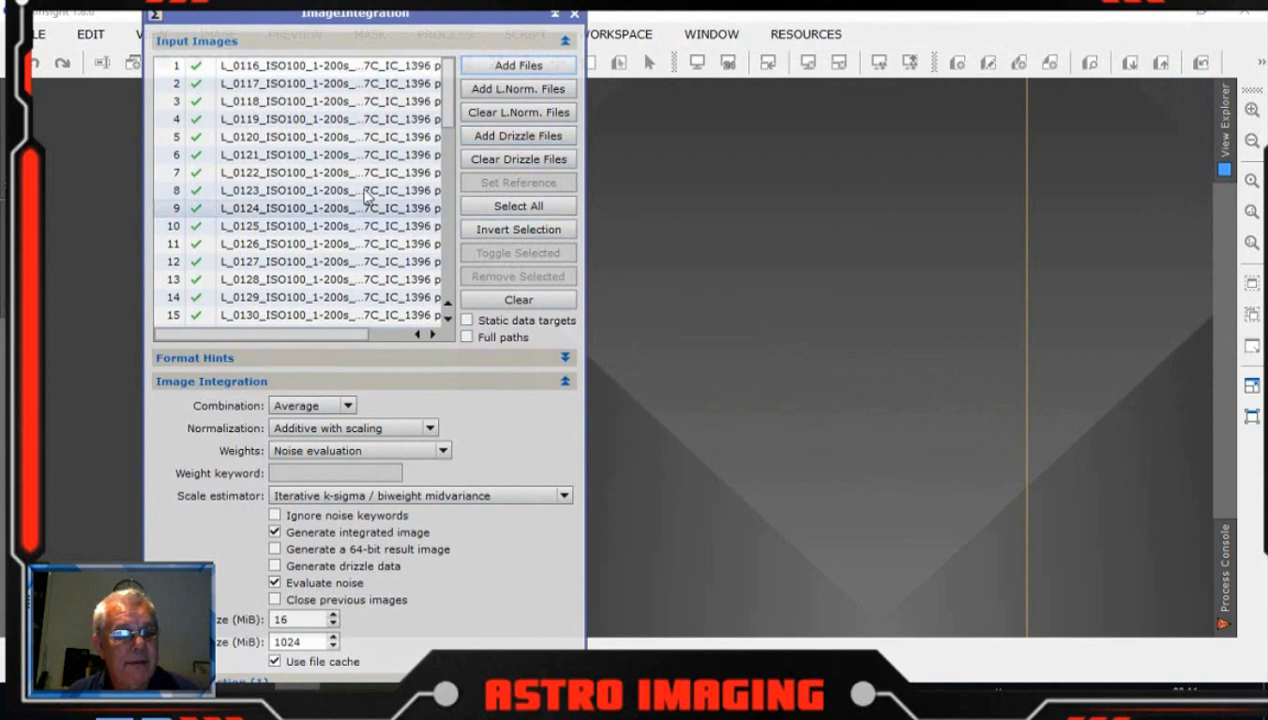
- Set integration to No normalization with Don't care weights (all weights = 1)
{"action": "left_click", "coordinate": [564, 42]}
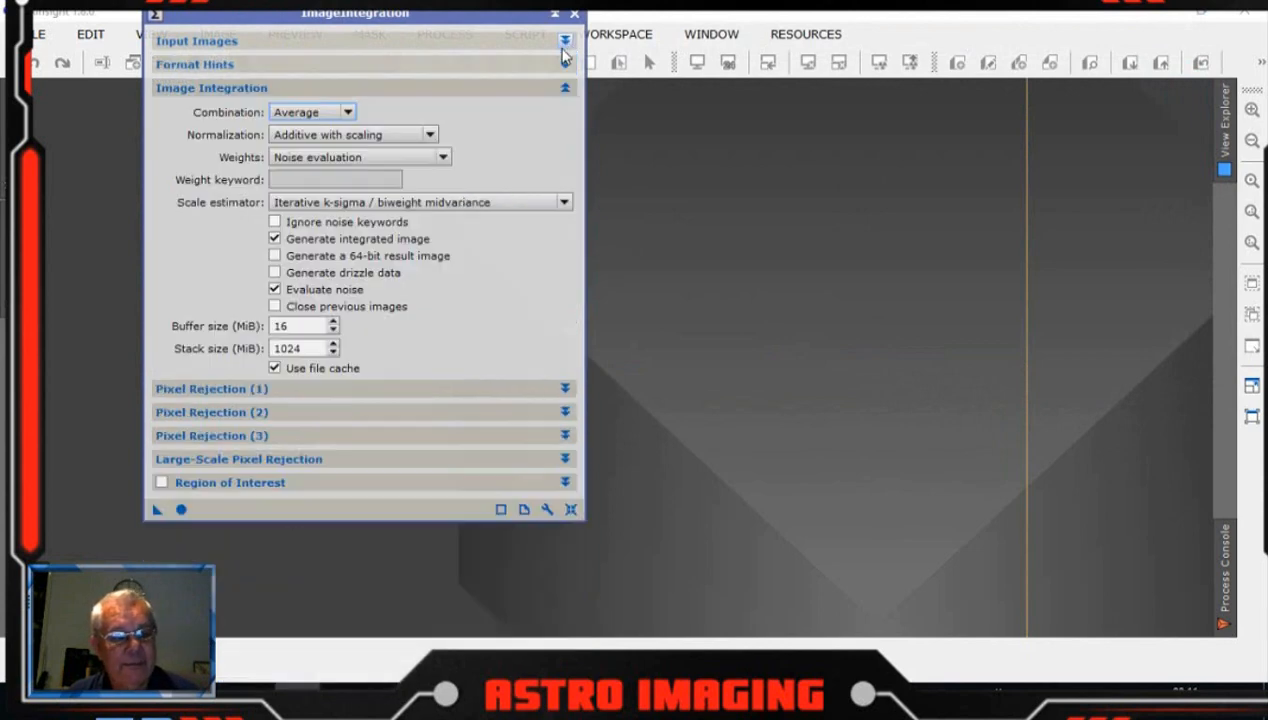
{"action": "left_click", "coordinate": [348, 112]}
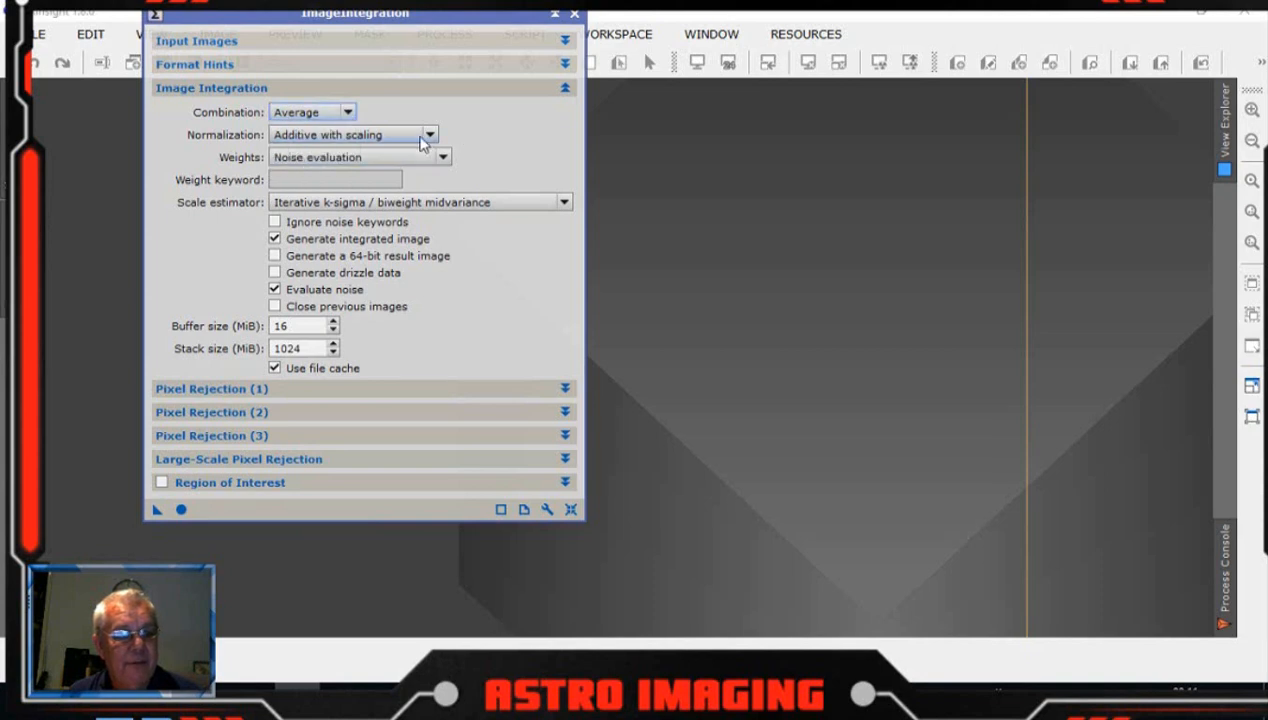
{"action": "left_click", "coordinate": [318, 134]}
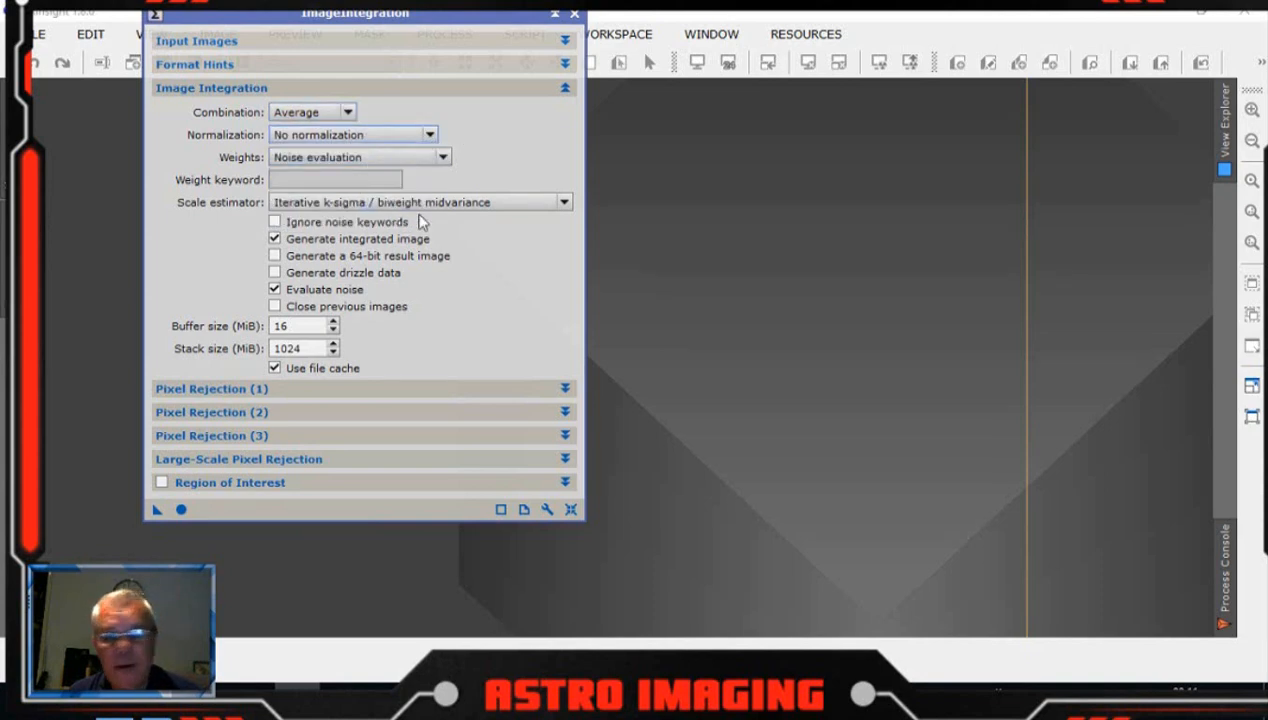
{"action": "mouse_move", "coordinate": [528, 270]}
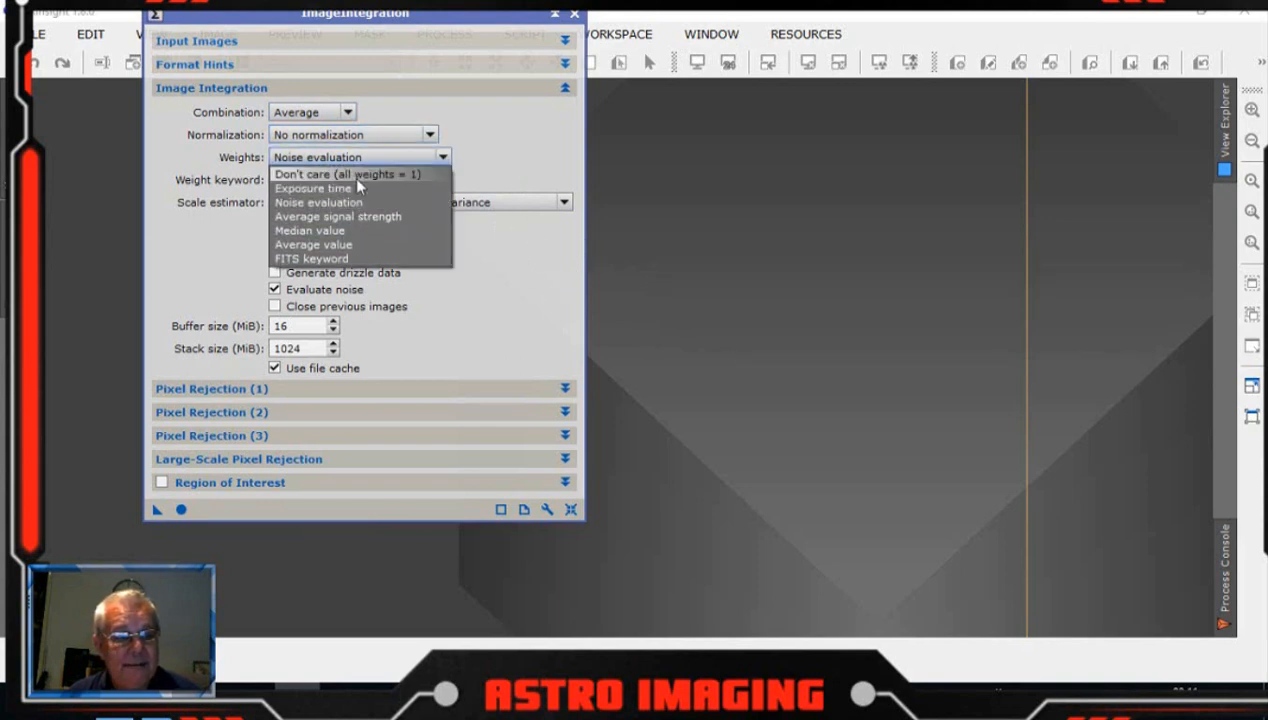
{"action": "left_click", "coordinate": [348, 172]}
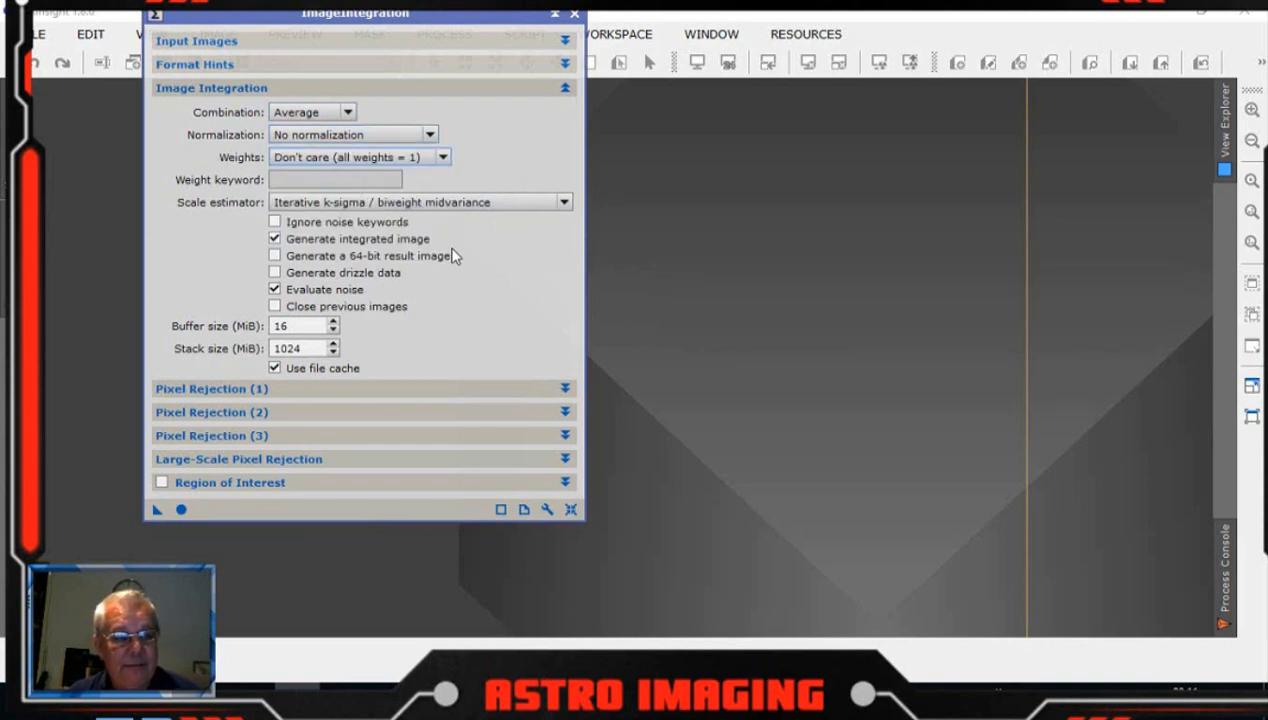
{"action": "mouse_move", "coordinate": [532, 104]}
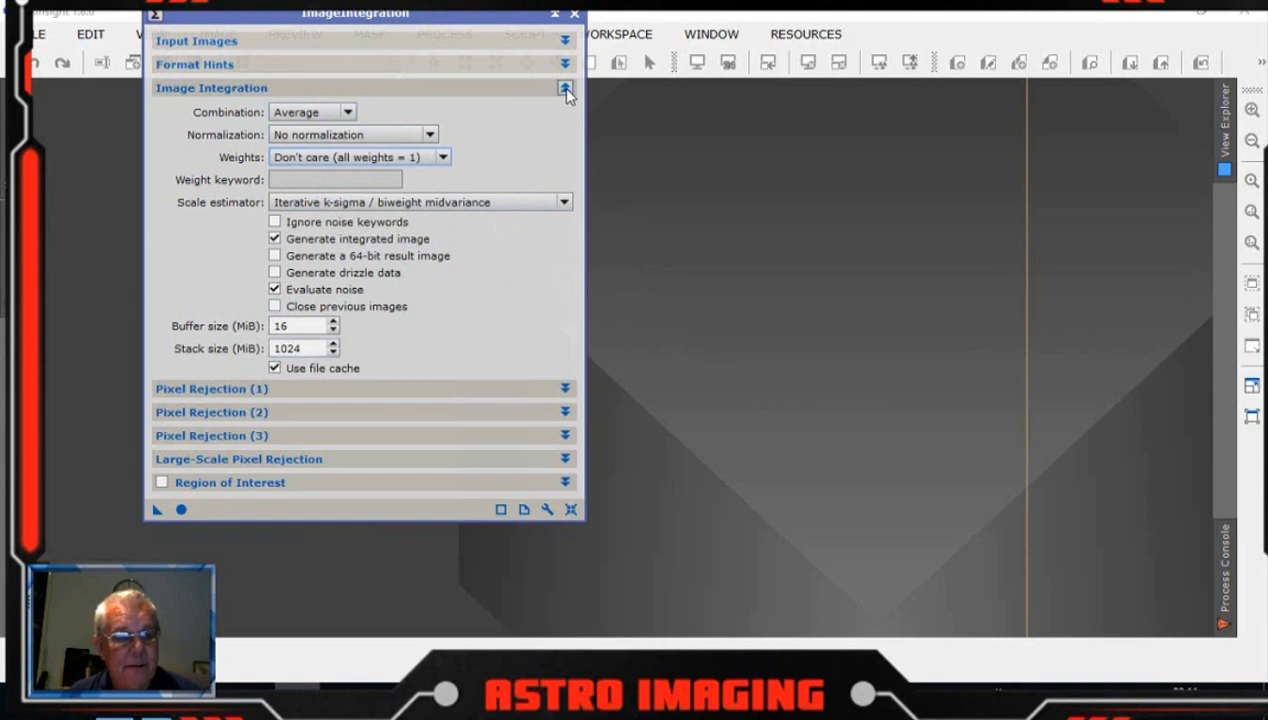
{"action": "left_click", "coordinate": [564, 88]}
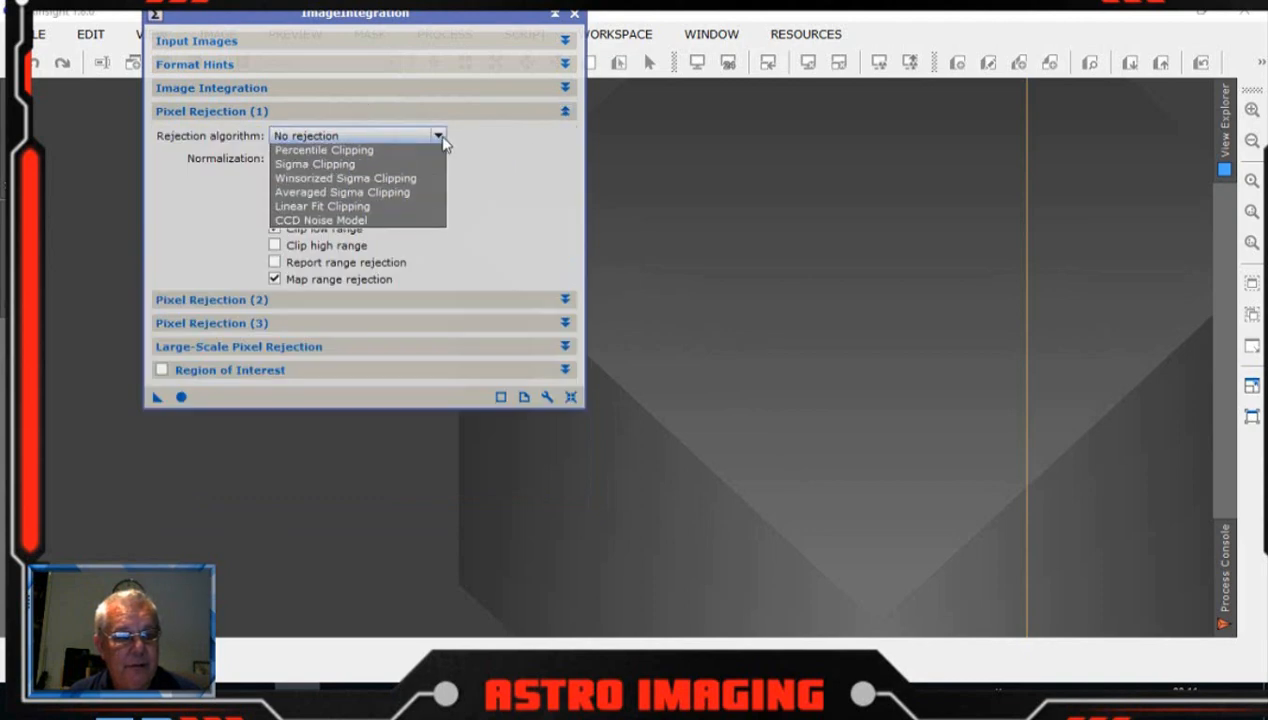
- Use Percentile Clipping rejection with Equalize fluxes and Clip low range turned off
{"action": "left_click", "coordinate": [324, 148]}
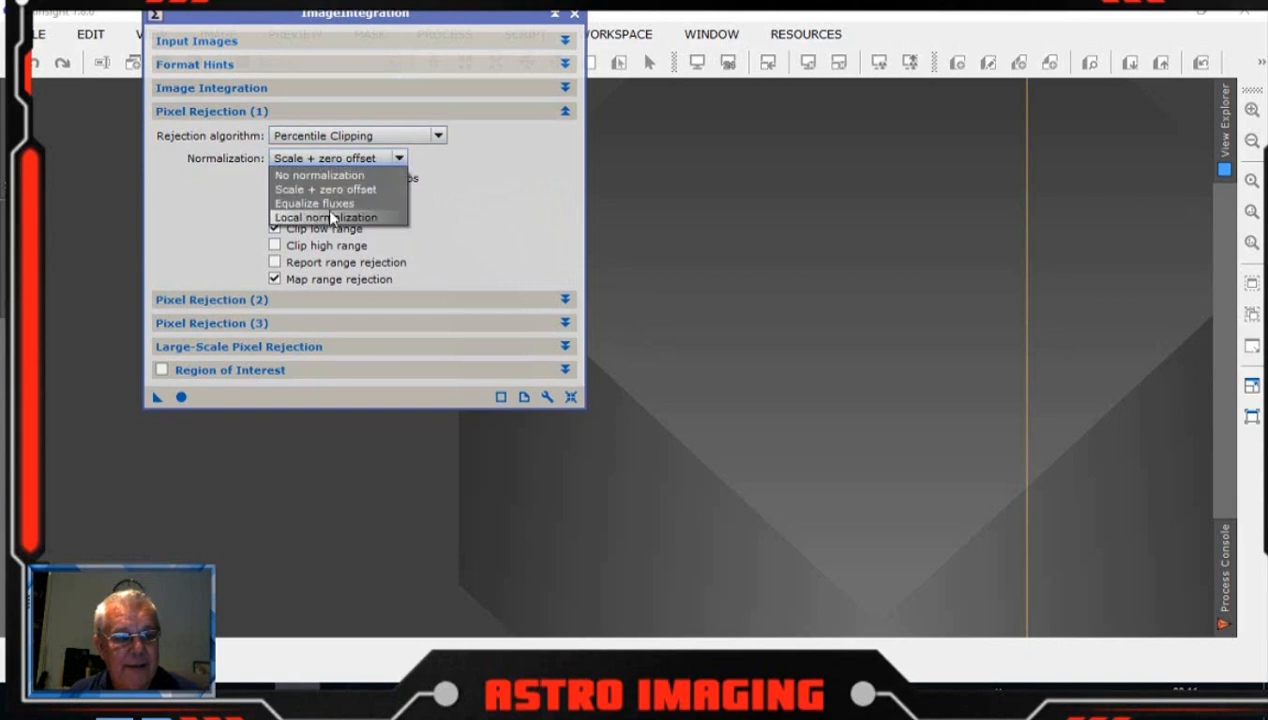
{"action": "left_click", "coordinate": [312, 204]}
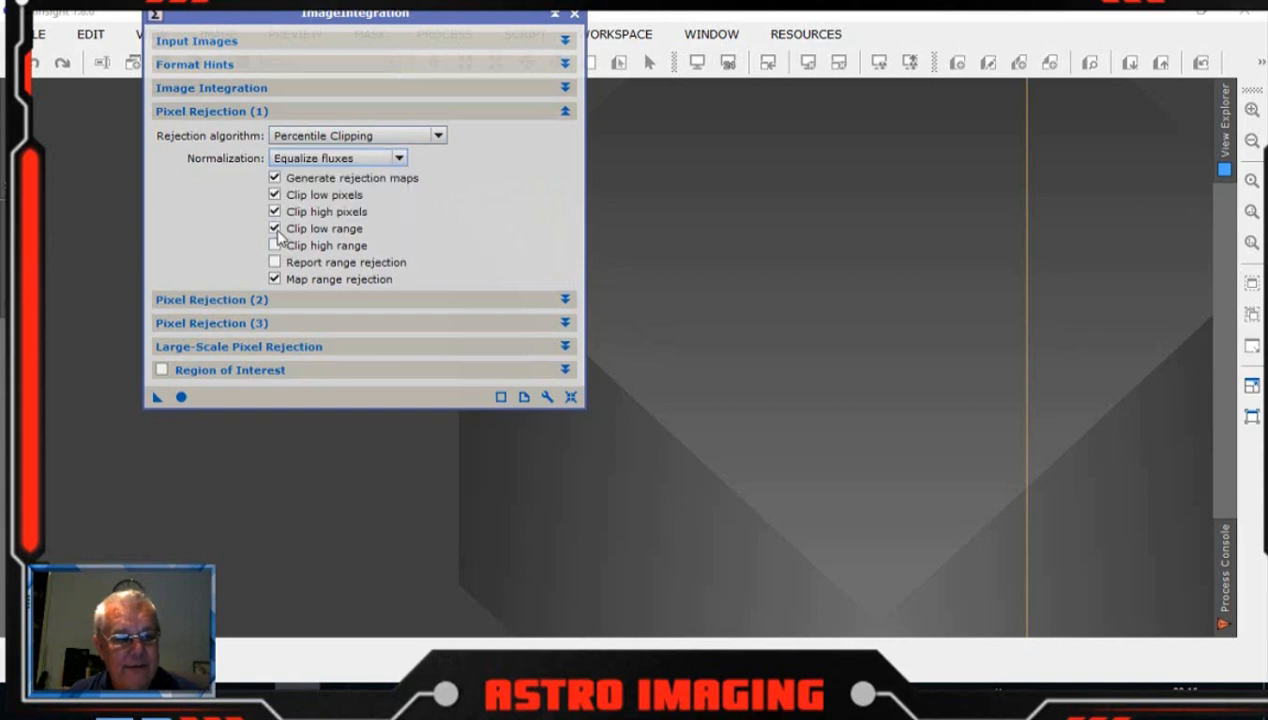
{"action": "left_click", "coordinate": [276, 228]}
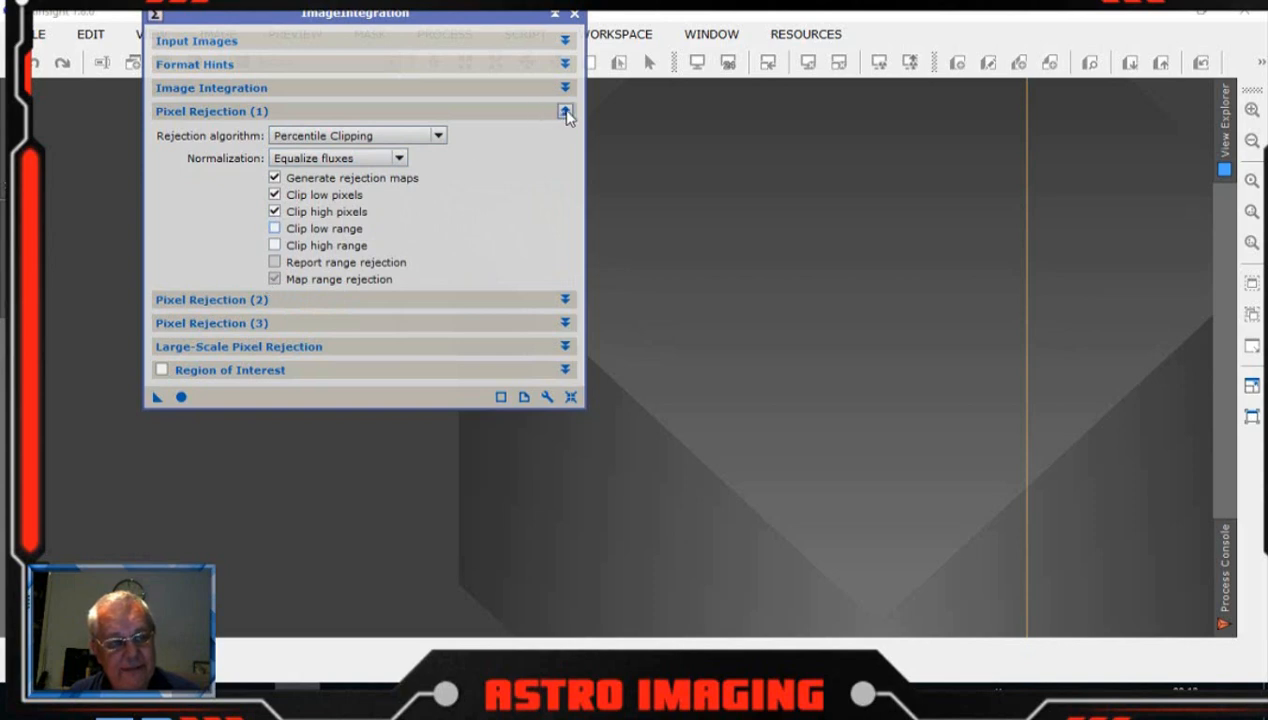
{"action": "left_click", "coordinate": [564, 112]}
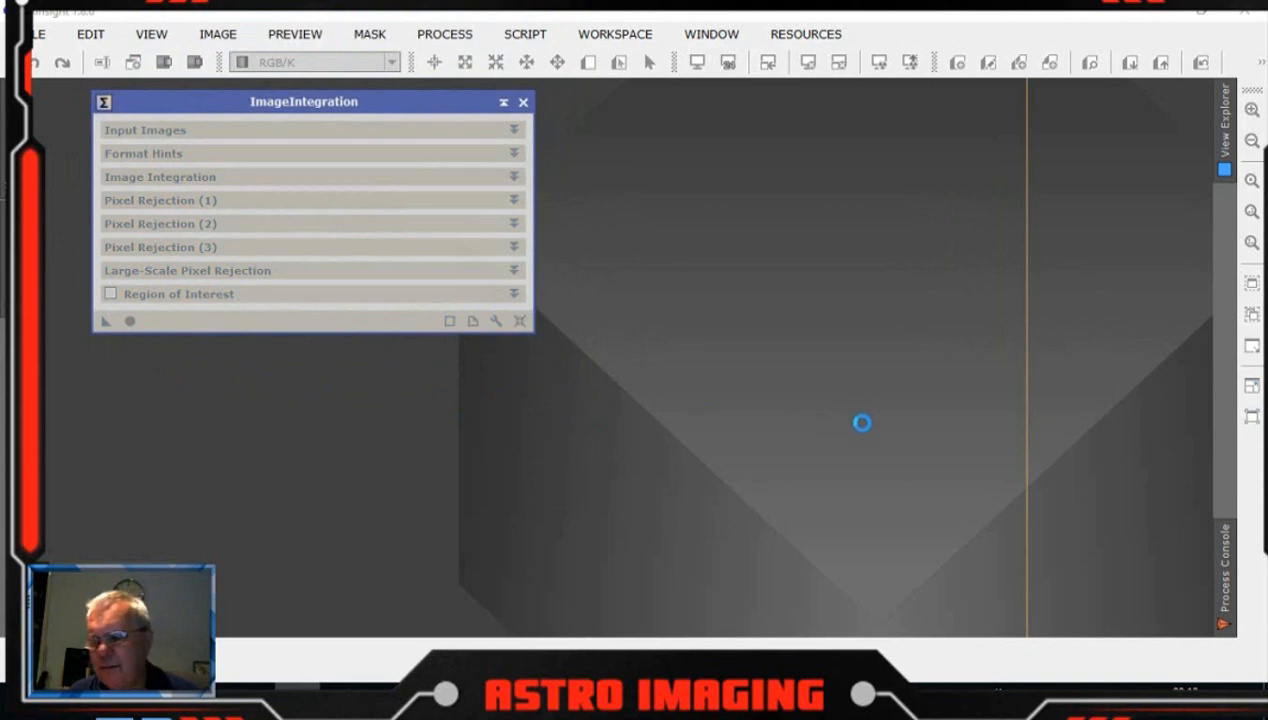
- Run the integration globally to produce the integration and rejection map images
{"action": "left_click", "coordinate": [128, 320]}
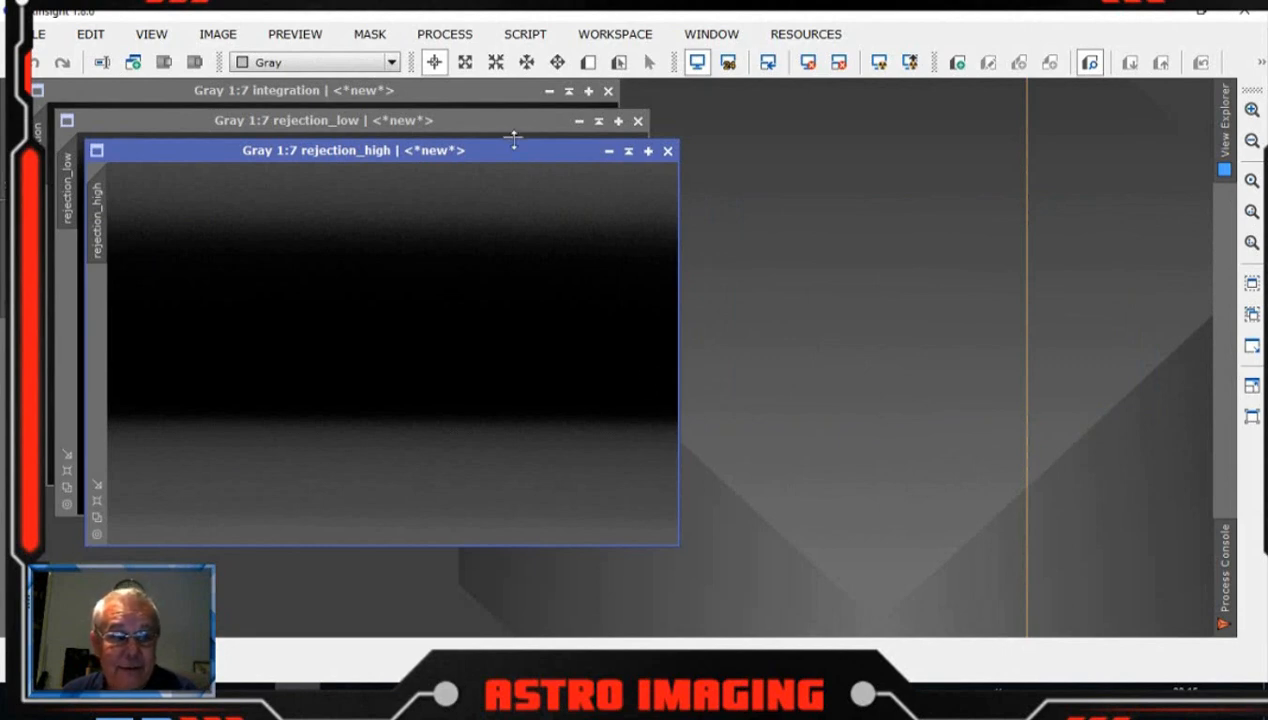
- Close the rejection map image and centre the integration image window in the workspace
{"action": "left_click_drag", "start_coordinate": [352, 150], "coordinate": [622, 186]}
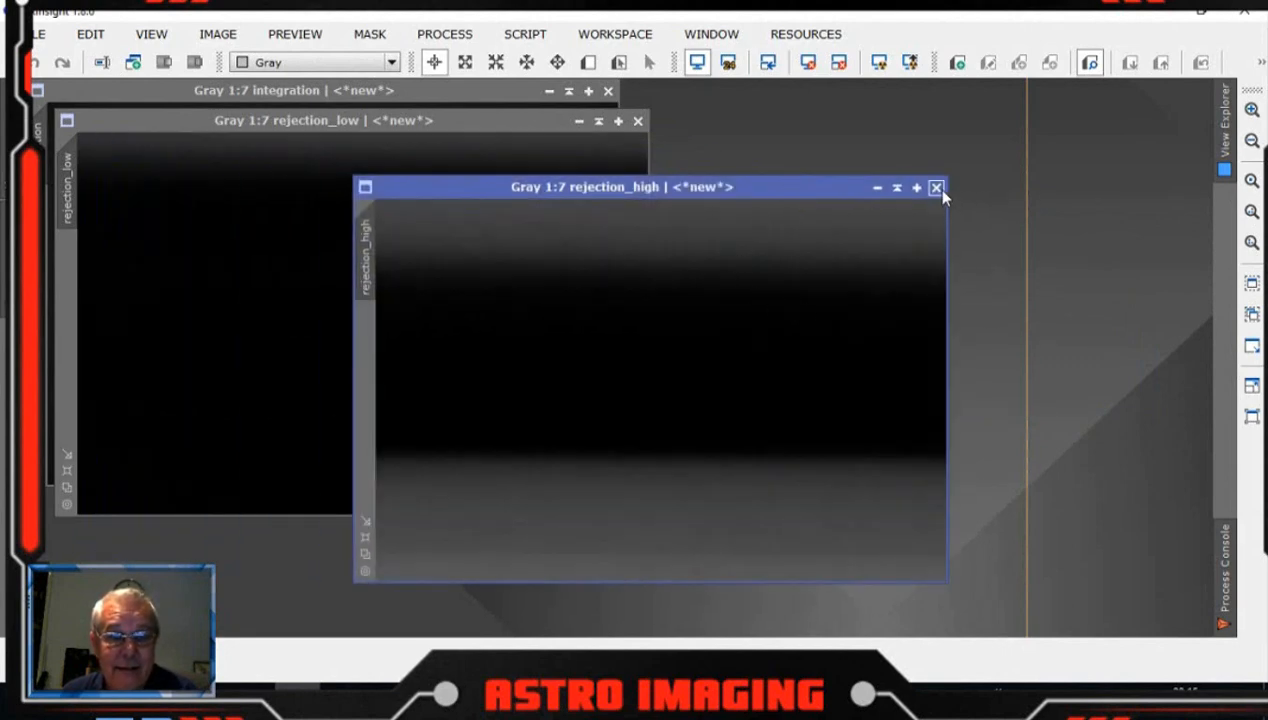
{"action": "left_click", "coordinate": [936, 188]}
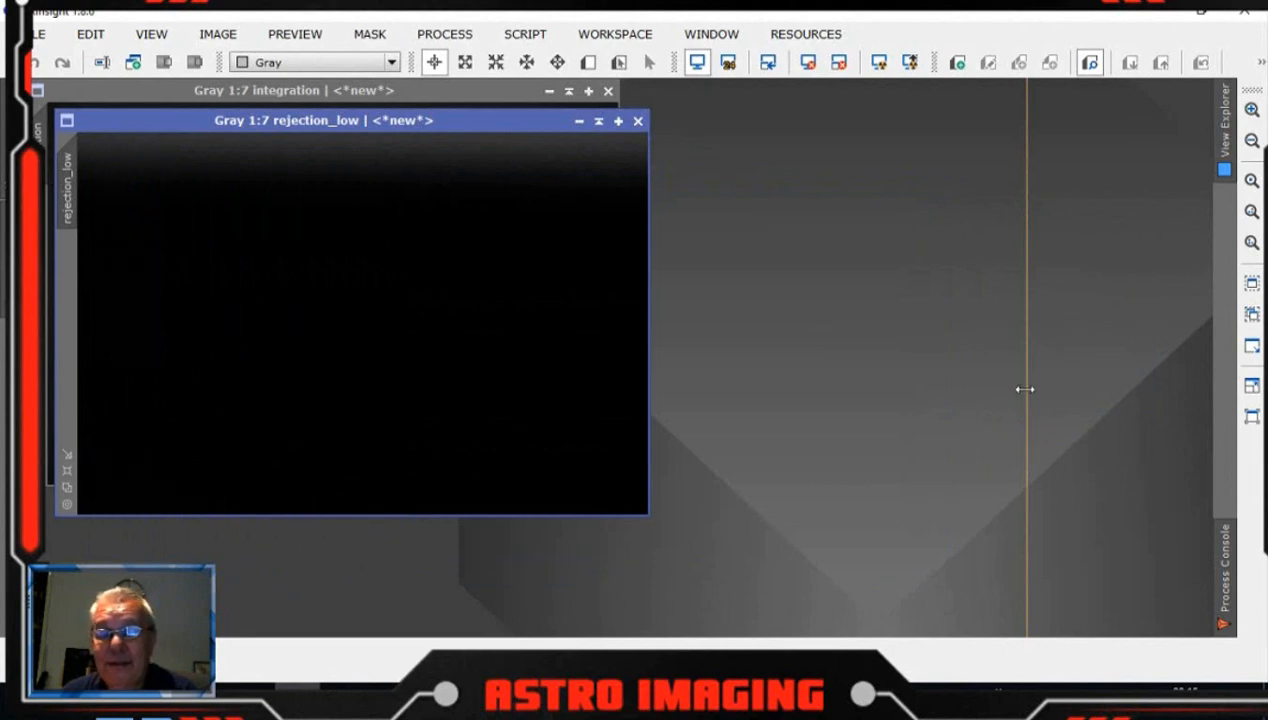
{"action": "left_click_drag", "start_coordinate": [322, 120], "coordinate": [612, 164]}
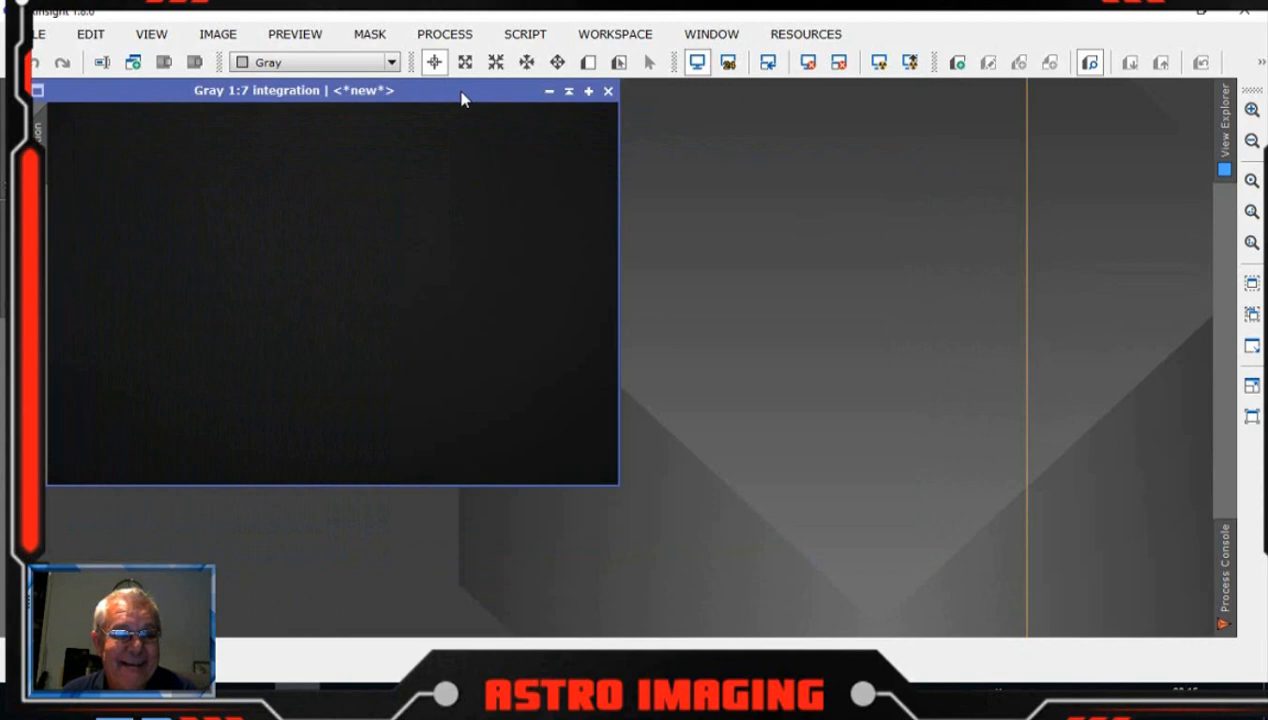
{"action": "left_click_drag", "start_coordinate": [292, 92], "coordinate": [580, 140]}
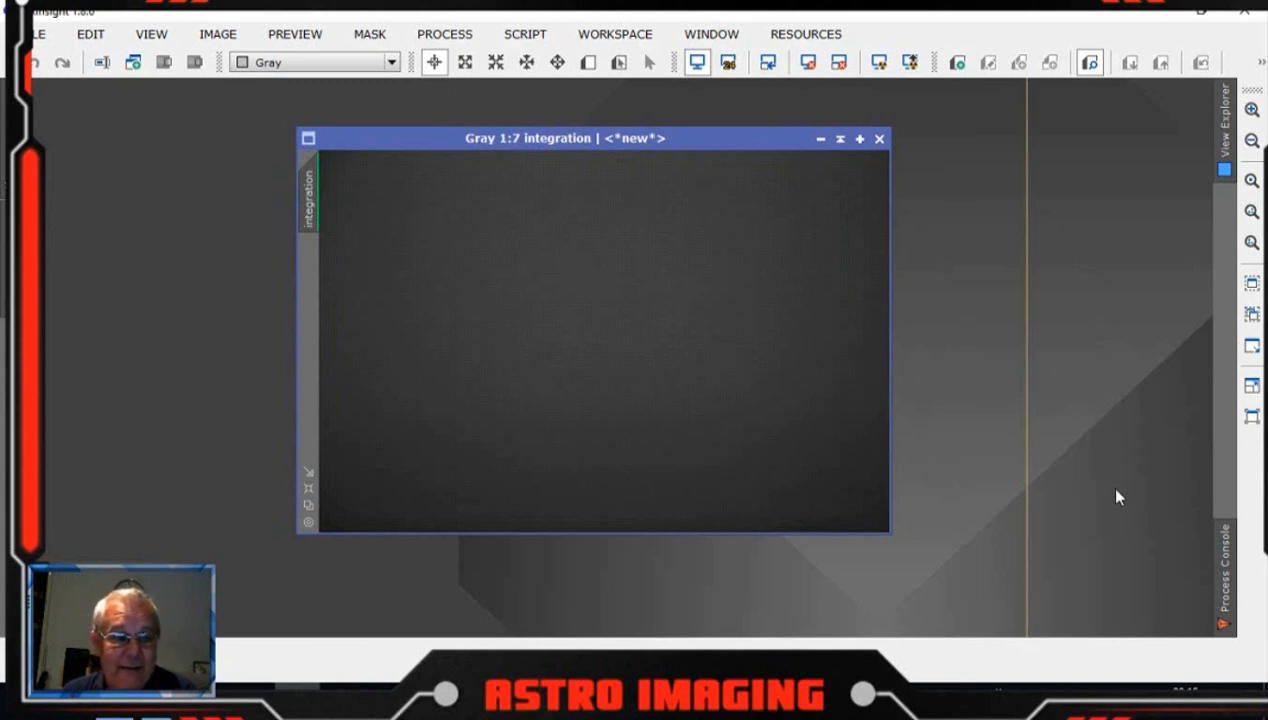
{"action": "mouse_move", "coordinate": [1110, 496]}
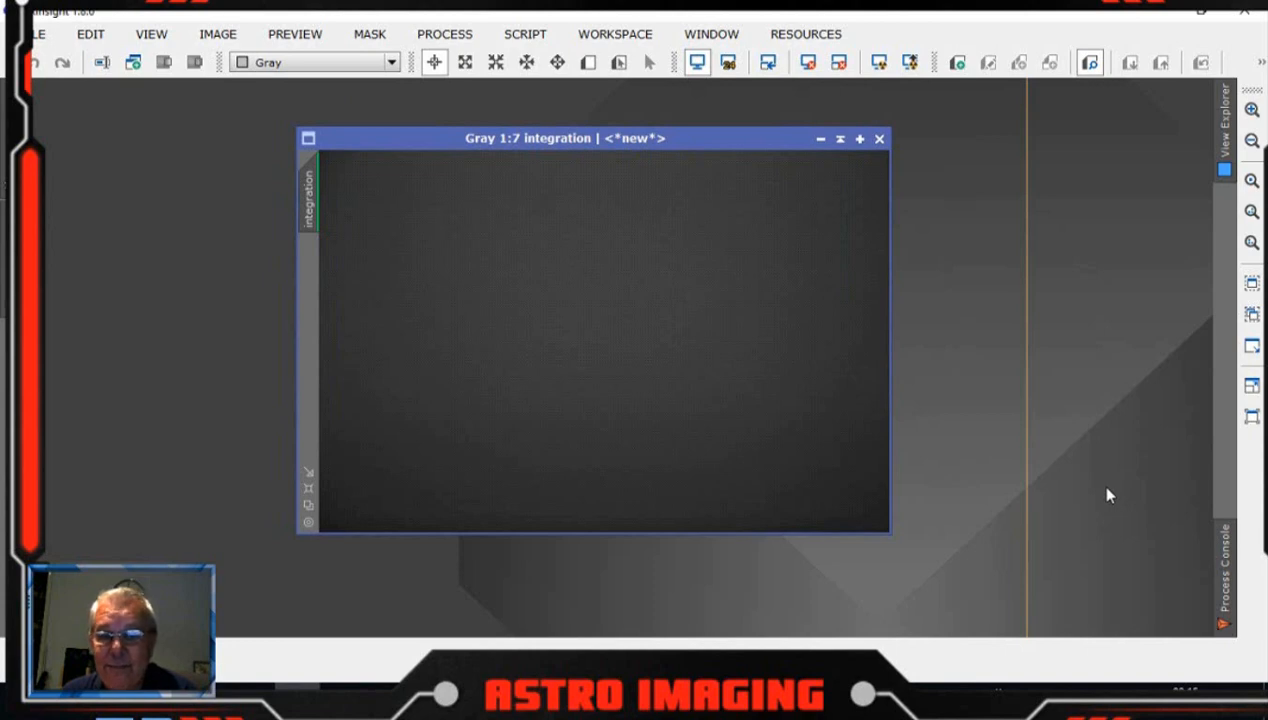
{"action": "mouse_move", "coordinate": [768, 280]}
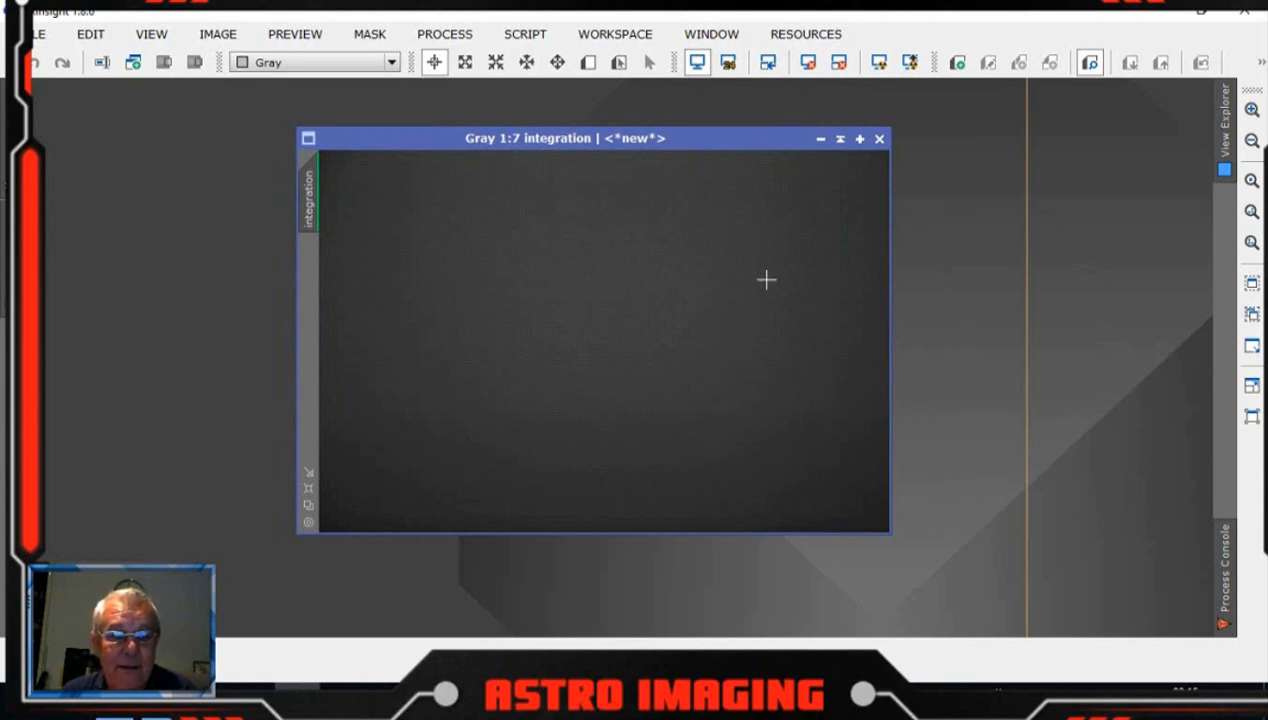
{"action": "mouse_move", "coordinate": [884, 436]}
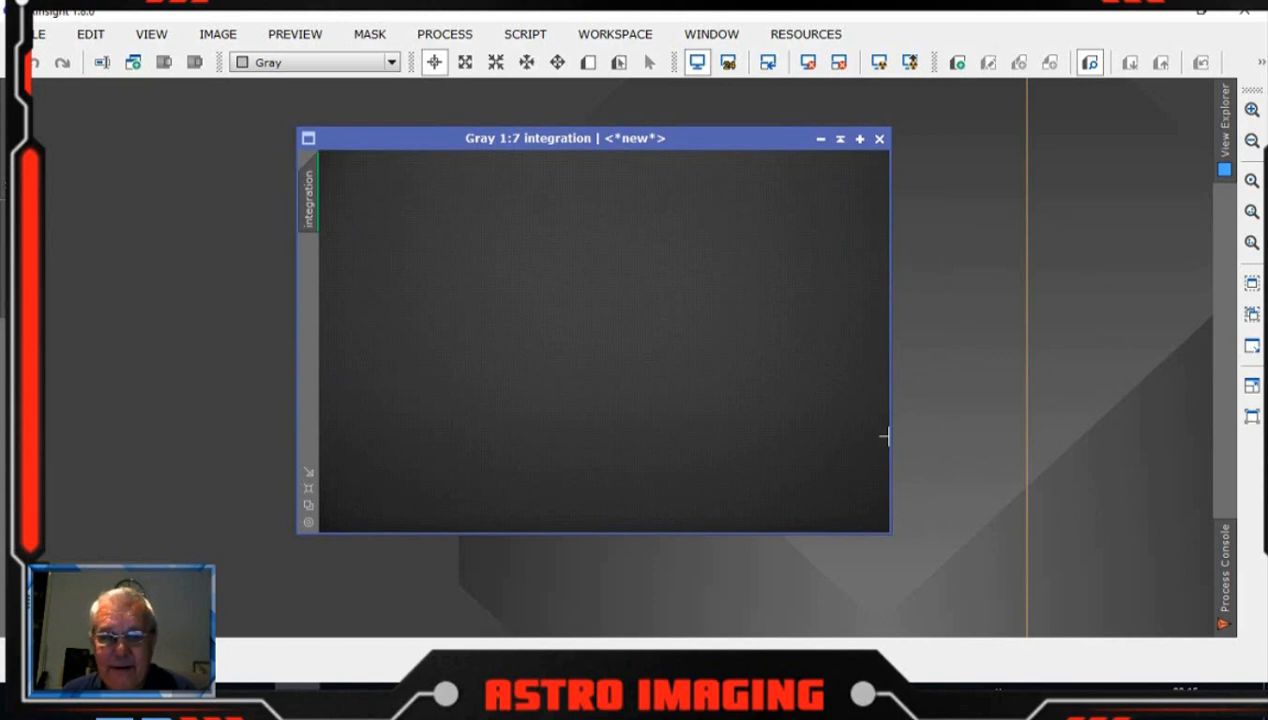
{"action": "mouse_move", "coordinate": [396, 424]}
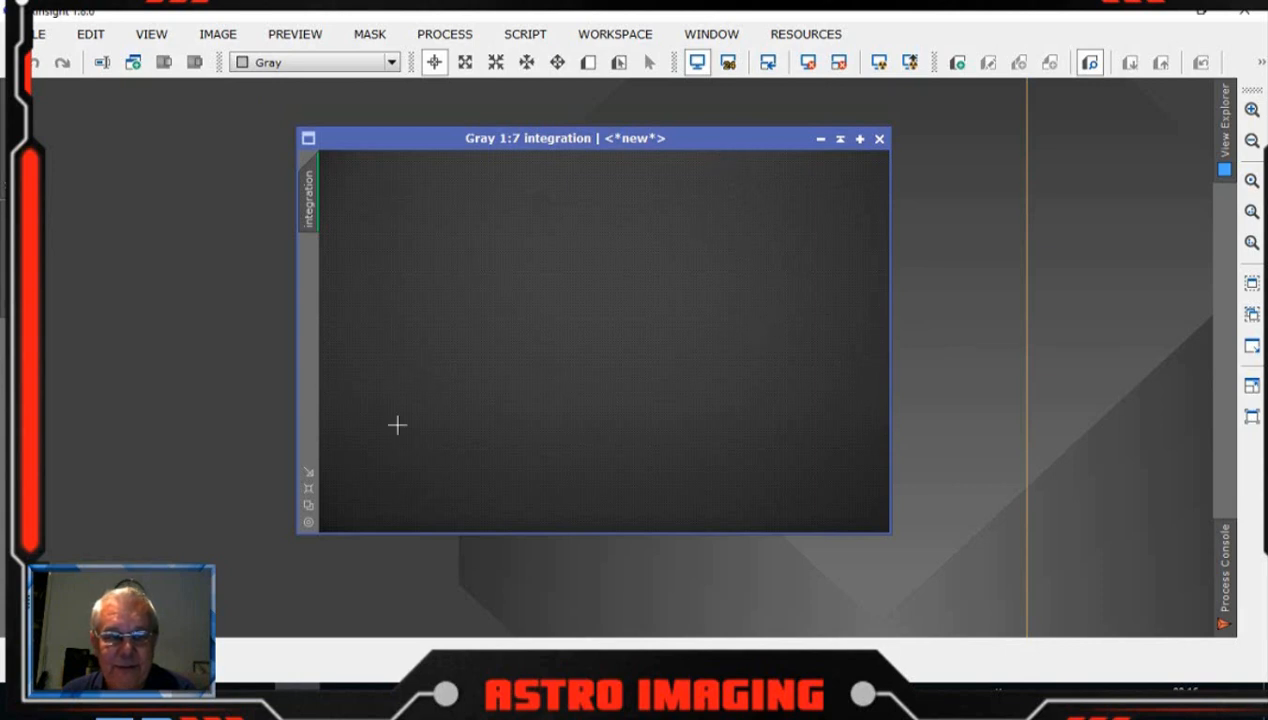
{"action": "mouse_move", "coordinate": [690, 346]}
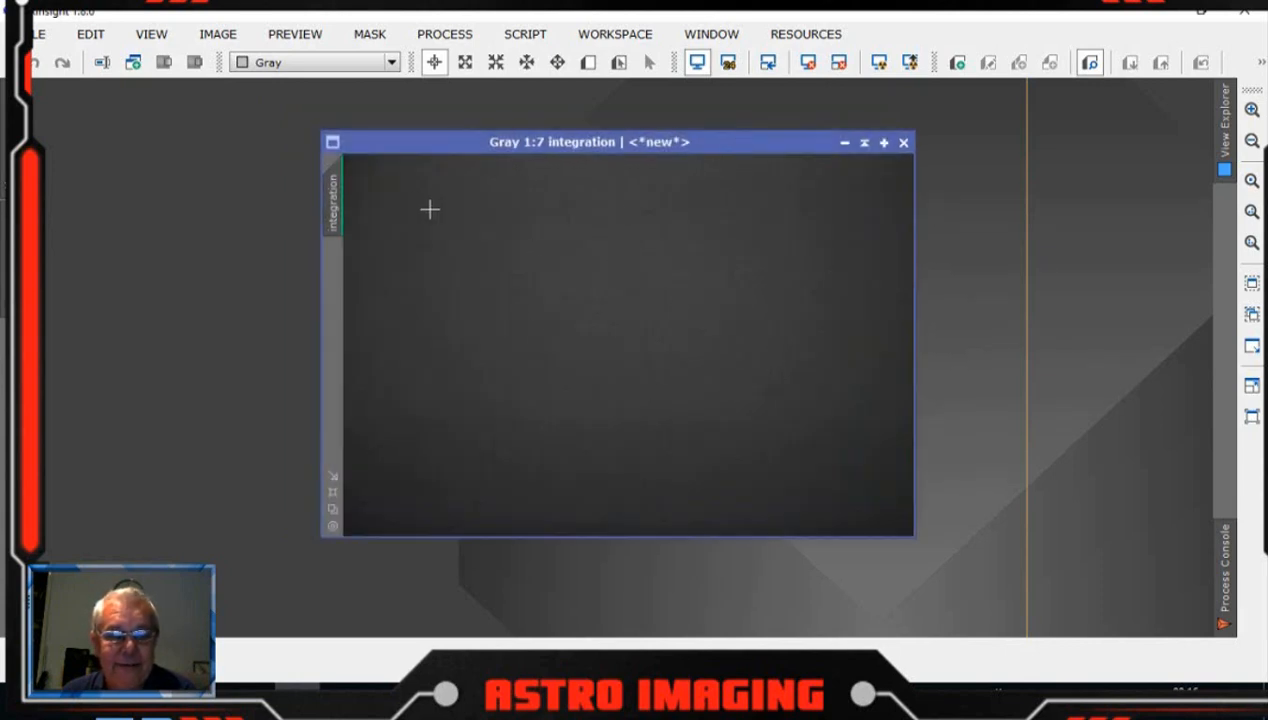
{"action": "mouse_move", "coordinate": [788, 274]}
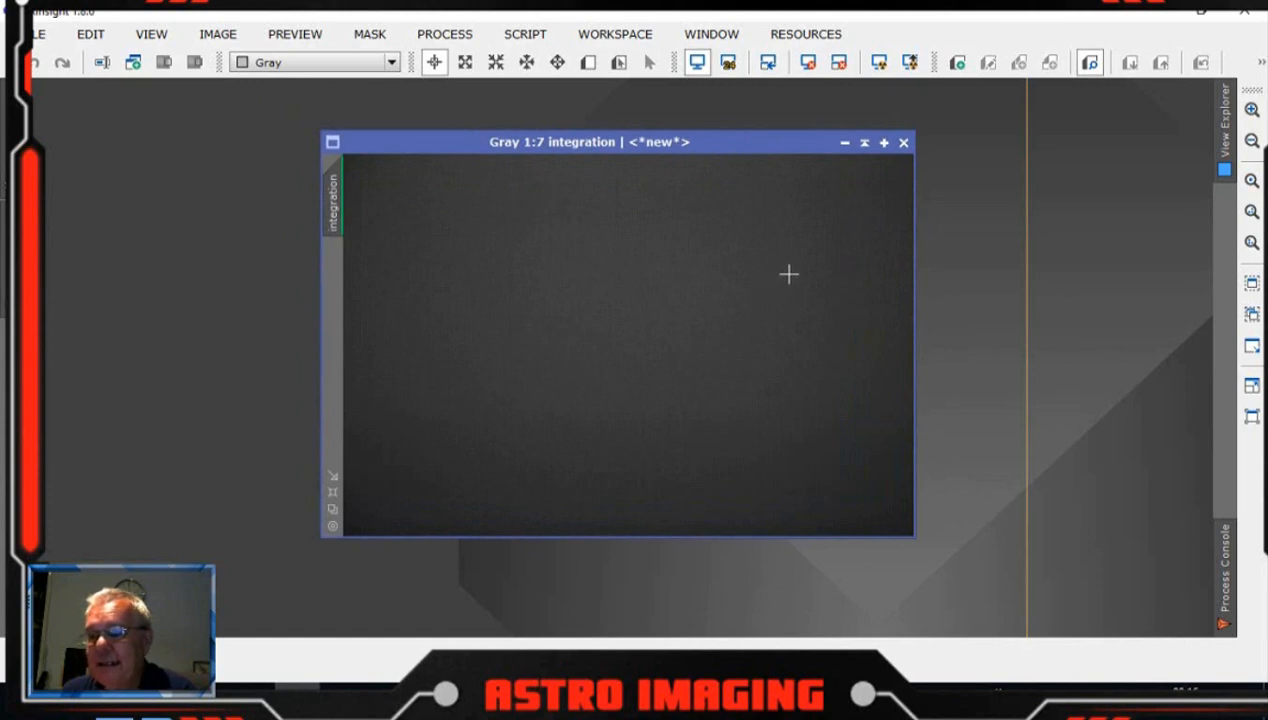
{"action": "mouse_move", "coordinate": [724, 148]}
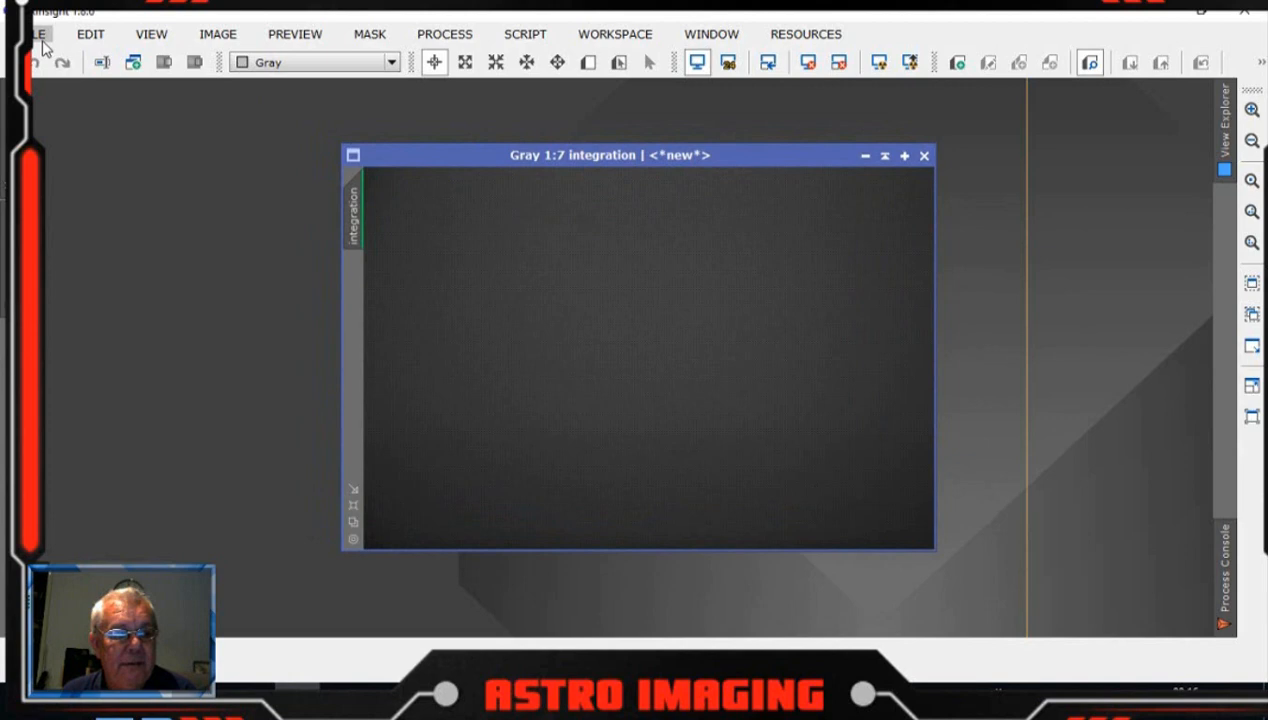
- Begin Save As for the integrated flat and browse to the Trunk/2019-08-26/flats folder
{"action": "left_click", "coordinate": [40, 32]}
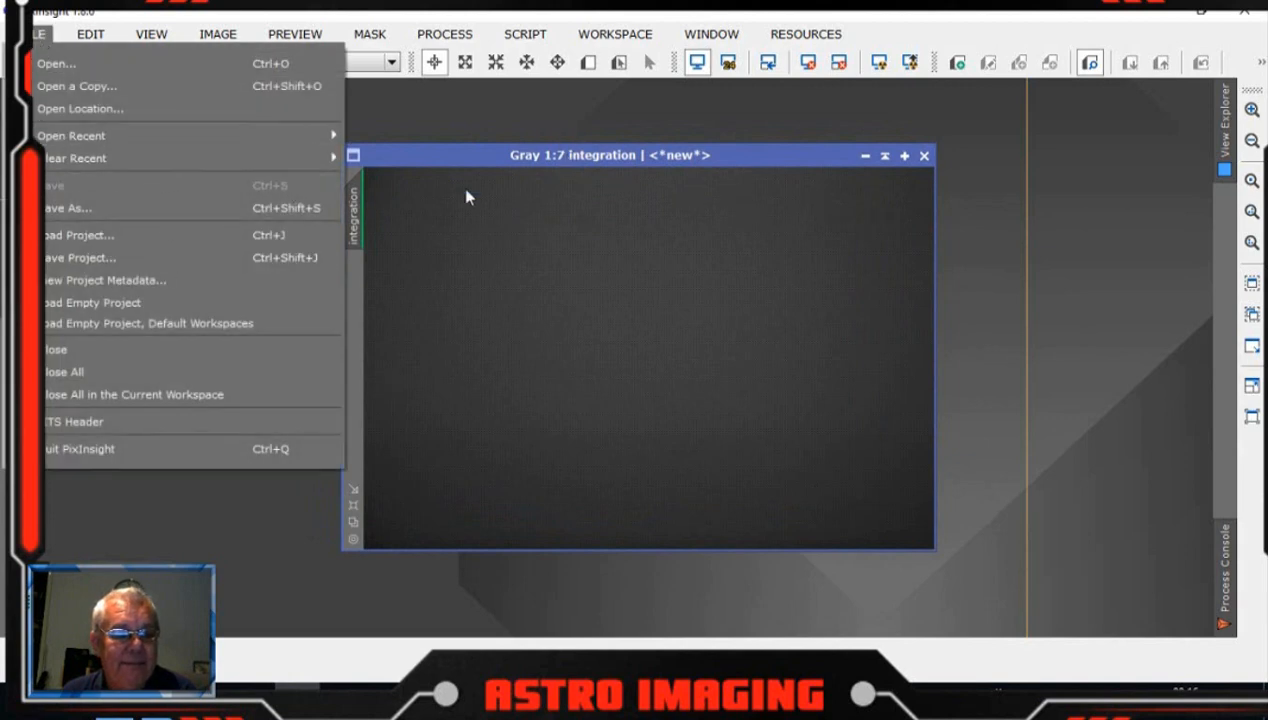
{"action": "left_click", "coordinate": [66, 208]}
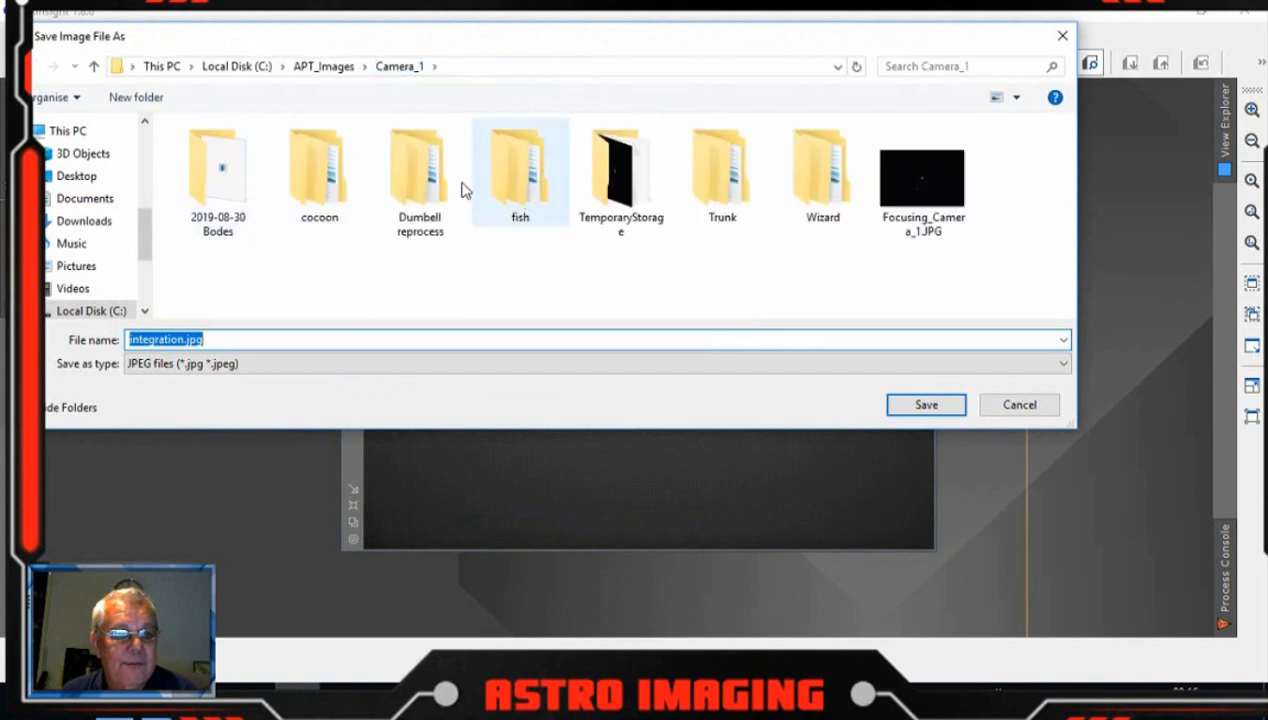
{"action": "double_click", "coordinate": [722, 176]}
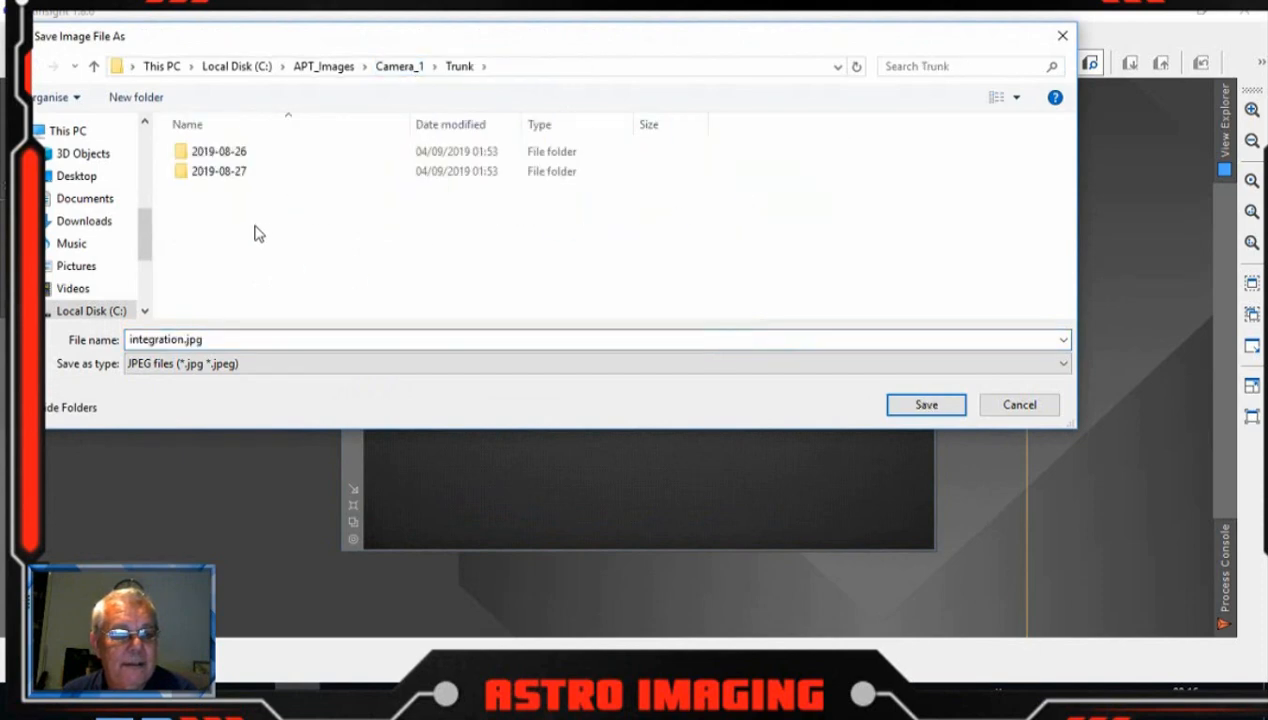
{"action": "double_click", "coordinate": [218, 152]}
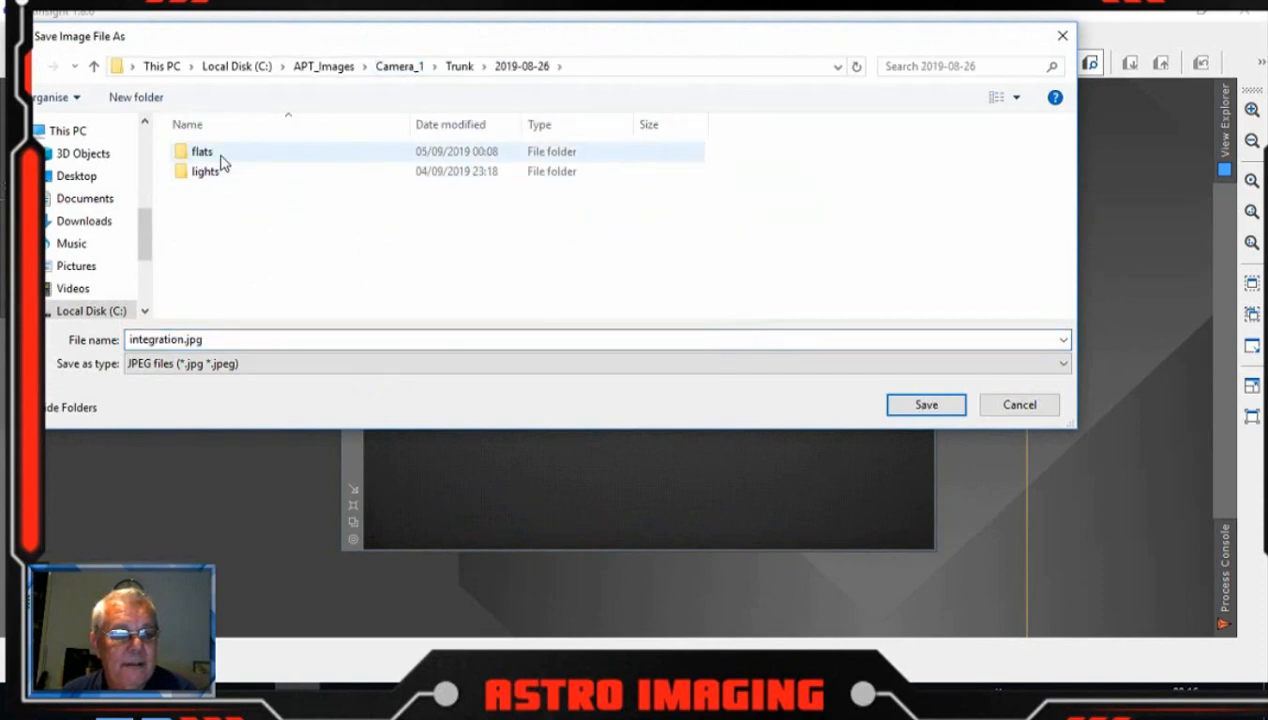
{"action": "double_click", "coordinate": [202, 152]}
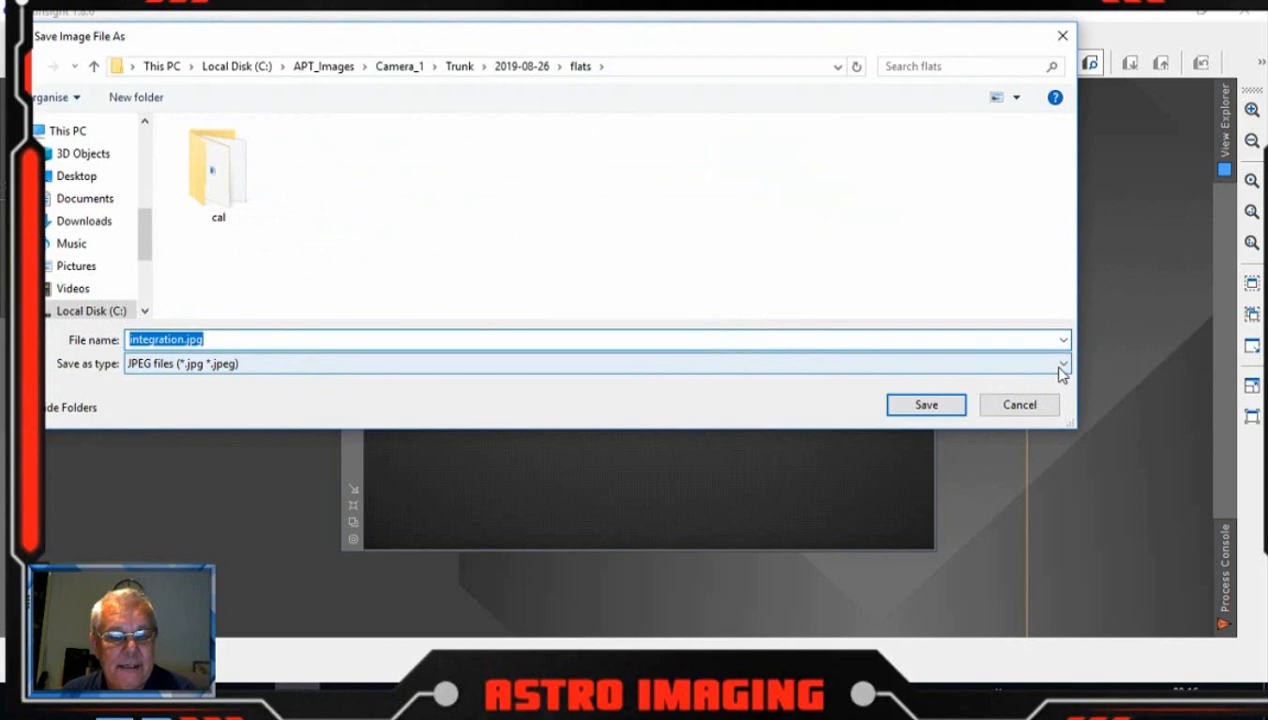
- Save it as masterflat in XISF format, accepting the default XISF storage options
{"action": "left_click", "coordinate": [1062, 364]}
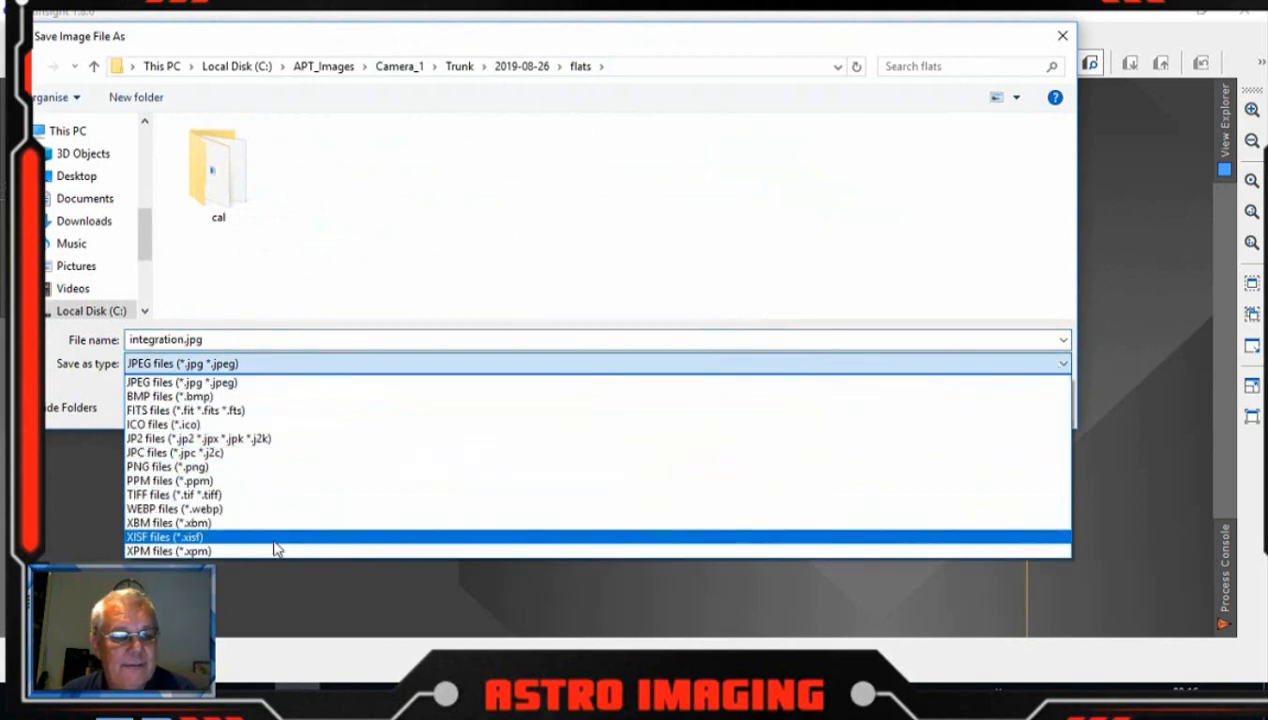
{"action": "left_click", "coordinate": [168, 536]}
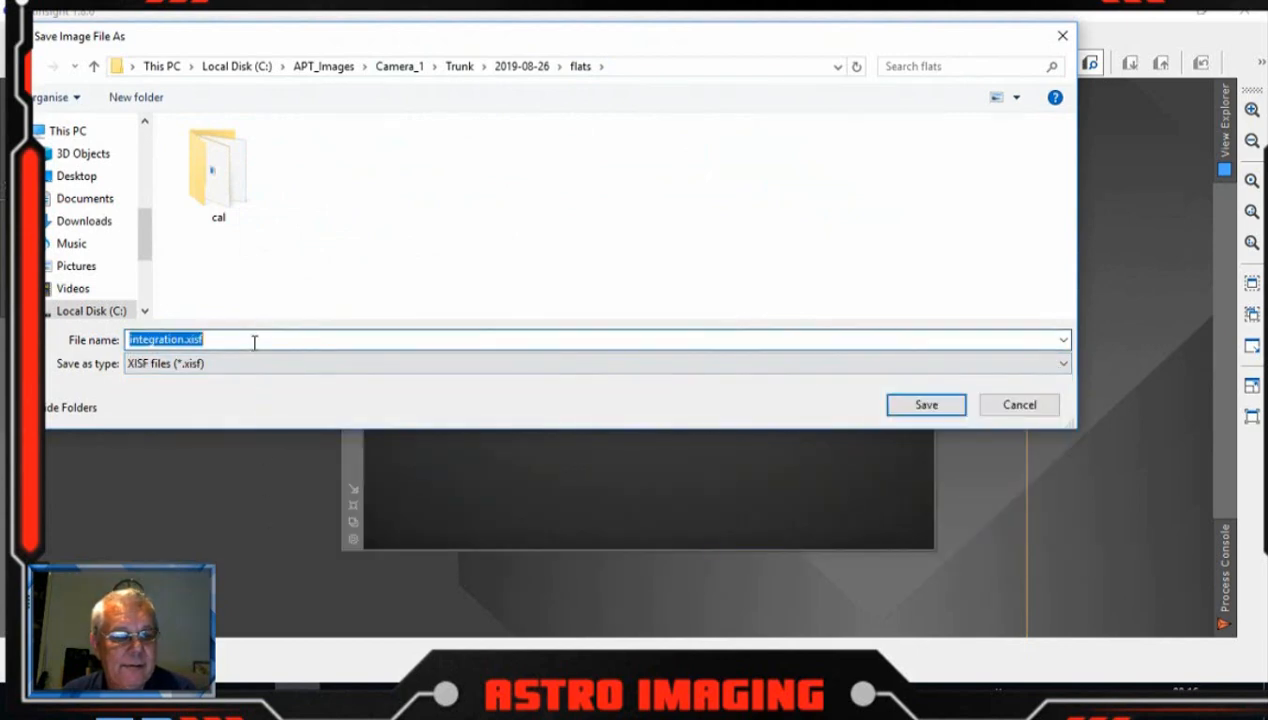
{"action": "type", "text": "m"}
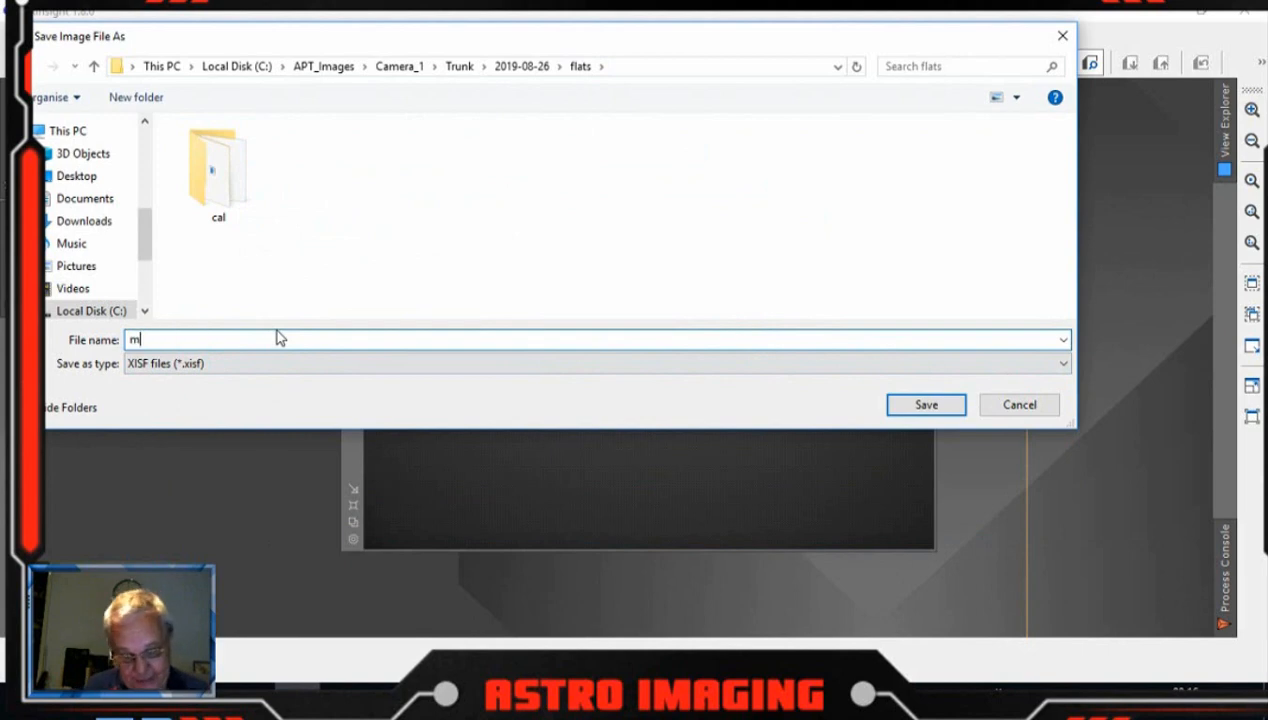
{"action": "type", "text": "asterflat"}
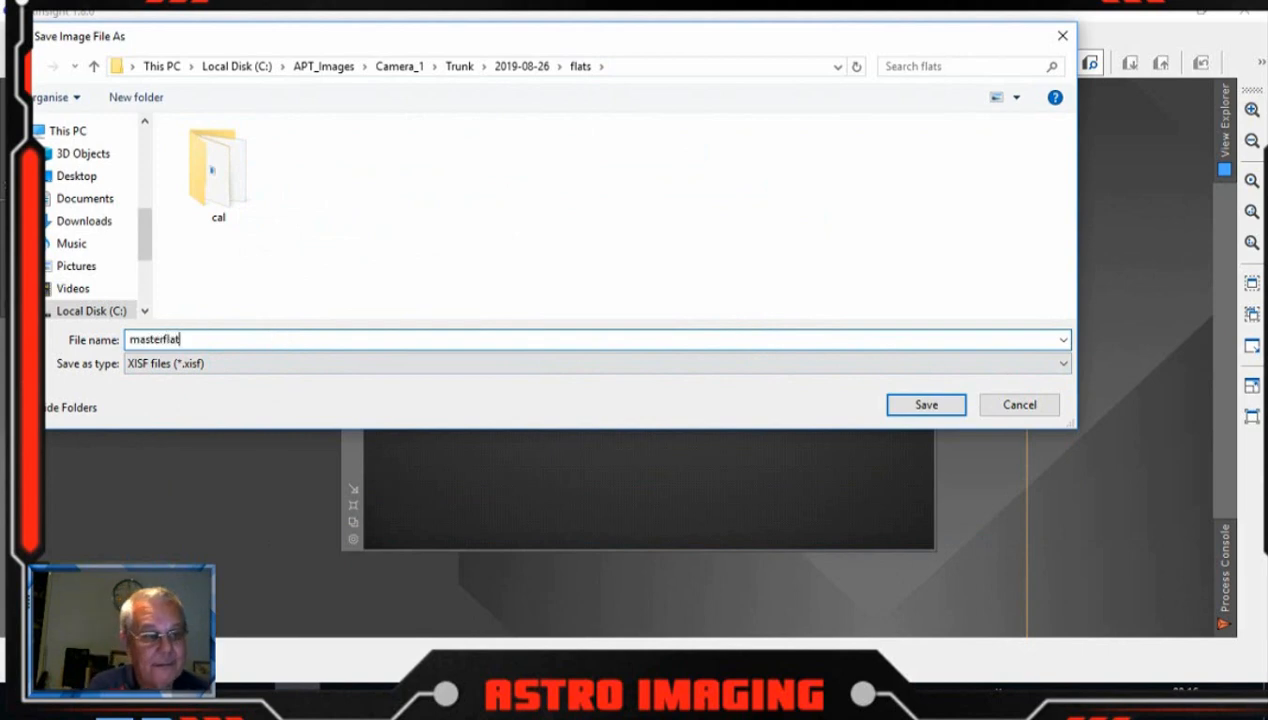
{"action": "left_click", "coordinate": [924, 404]}
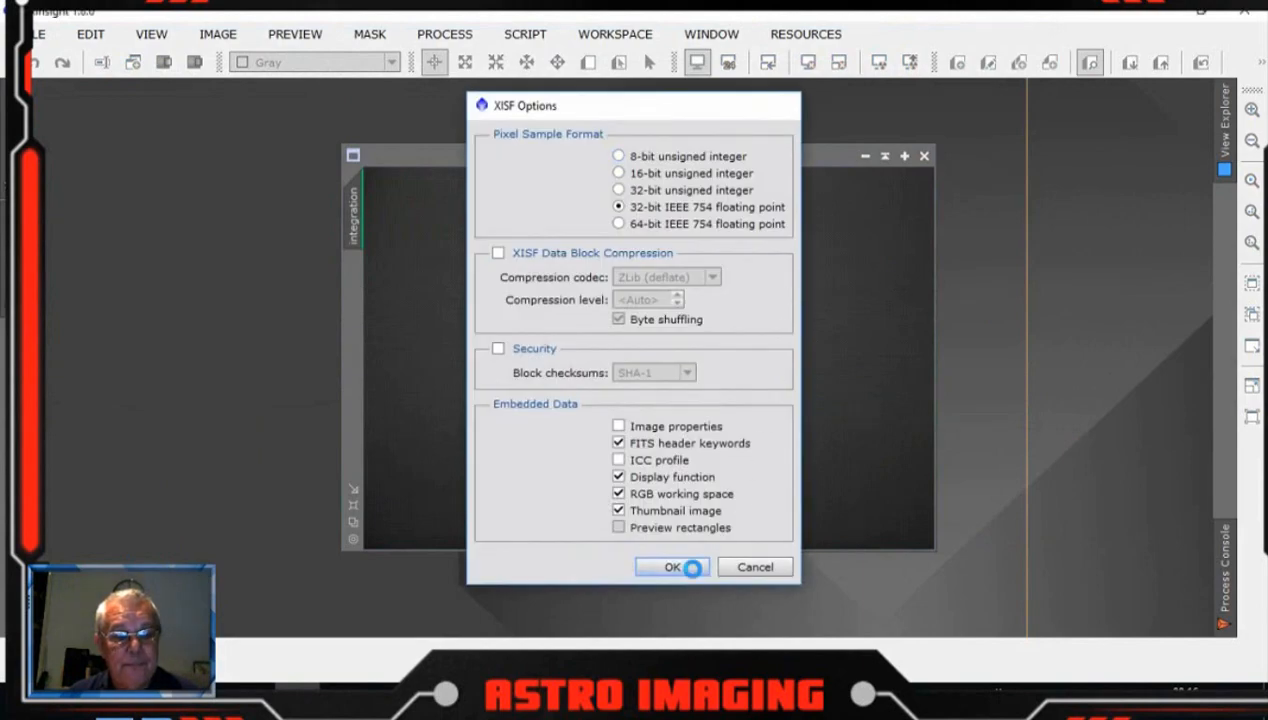
{"action": "left_click", "coordinate": [672, 568]}
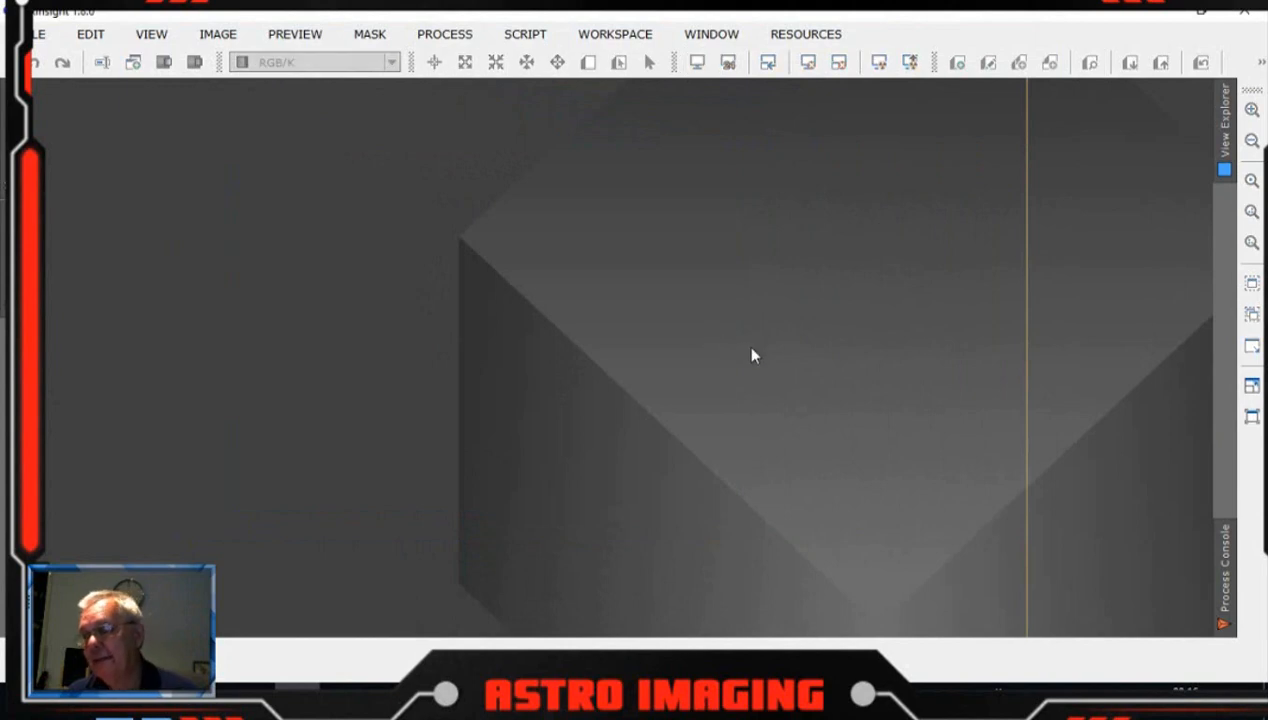
{"action": "mouse_move", "coordinate": [700, 276]}
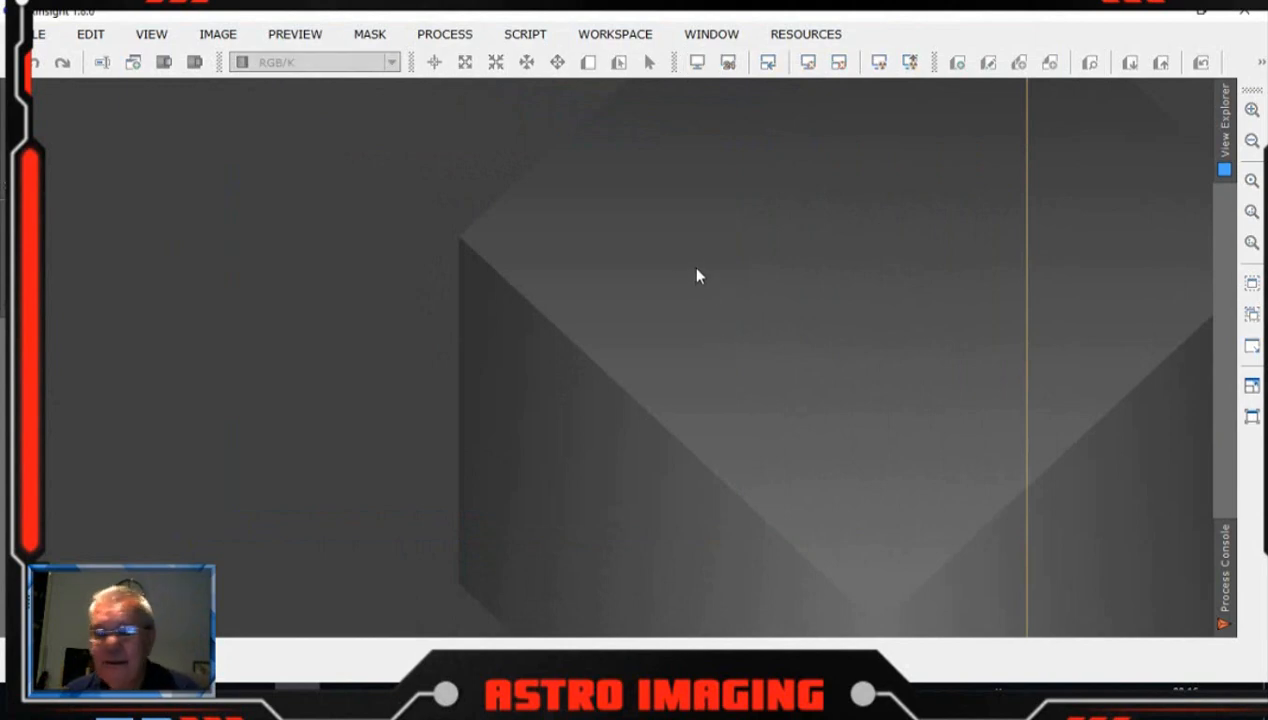
- Load the 2019-08-27 flat frames as ImageCalibration target frames
{"action": "left_click", "coordinate": [444, 32]}
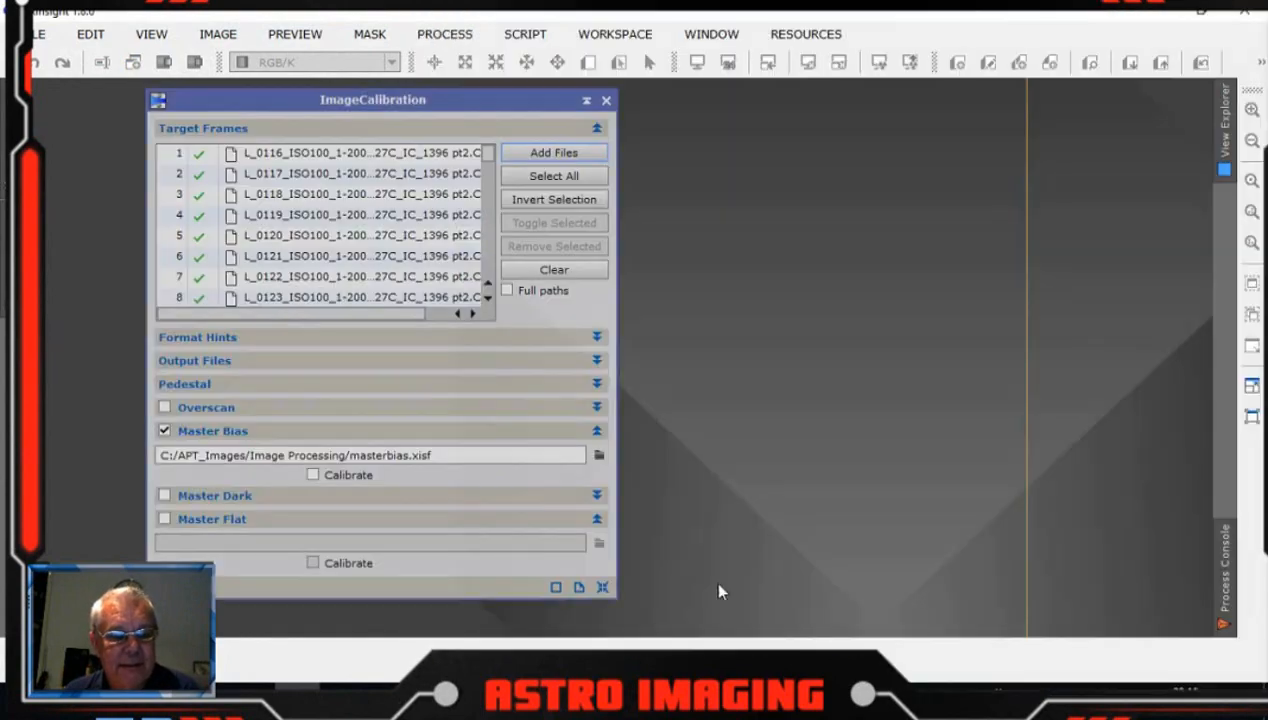
{"action": "left_click_drag", "start_coordinate": [372, 100], "coordinate": [620, 104]}
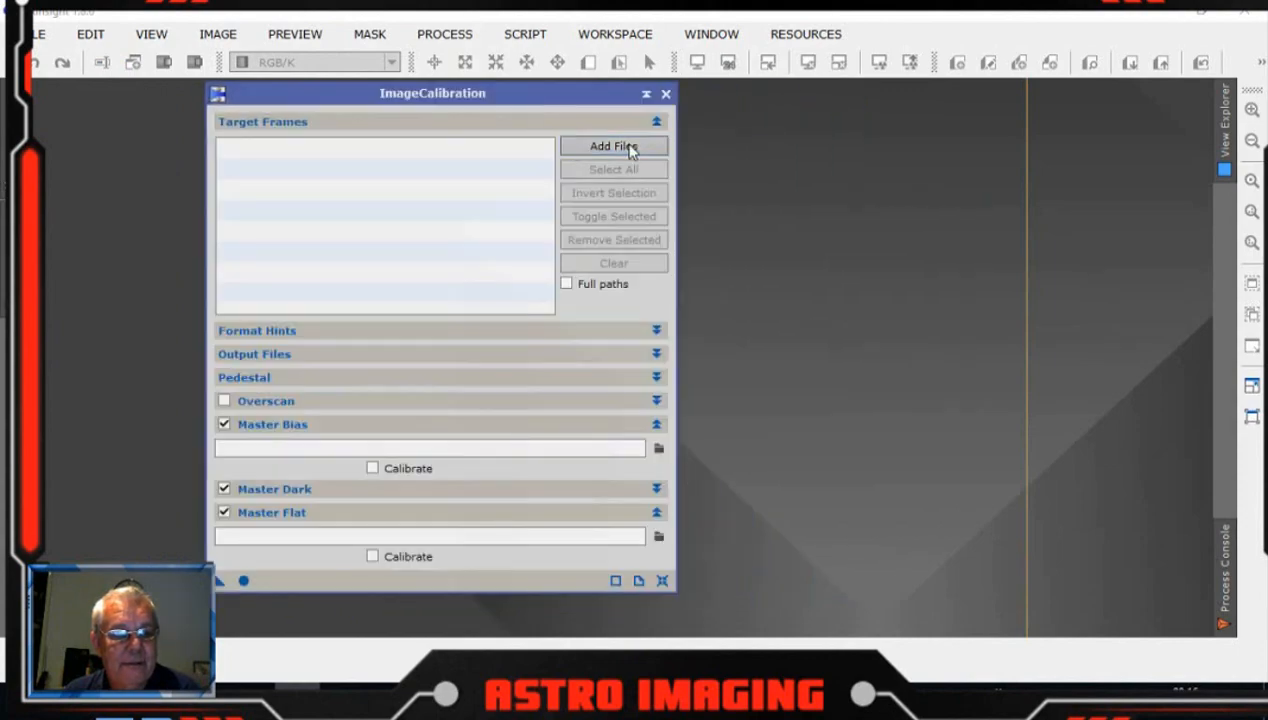
{"action": "left_click", "coordinate": [612, 146]}
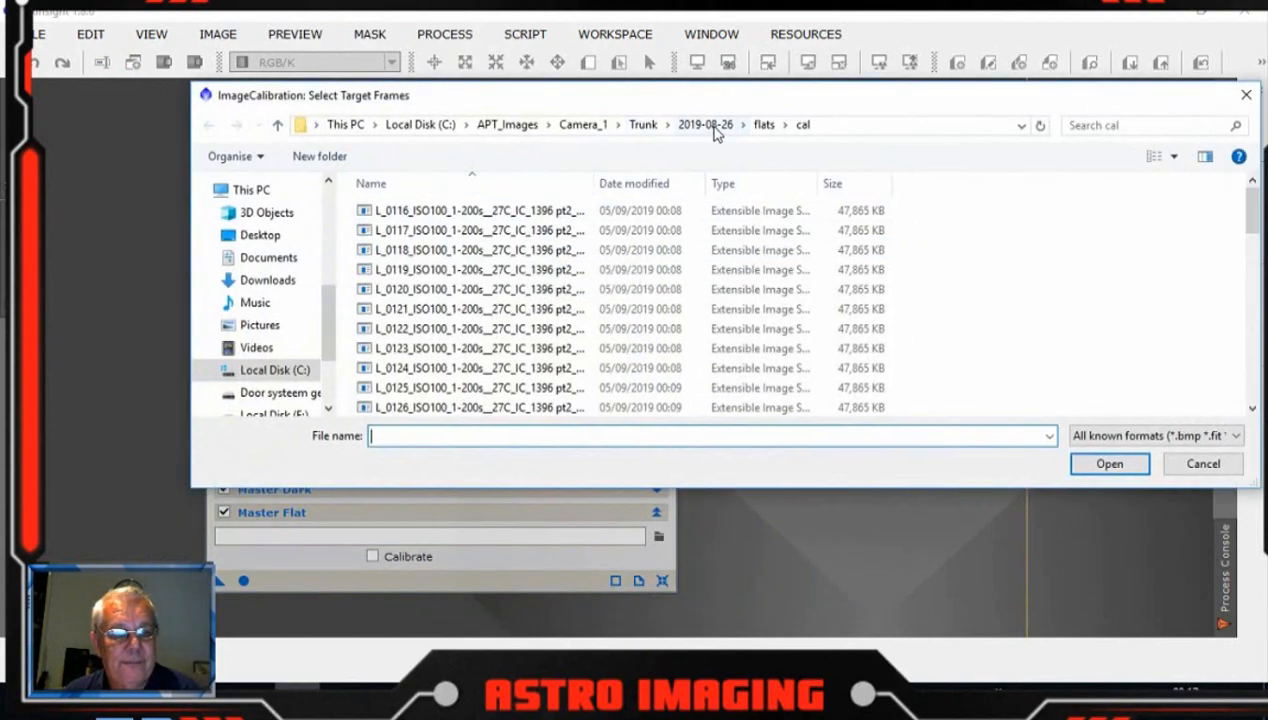
{"action": "left_click", "coordinate": [642, 124]}
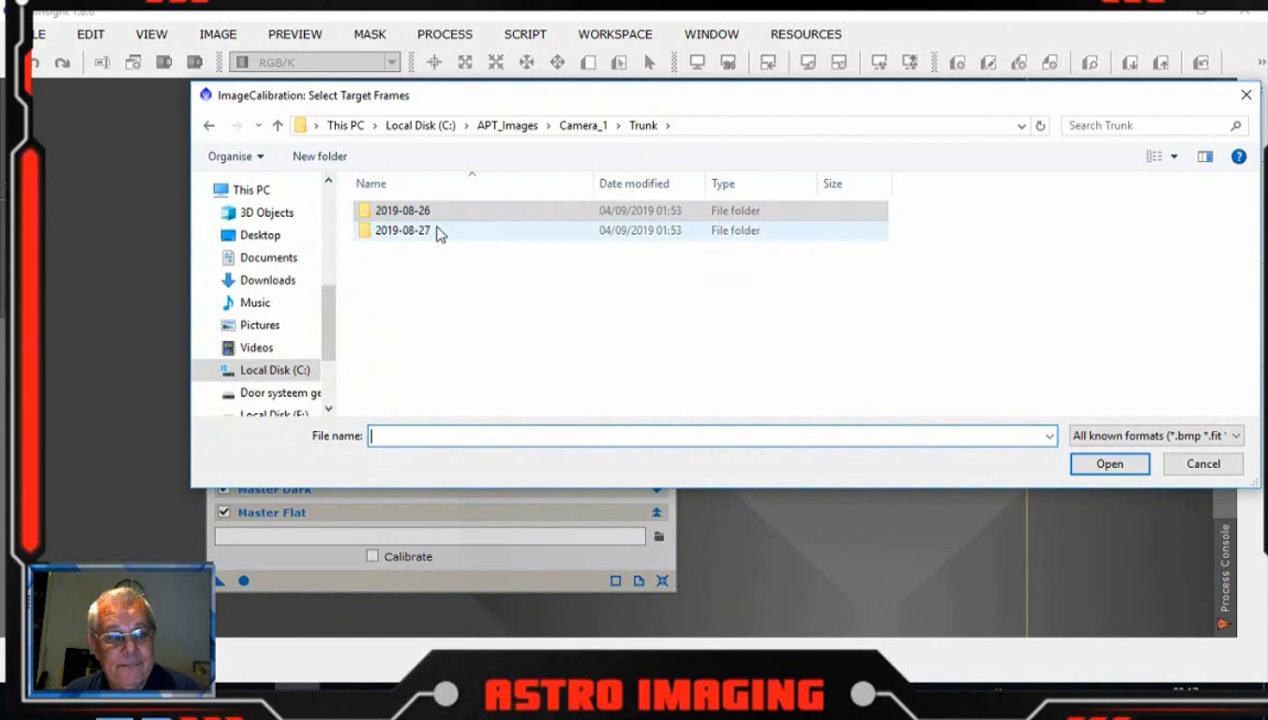
{"action": "double_click", "coordinate": [402, 230]}
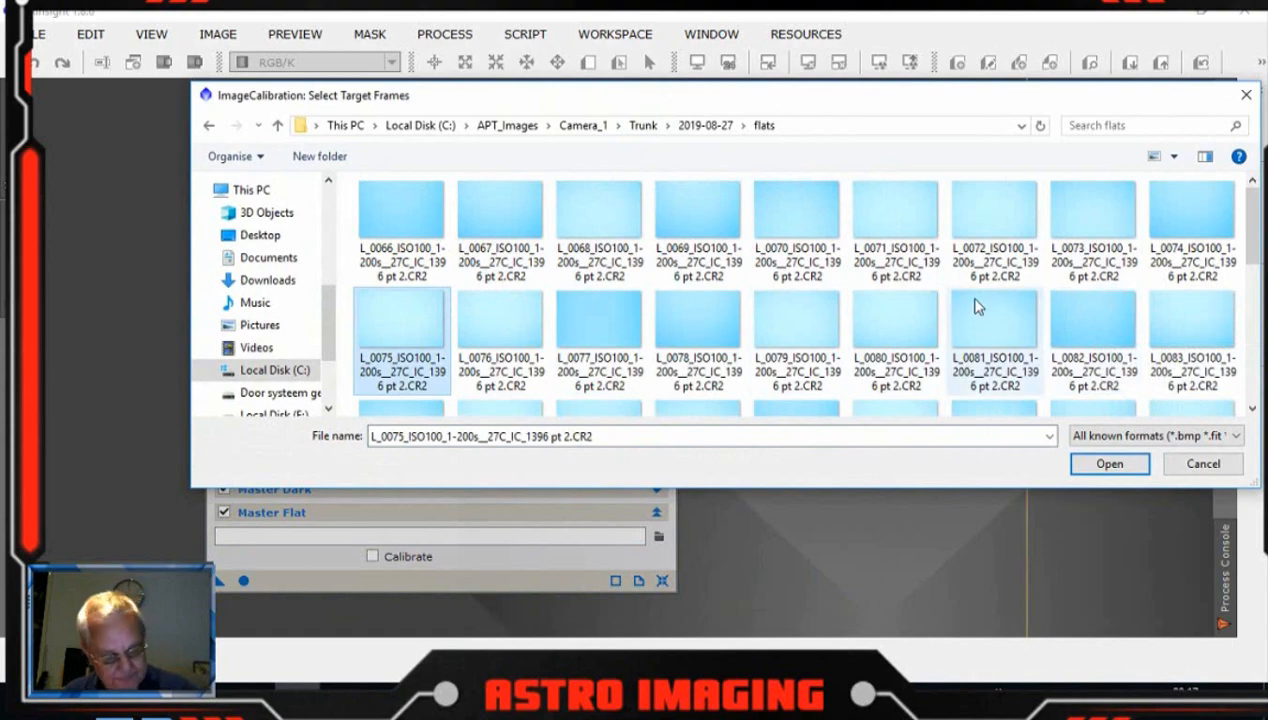
{"action": "left_click", "coordinate": [1204, 464]}
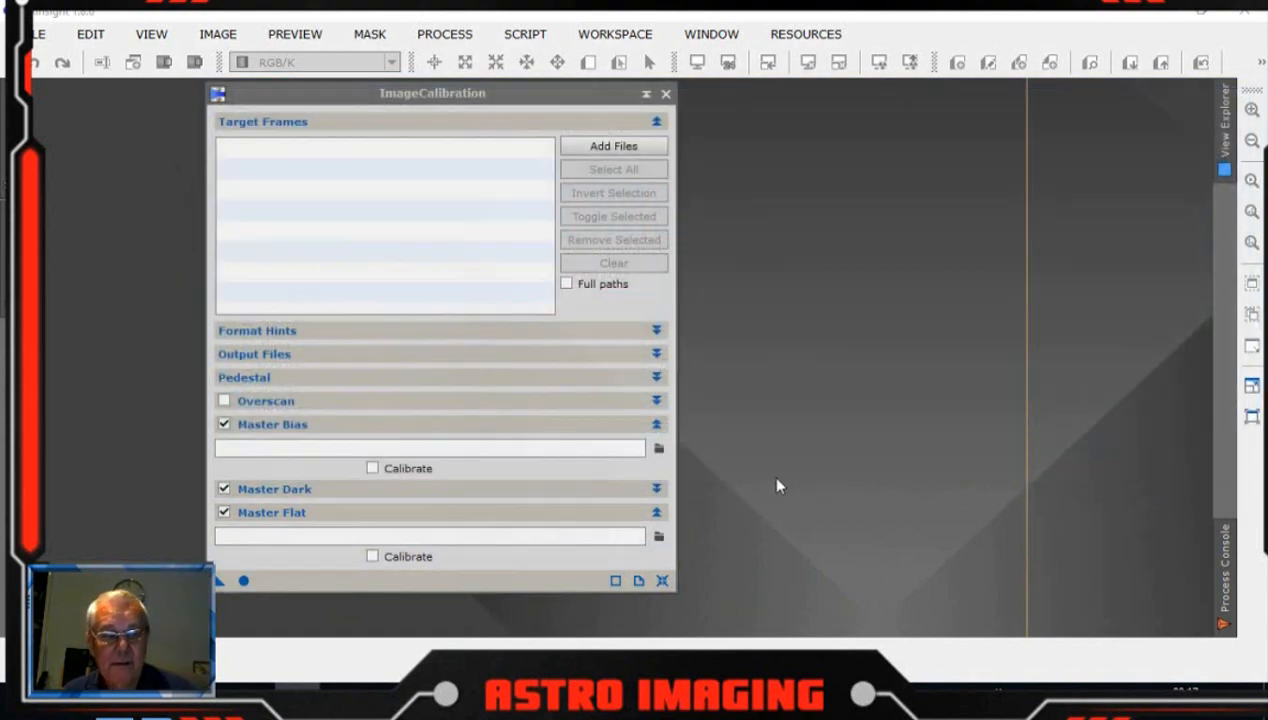
- Leave master flat calibration off and select masterbias.xisf as the master bias
{"action": "left_click", "coordinate": [612, 144]}
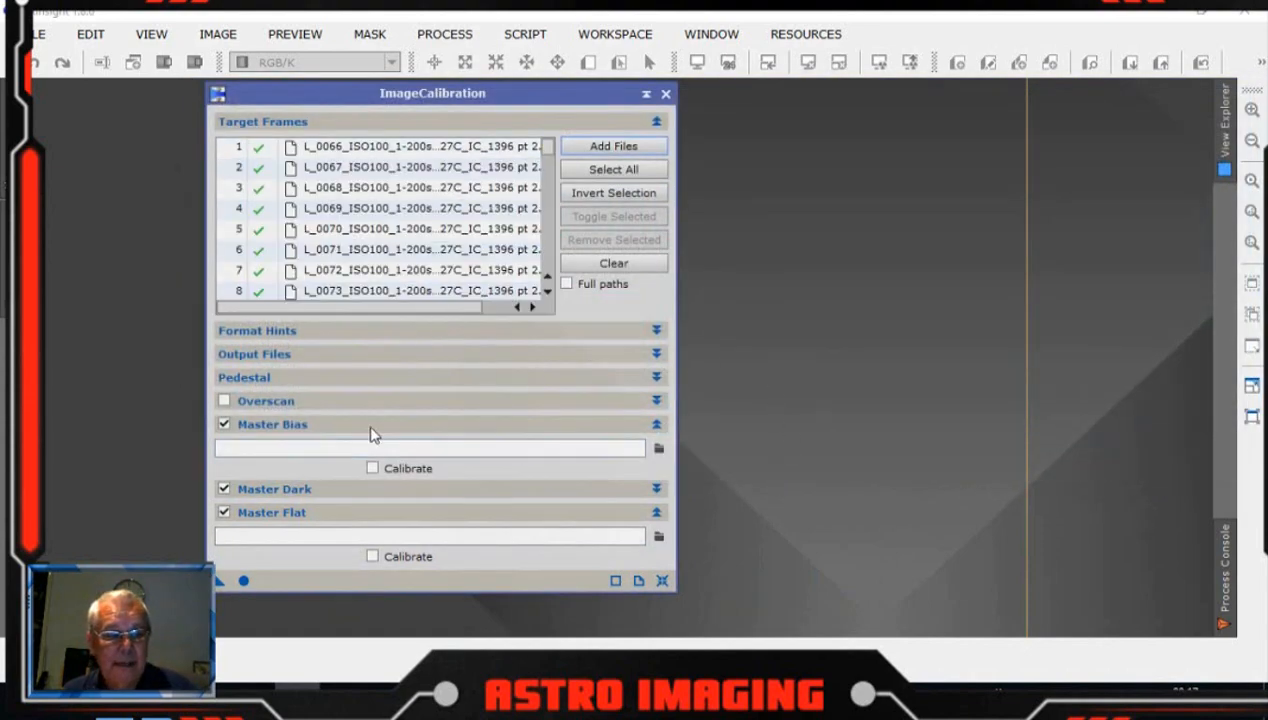
{"action": "left_click", "coordinate": [224, 488]}
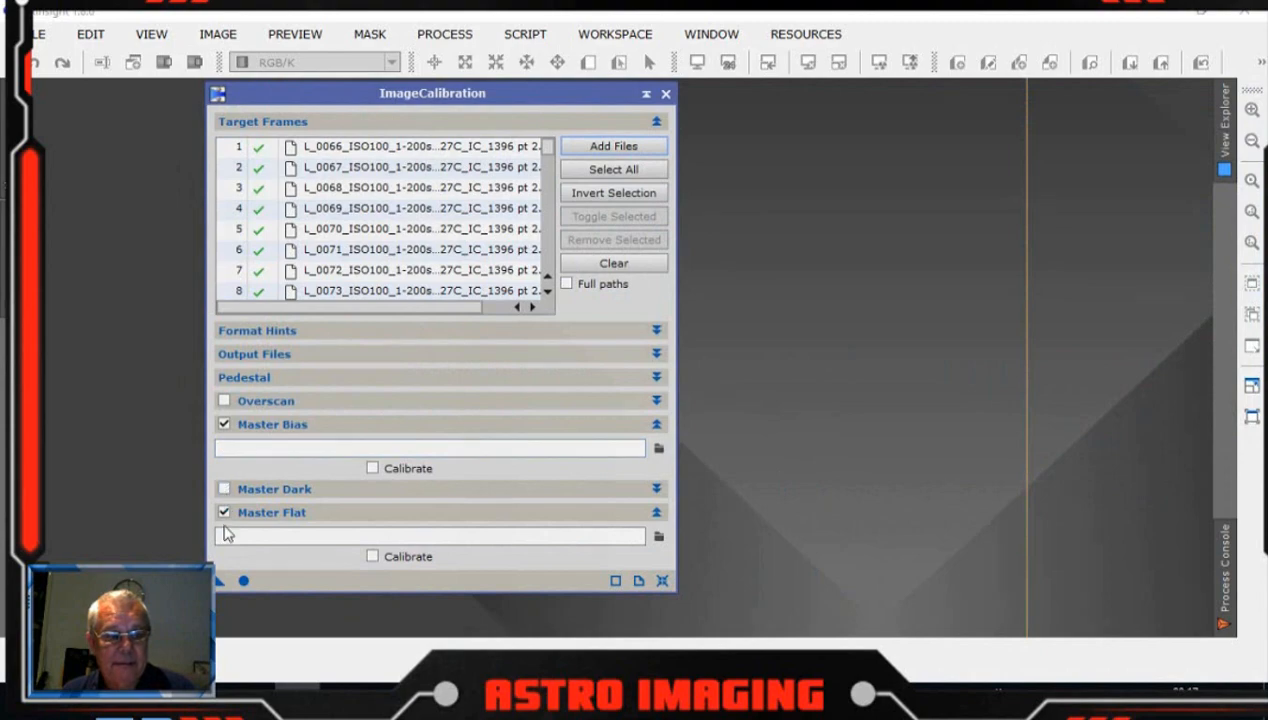
{"action": "left_click", "coordinate": [224, 512]}
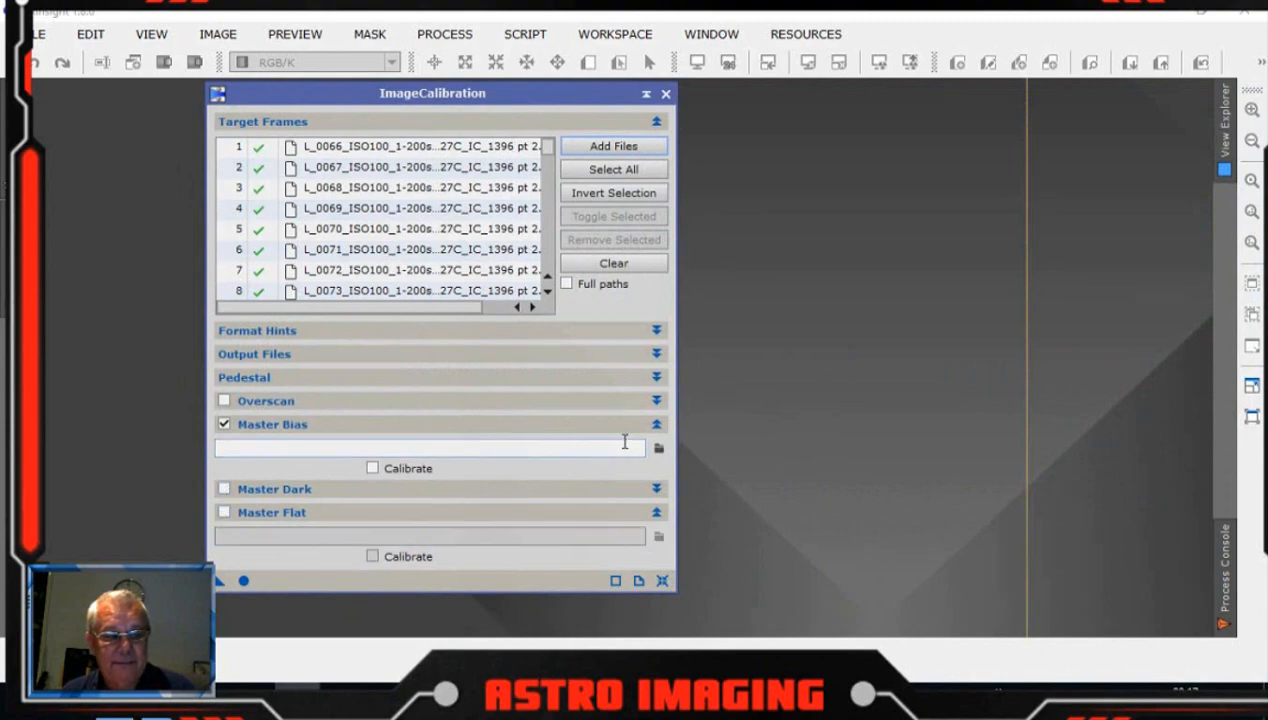
{"action": "left_click", "coordinate": [658, 448]}
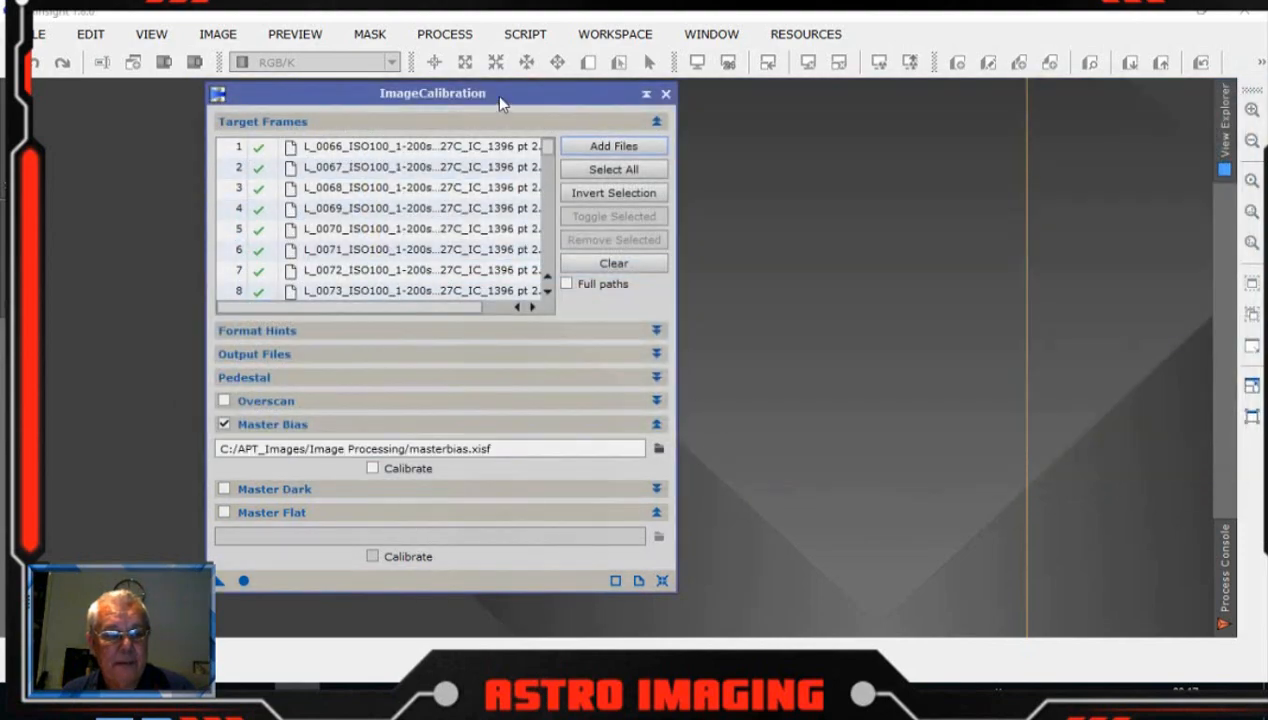
- Set the output directory to a new cal folder inside Trunk/2019-08-27/flats
{"action": "left_click_drag", "start_coordinate": [432, 94], "coordinate": [336, 84]}
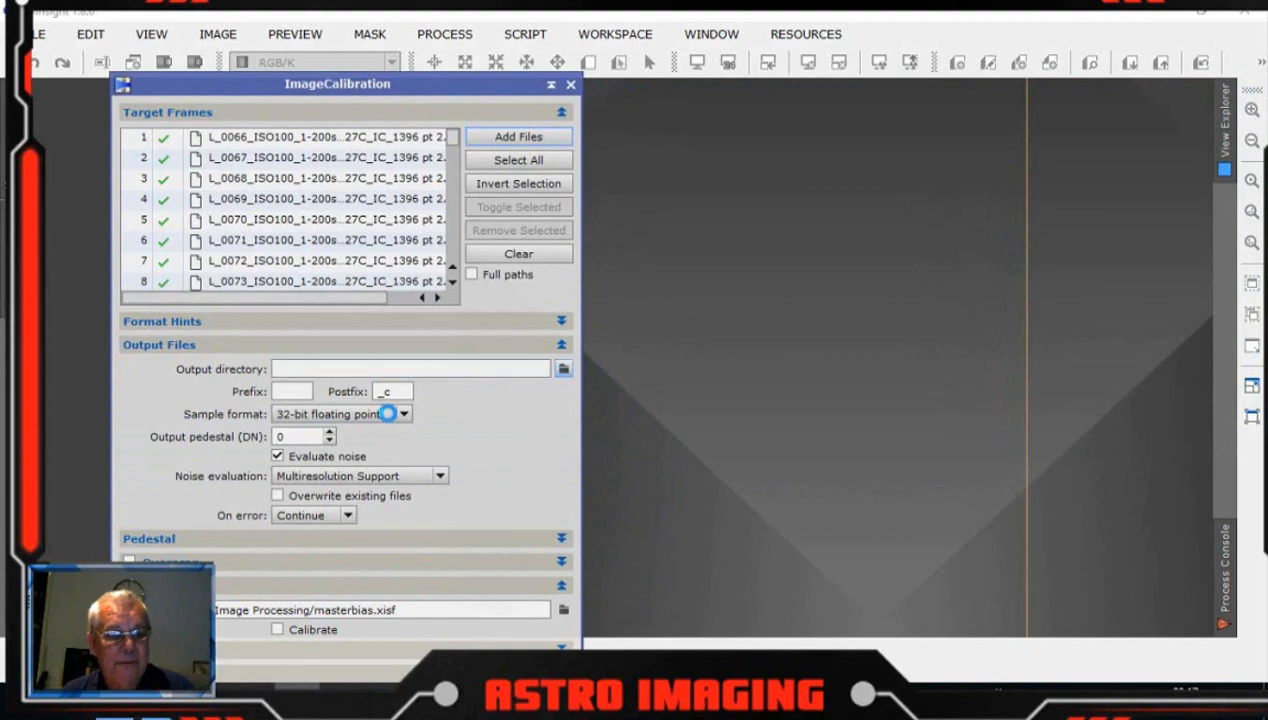
{"action": "left_click", "coordinate": [564, 368]}
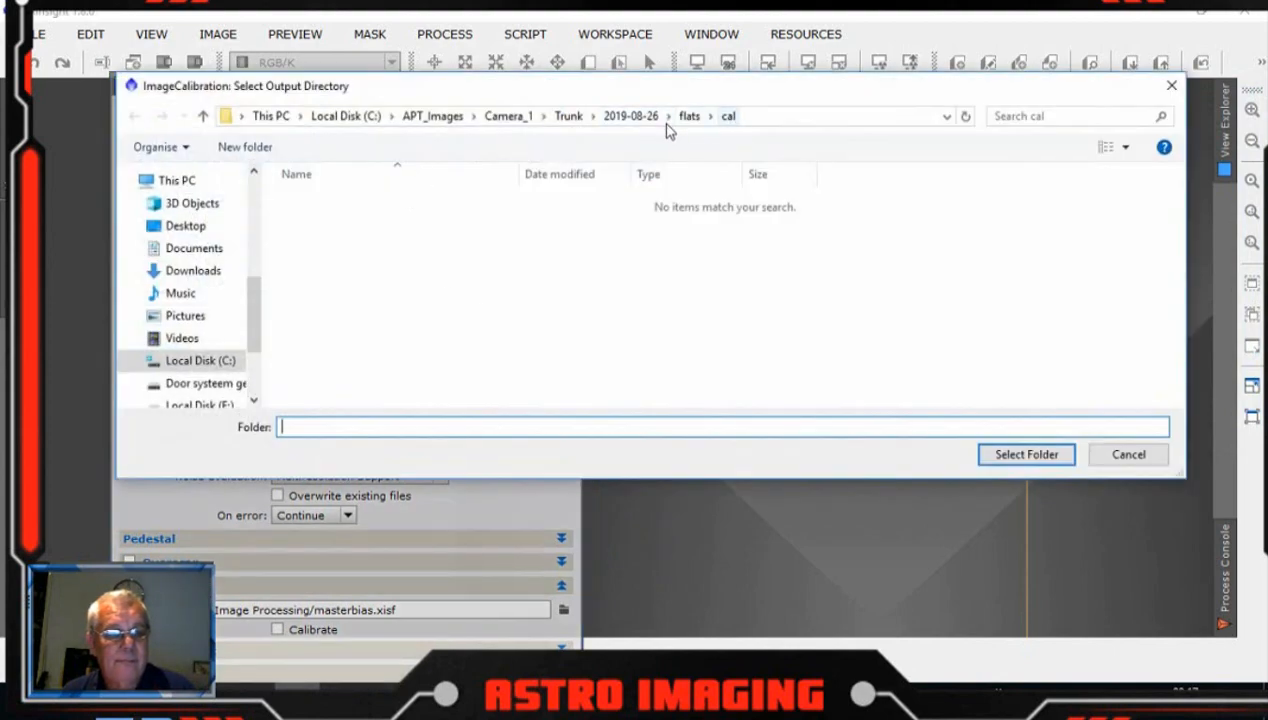
{"action": "left_click", "coordinate": [568, 114]}
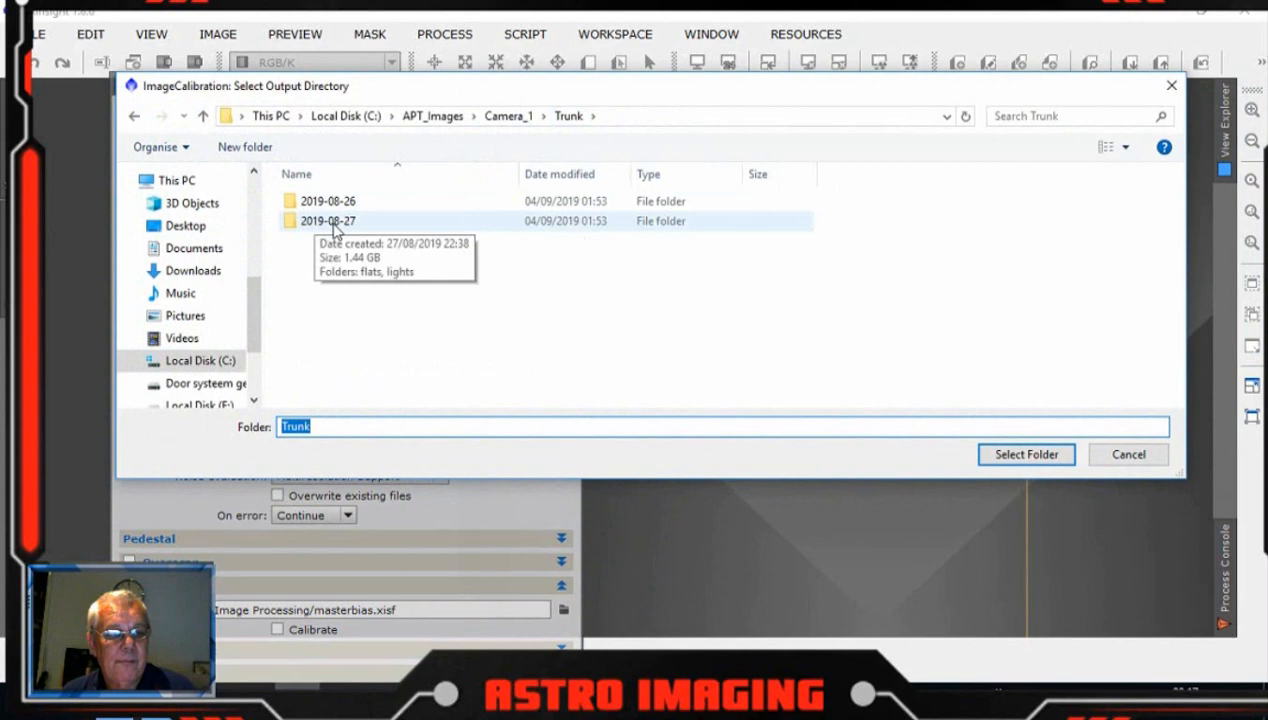
{"action": "double_click", "coordinate": [328, 220]}
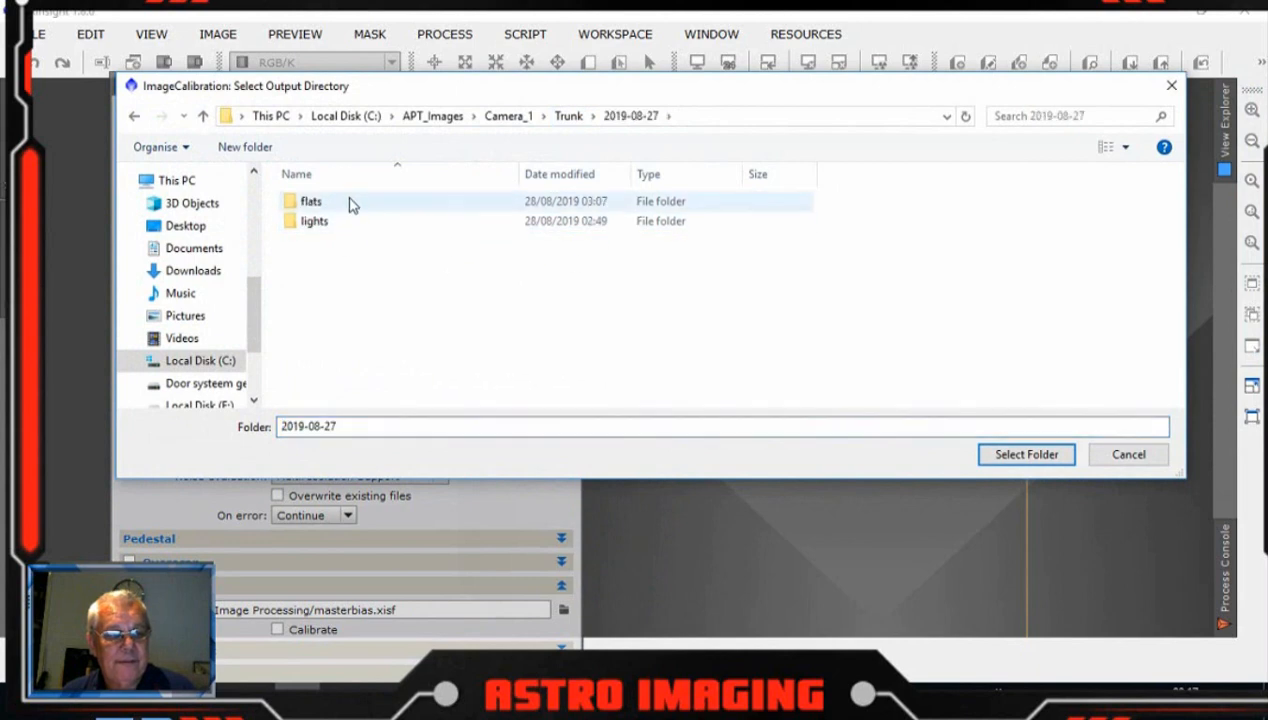
{"action": "double_click", "coordinate": [312, 200]}
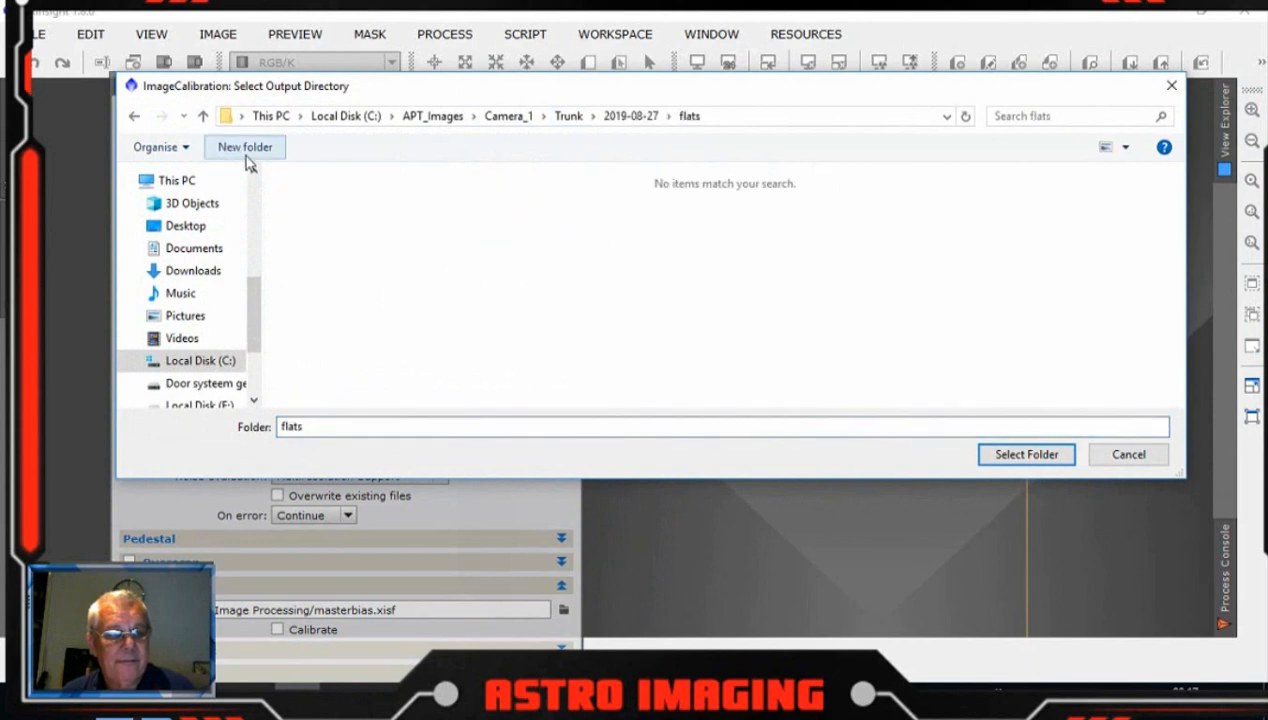
{"action": "left_click", "coordinate": [244, 148]}
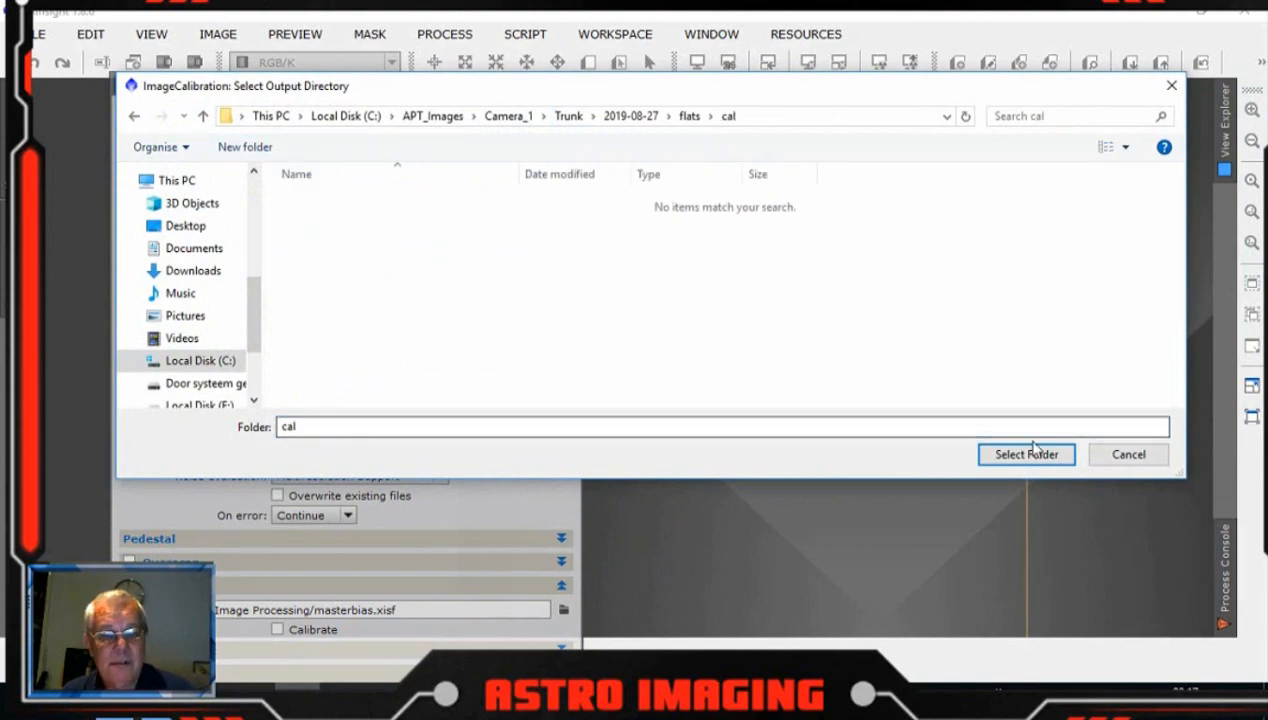
{"action": "left_click", "coordinate": [1026, 454]}
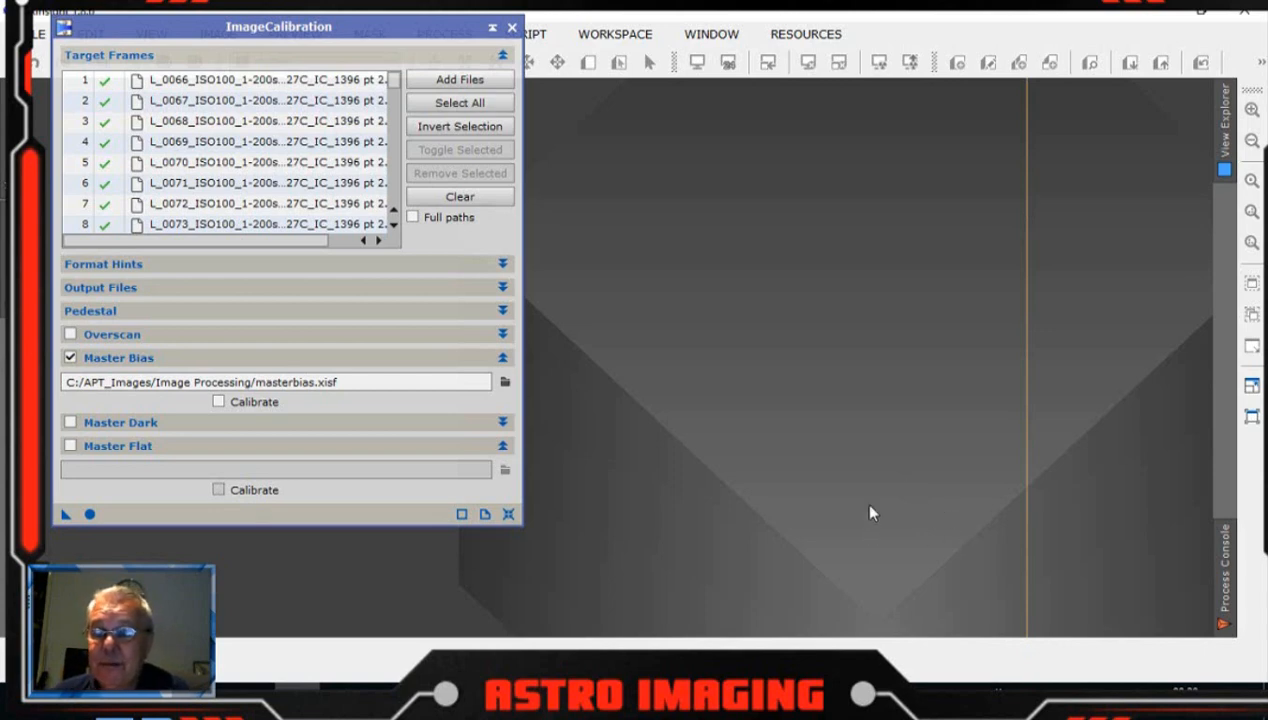
{"action": "mouse_move", "coordinate": [620, 292]}
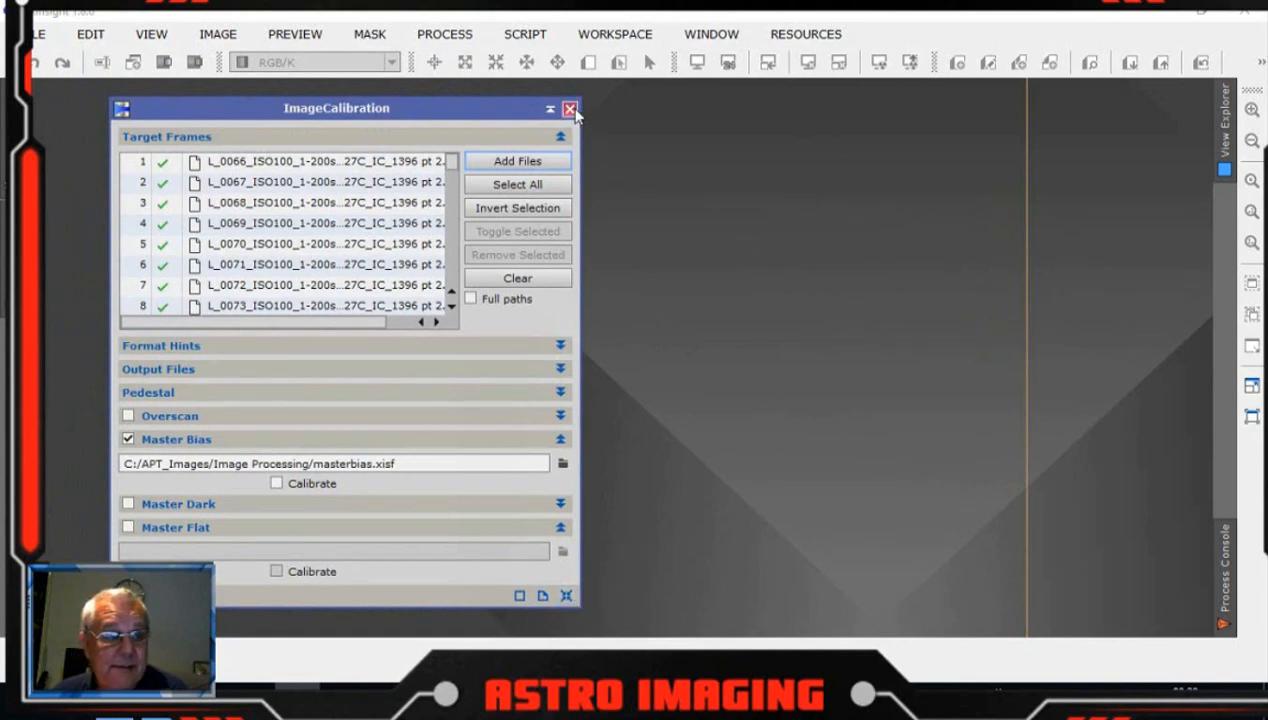
- Replace ImageIntegration's input list with the 2019-08-27 flat frames from Camera_1
{"action": "left_click", "coordinate": [444, 32]}
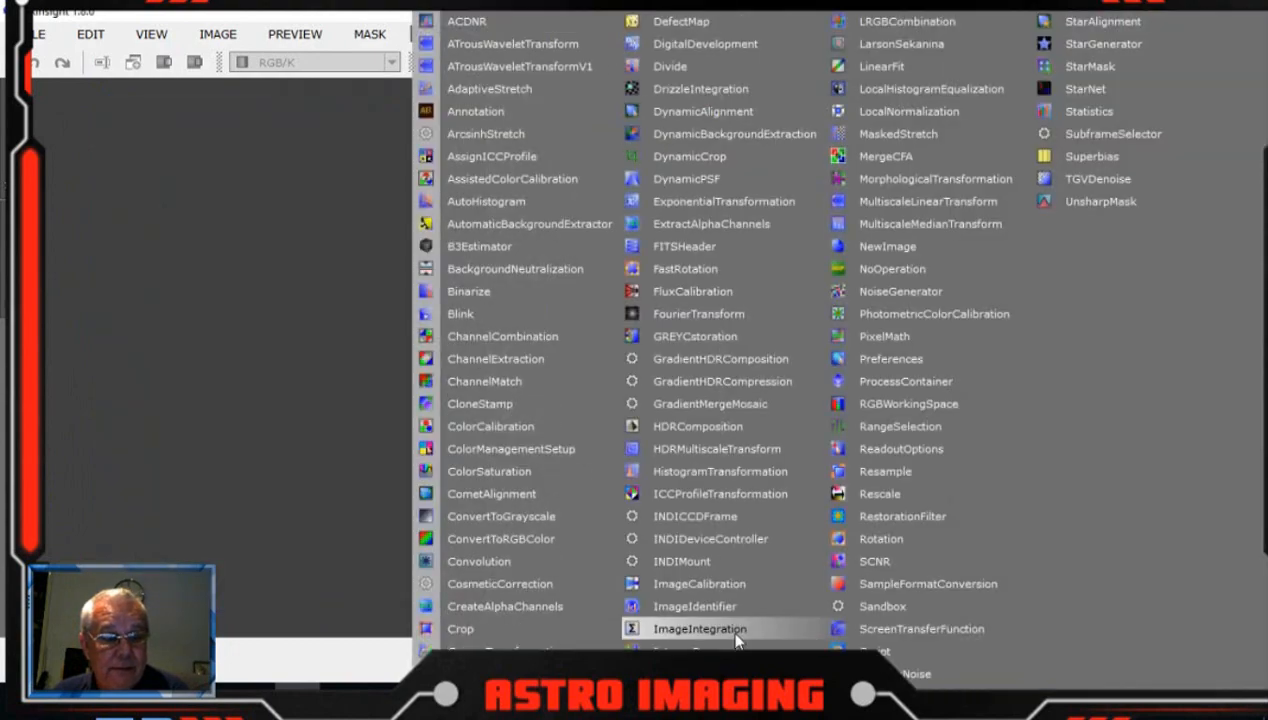
{"action": "left_click", "coordinate": [700, 628]}
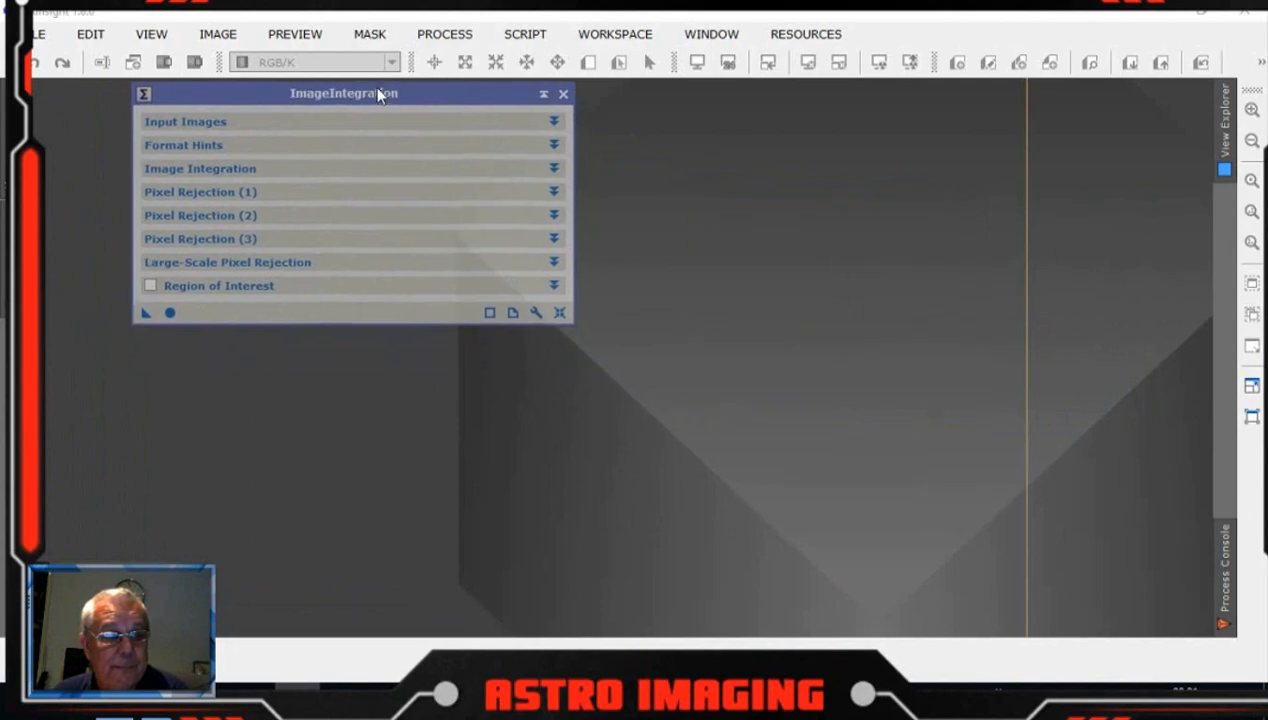
{"action": "left_click", "coordinate": [184, 122]}
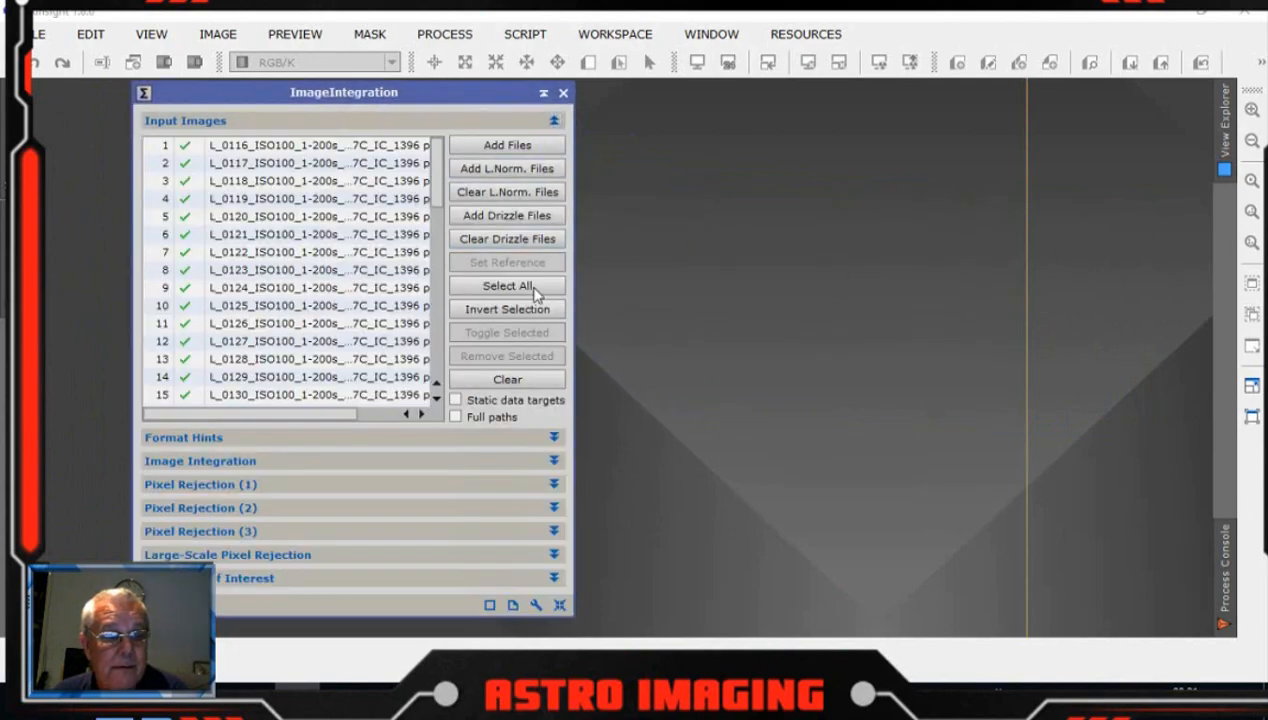
{"action": "left_click", "coordinate": [508, 378]}
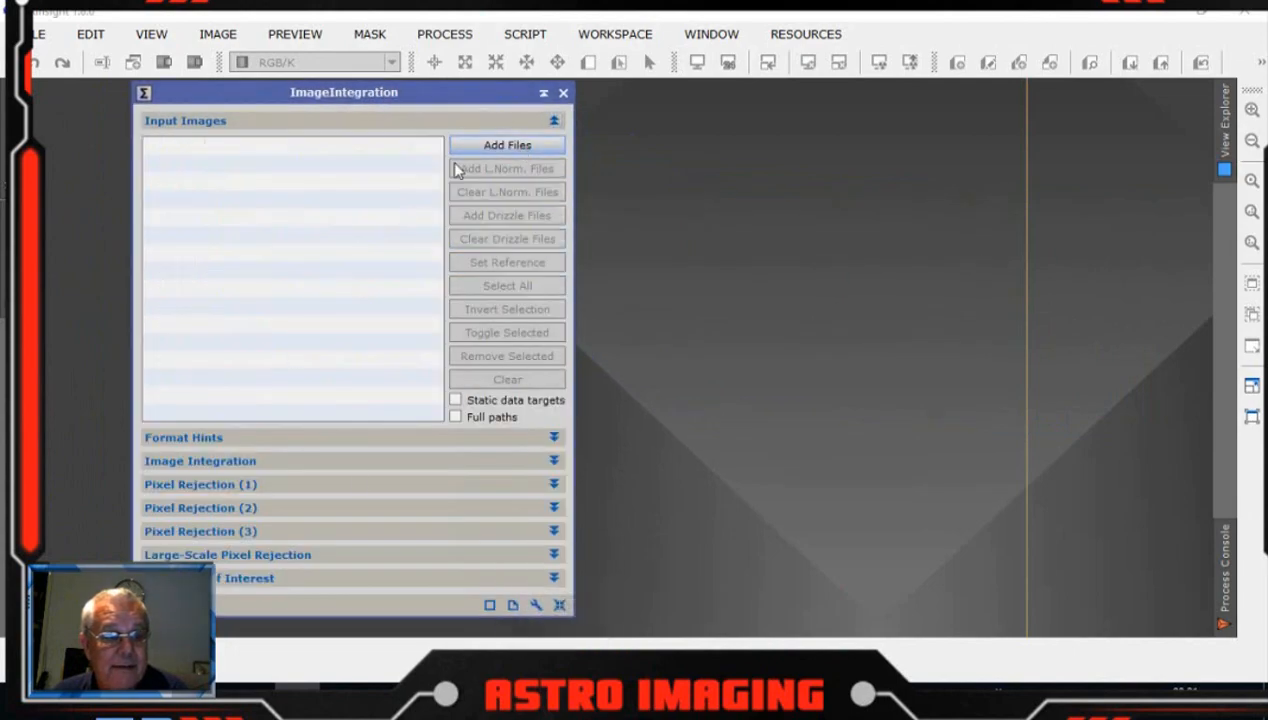
{"action": "left_click", "coordinate": [506, 144]}
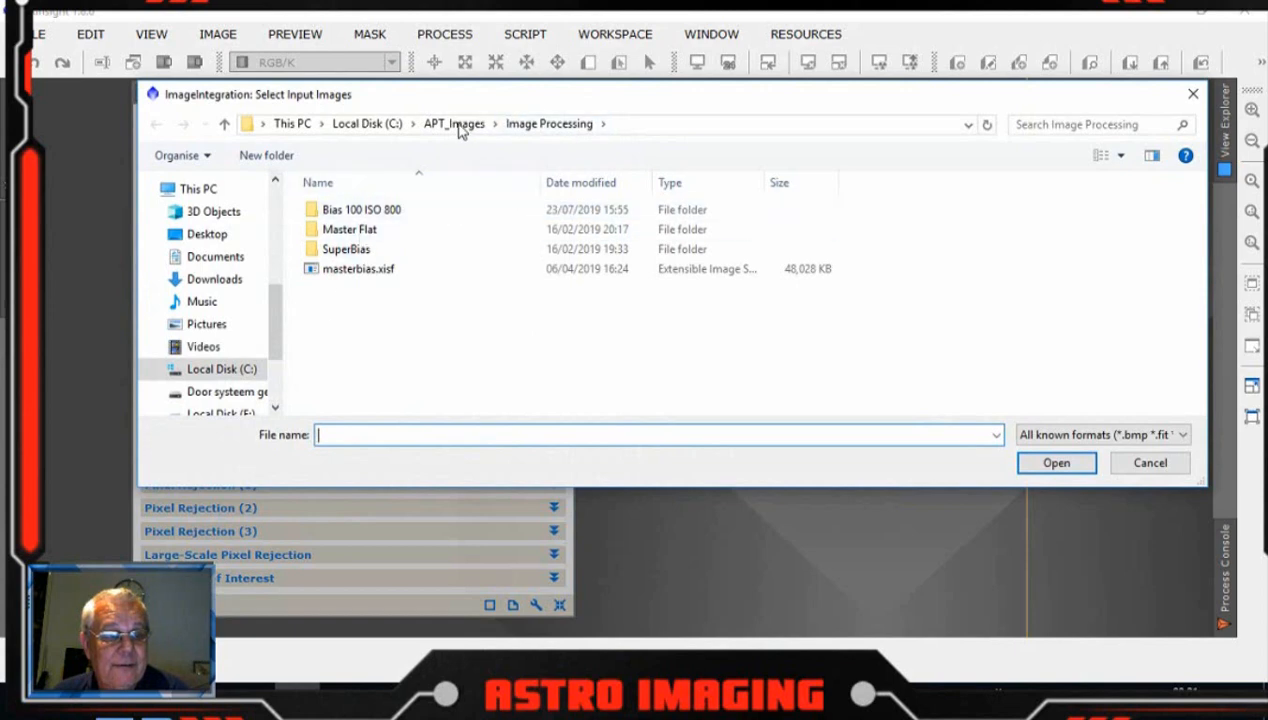
{"action": "left_click", "coordinate": [452, 124]}
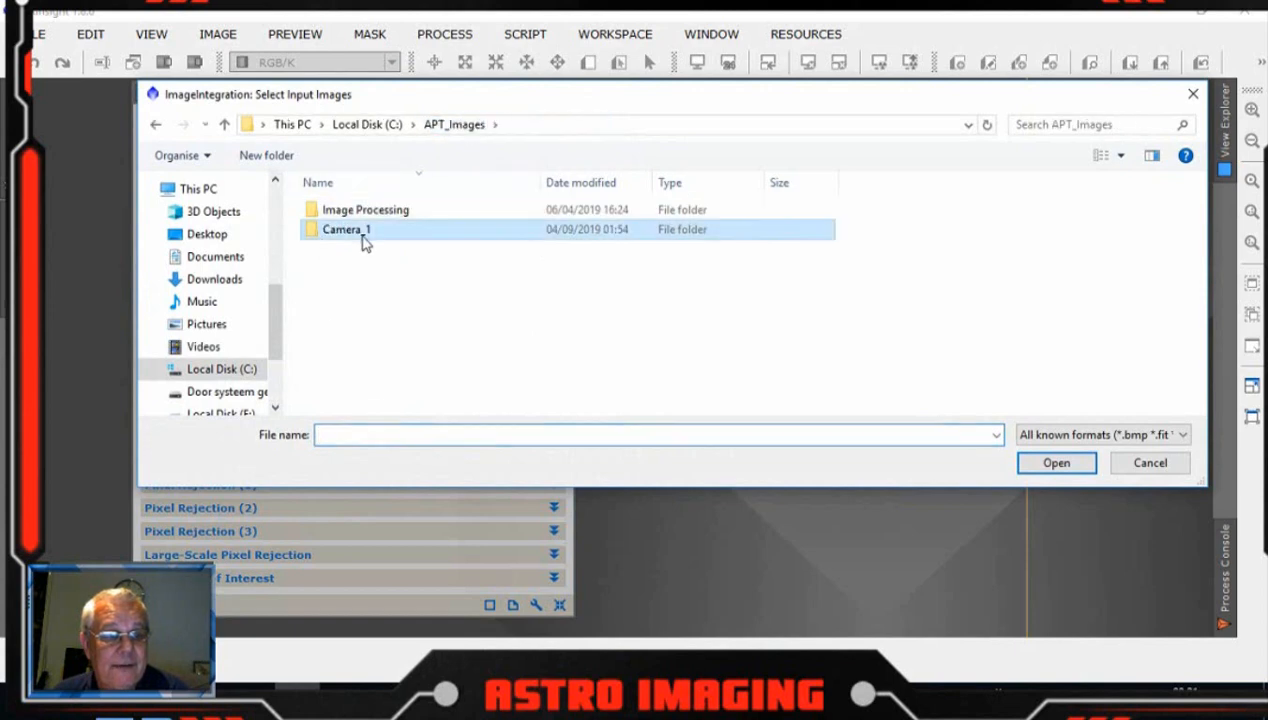
{"action": "double_click", "coordinate": [346, 228]}
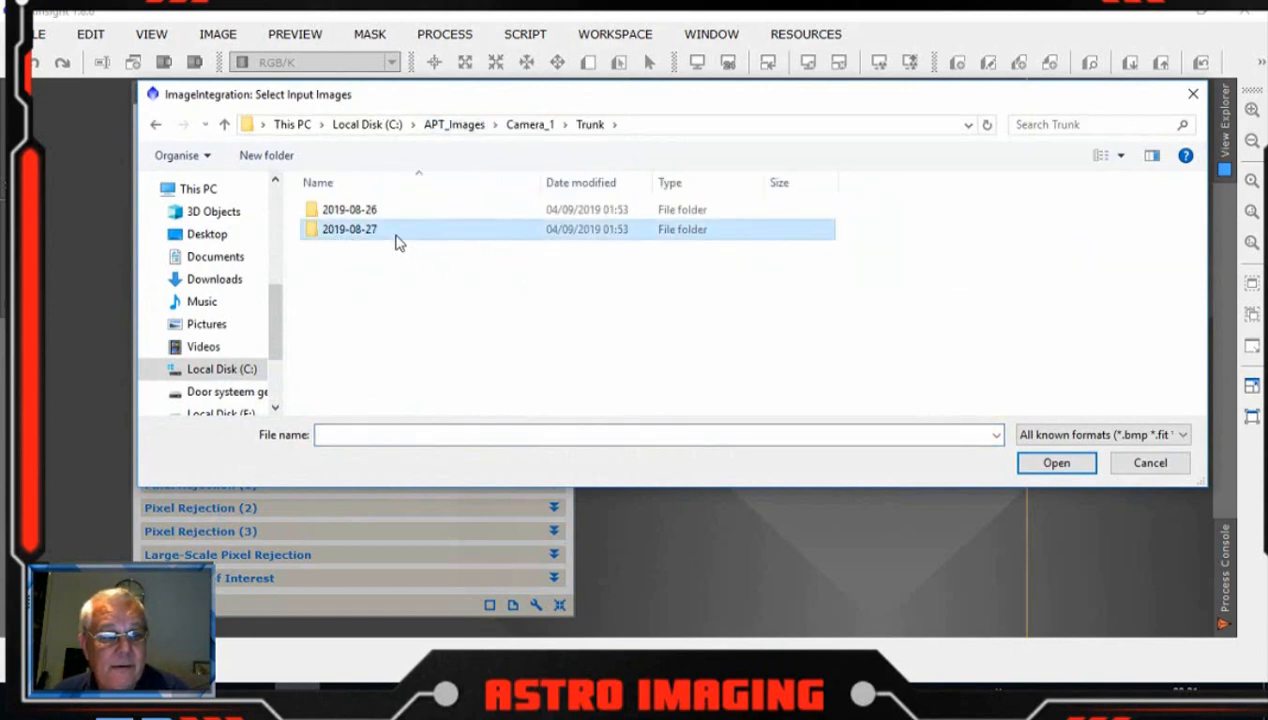
{"action": "double_click", "coordinate": [348, 228]}
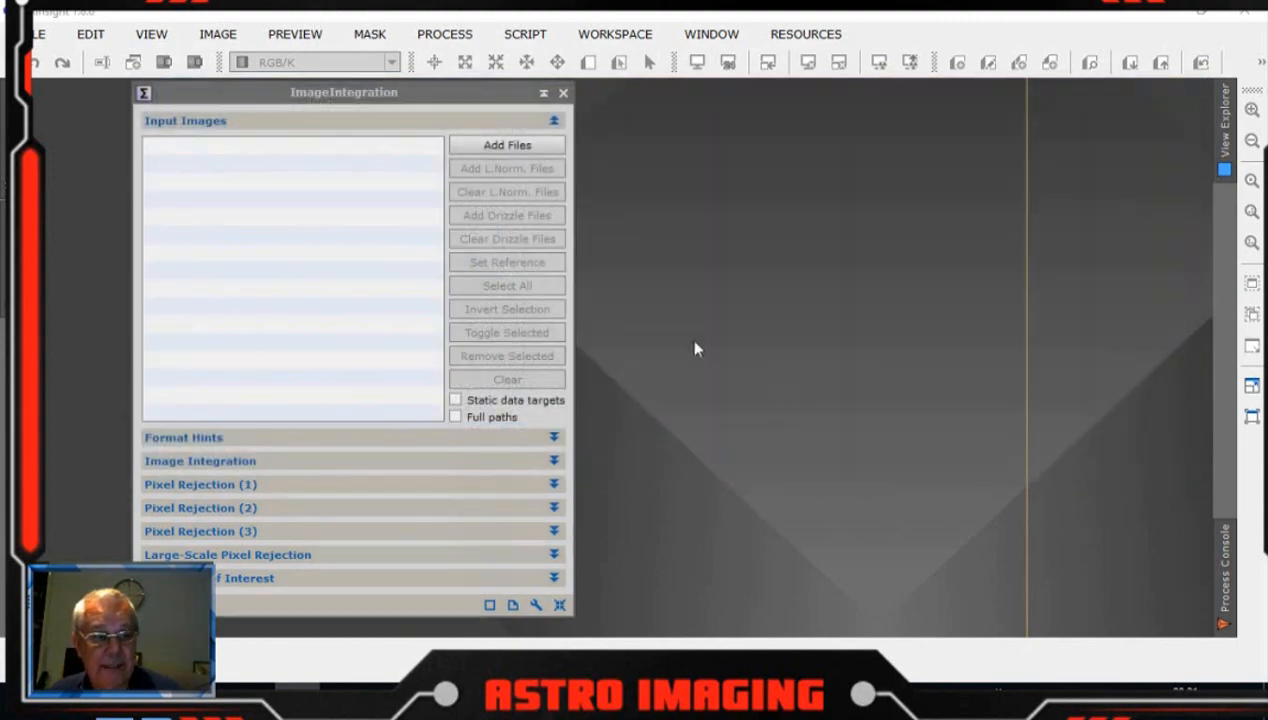
{"action": "left_click", "coordinate": [508, 144]}
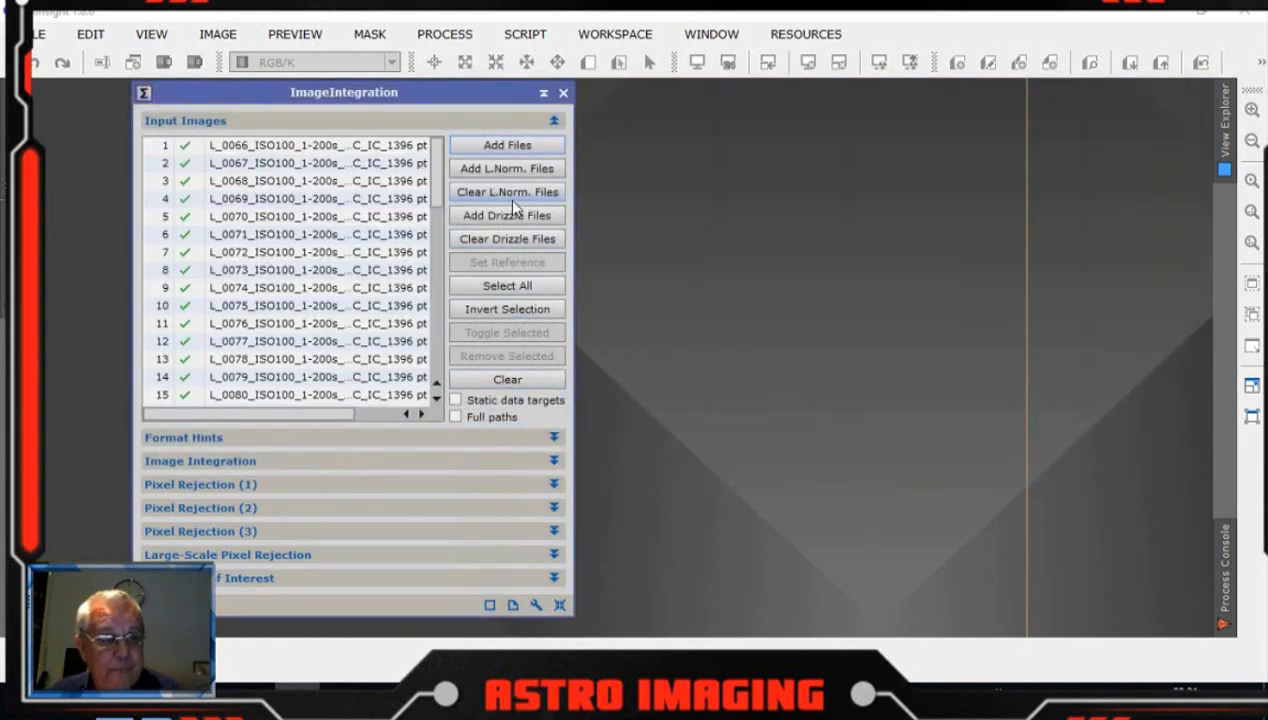
{"action": "left_click", "coordinate": [184, 120]}
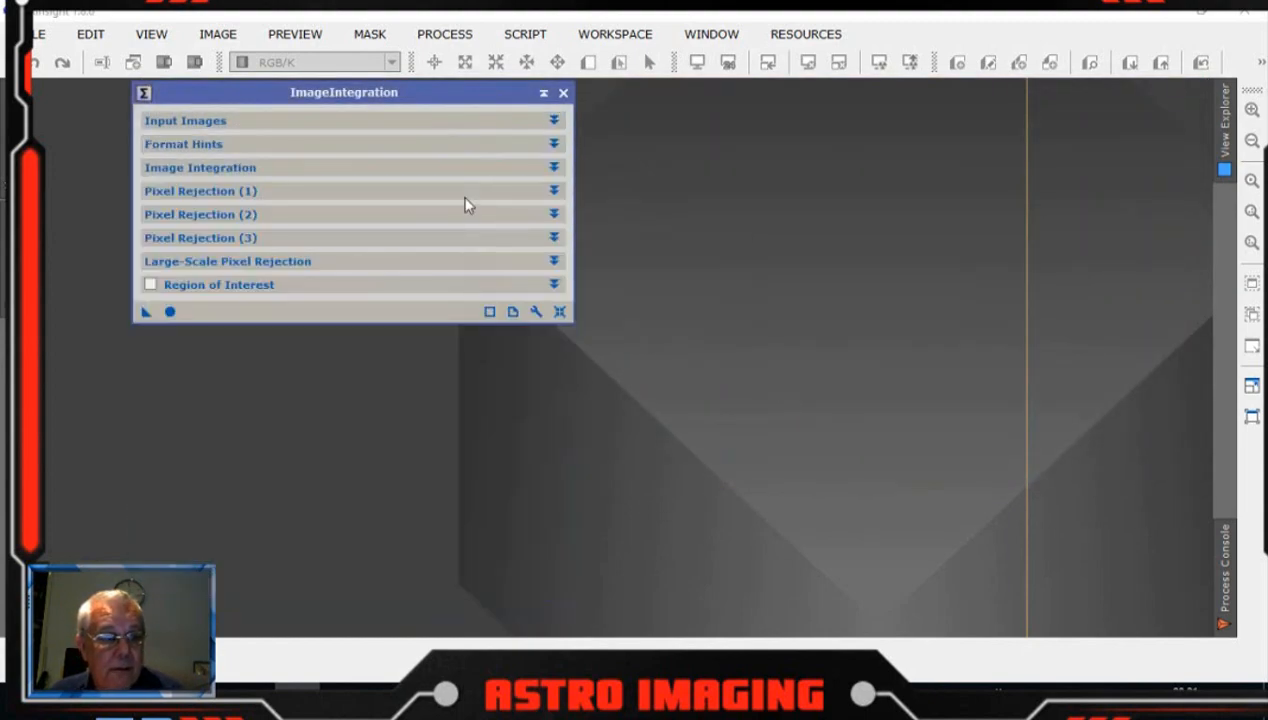
- Set no normalization, Percentile Clipping rejection with equalized fluxes, and low-range clipping off
{"action": "left_click", "coordinate": [200, 168]}
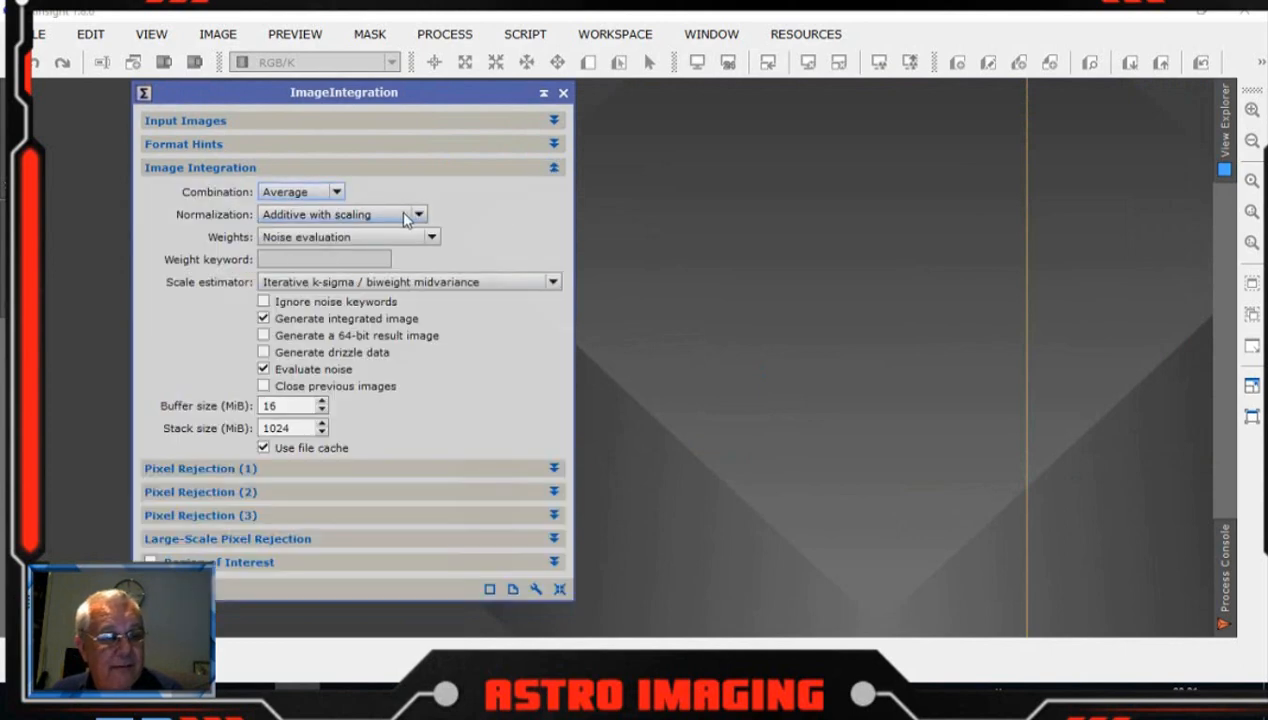
{"action": "left_click", "coordinate": [342, 214]}
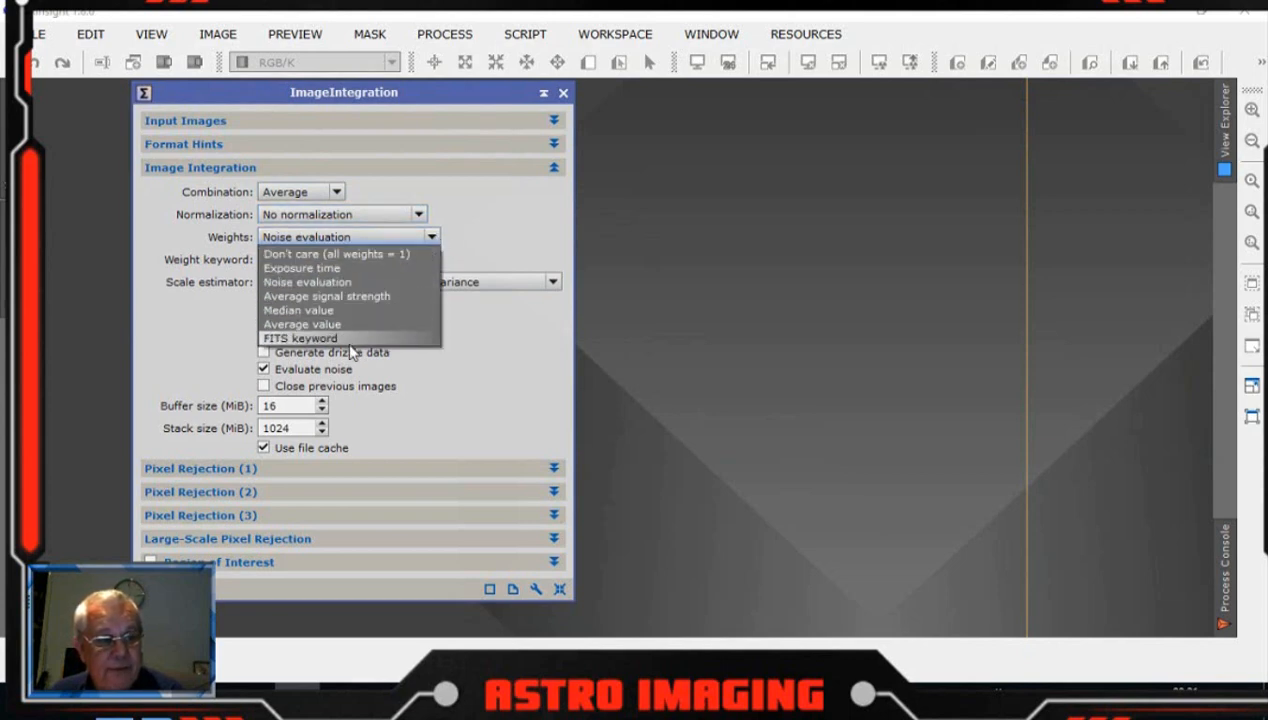
{"action": "left_click", "coordinate": [336, 252]}
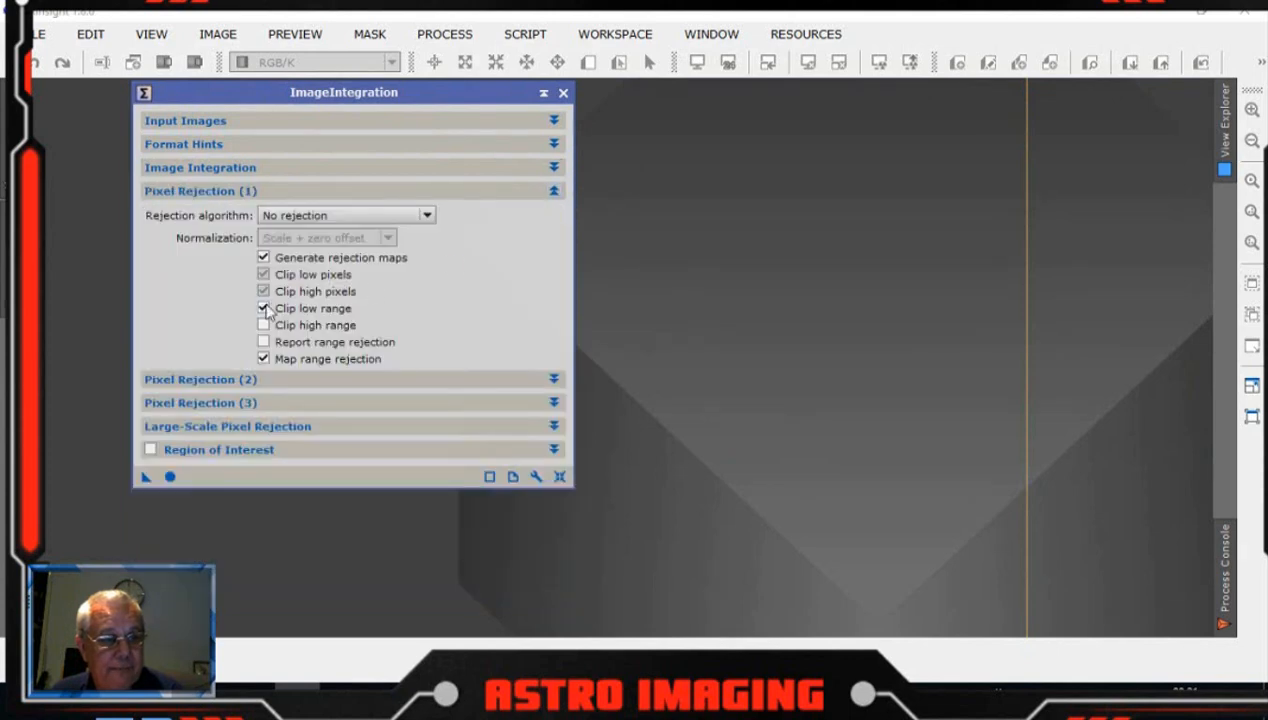
{"action": "left_click", "coordinate": [346, 216]}
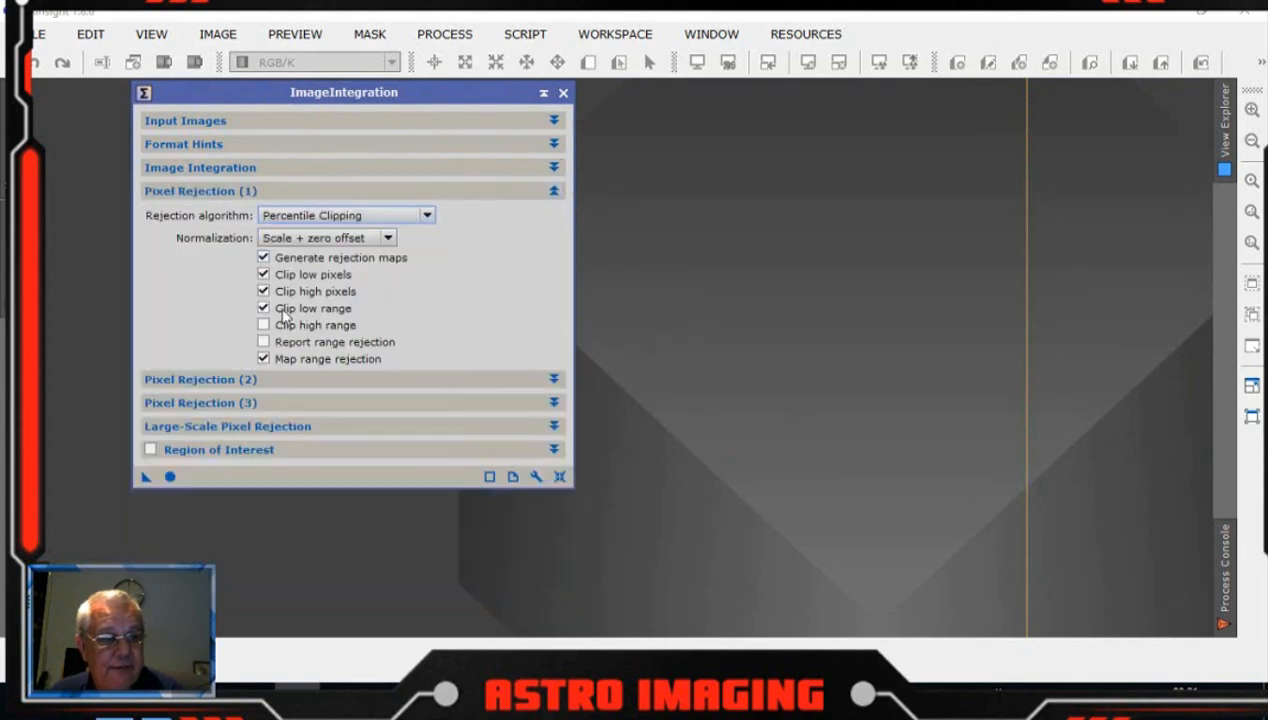
{"action": "left_click", "coordinate": [324, 236]}
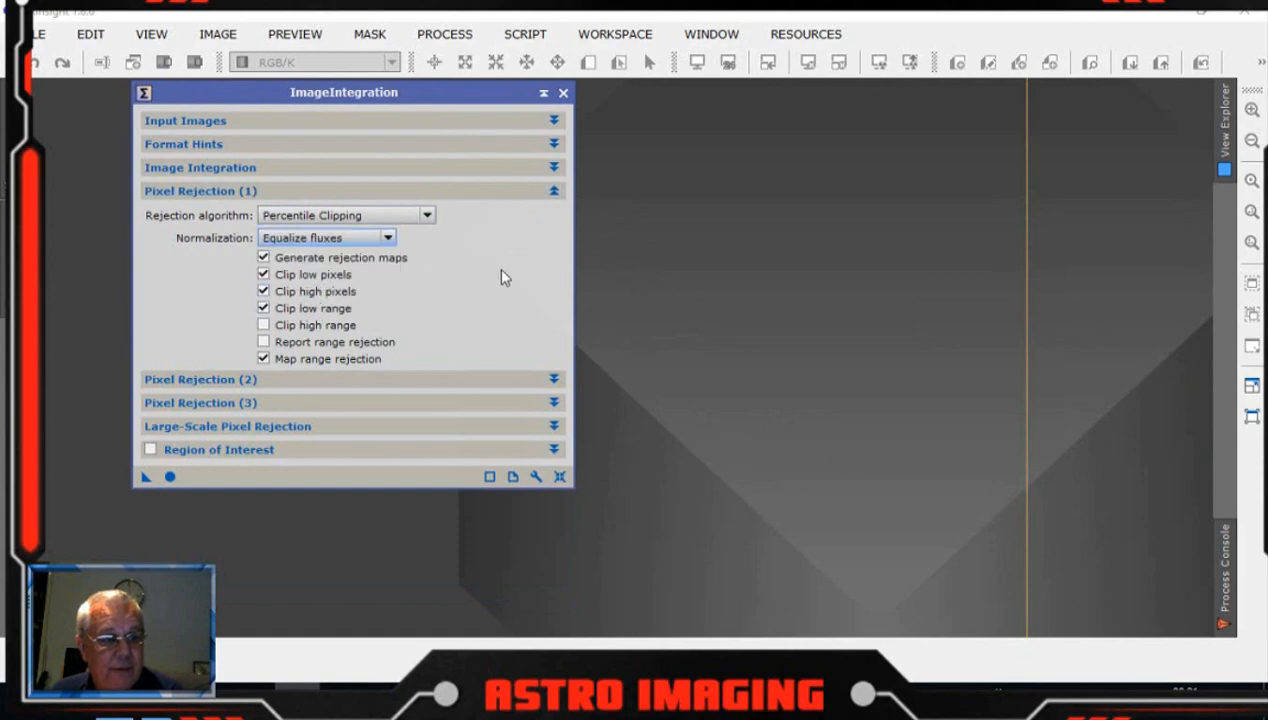
{"action": "left_click", "coordinate": [264, 308]}
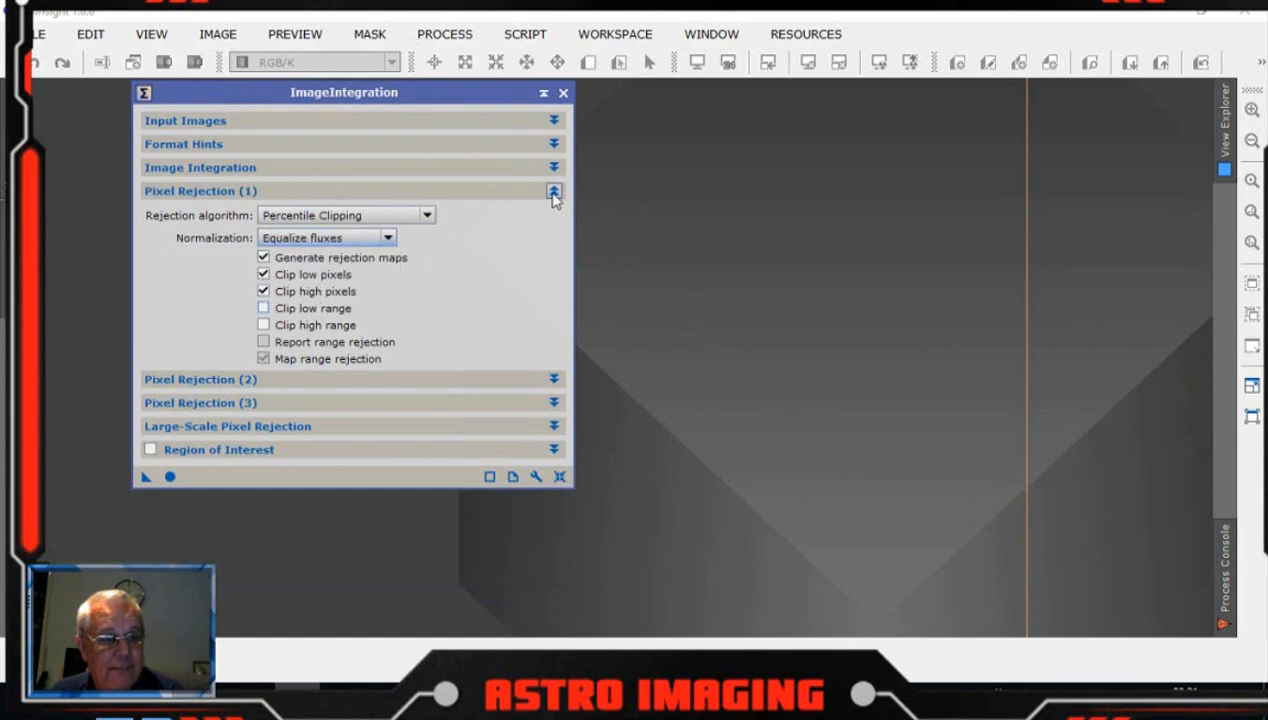
{"action": "left_click", "coordinate": [552, 192]}
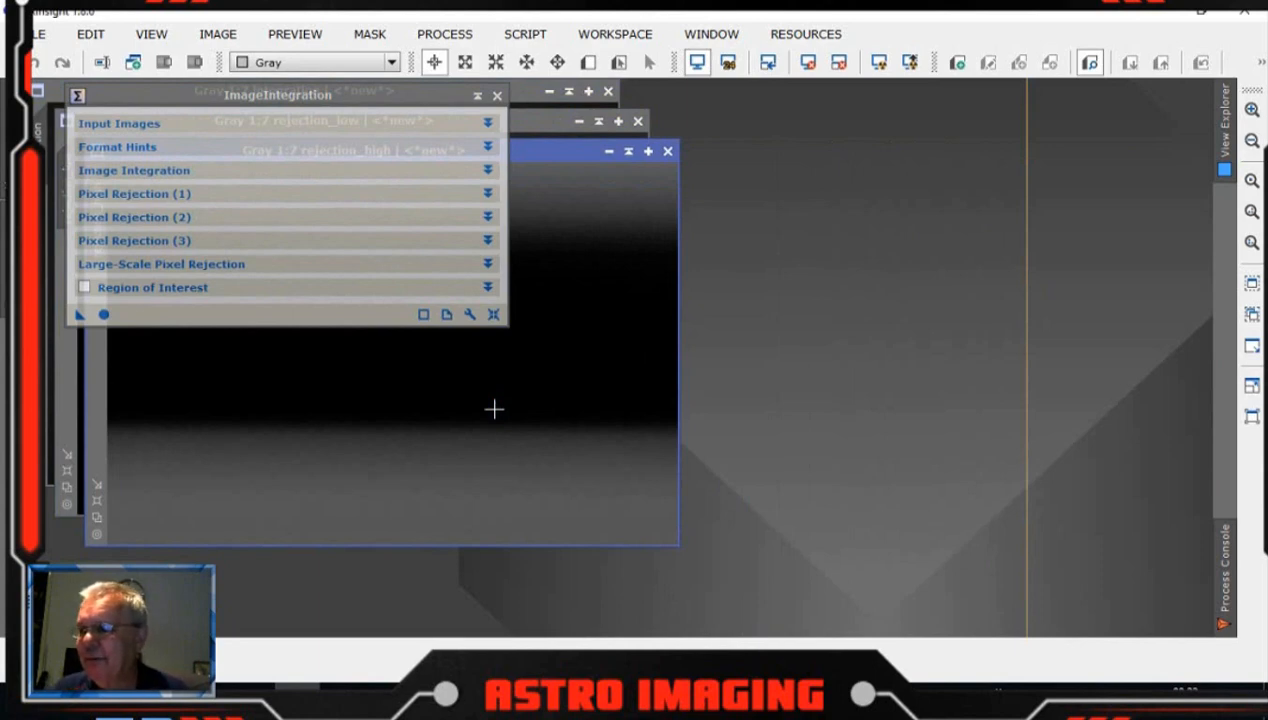
- Close ImageIntegration and both rejection maps, then brighten the integrated flat's display
{"action": "left_click_drag", "start_coordinate": [280, 94], "coordinate": [904, 218]}
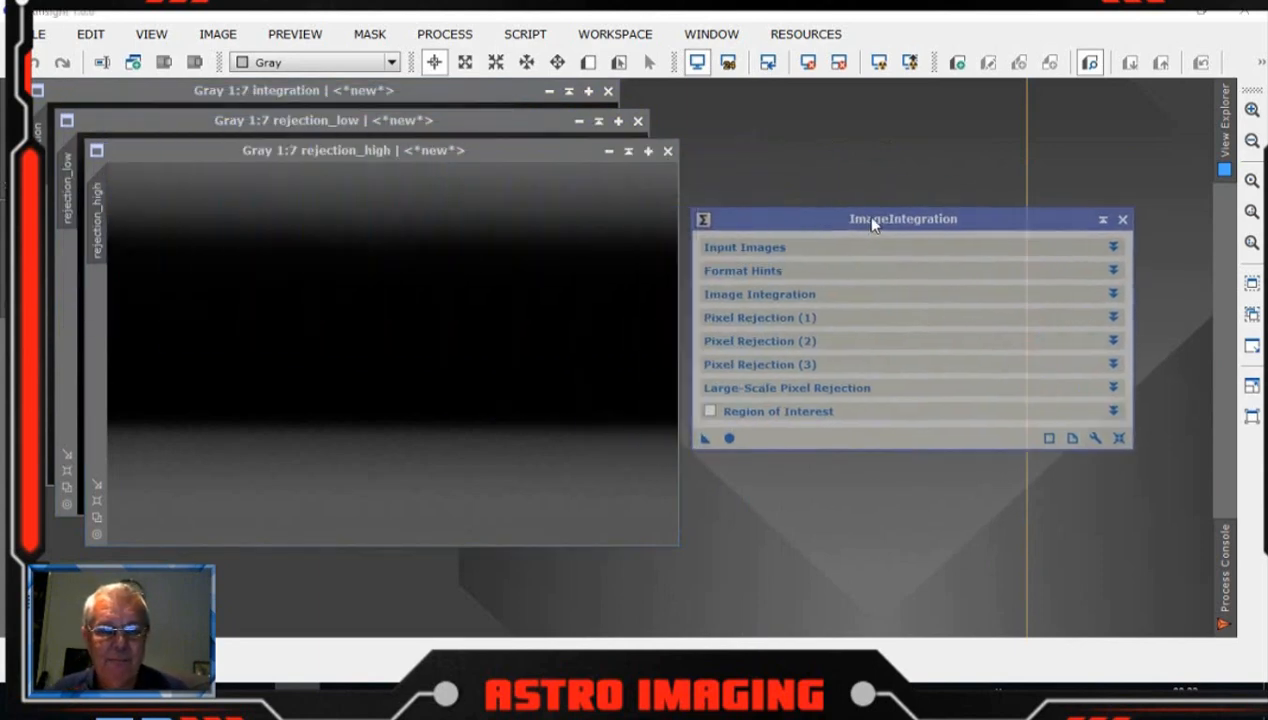
{"action": "left_click_drag", "start_coordinate": [904, 218], "coordinate": [936, 180]}
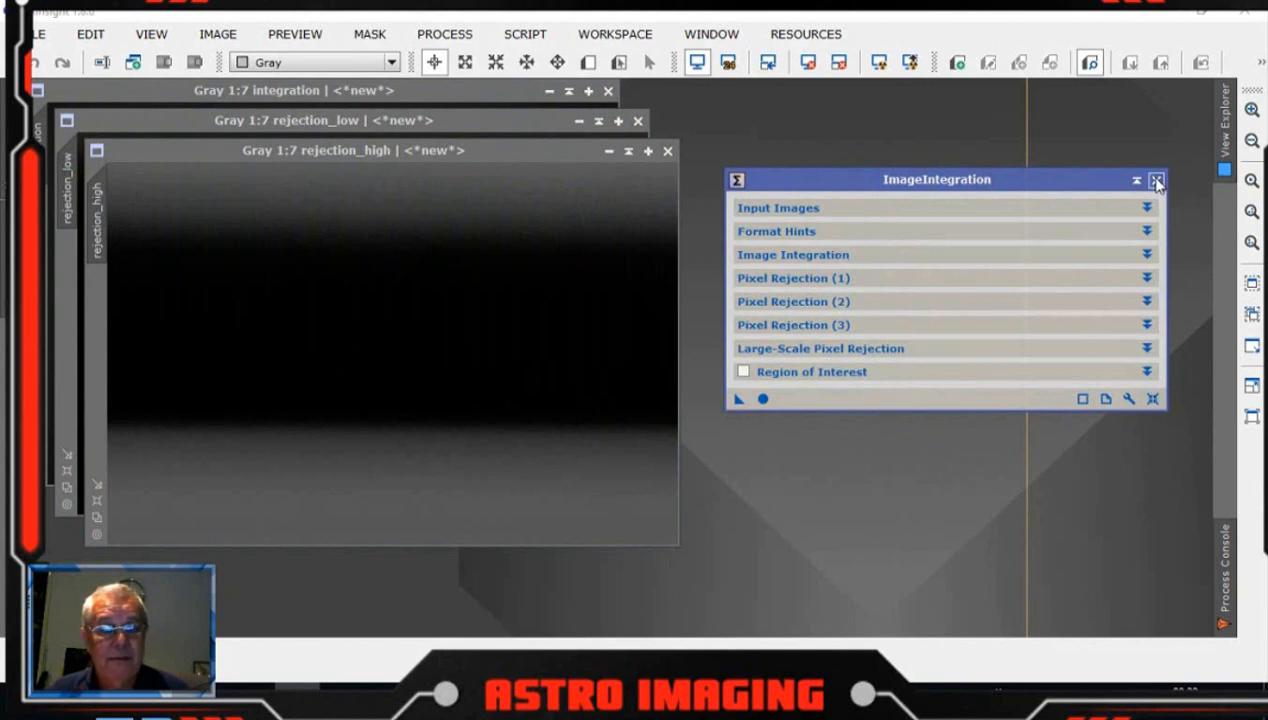
{"action": "left_click", "coordinate": [1156, 180]}
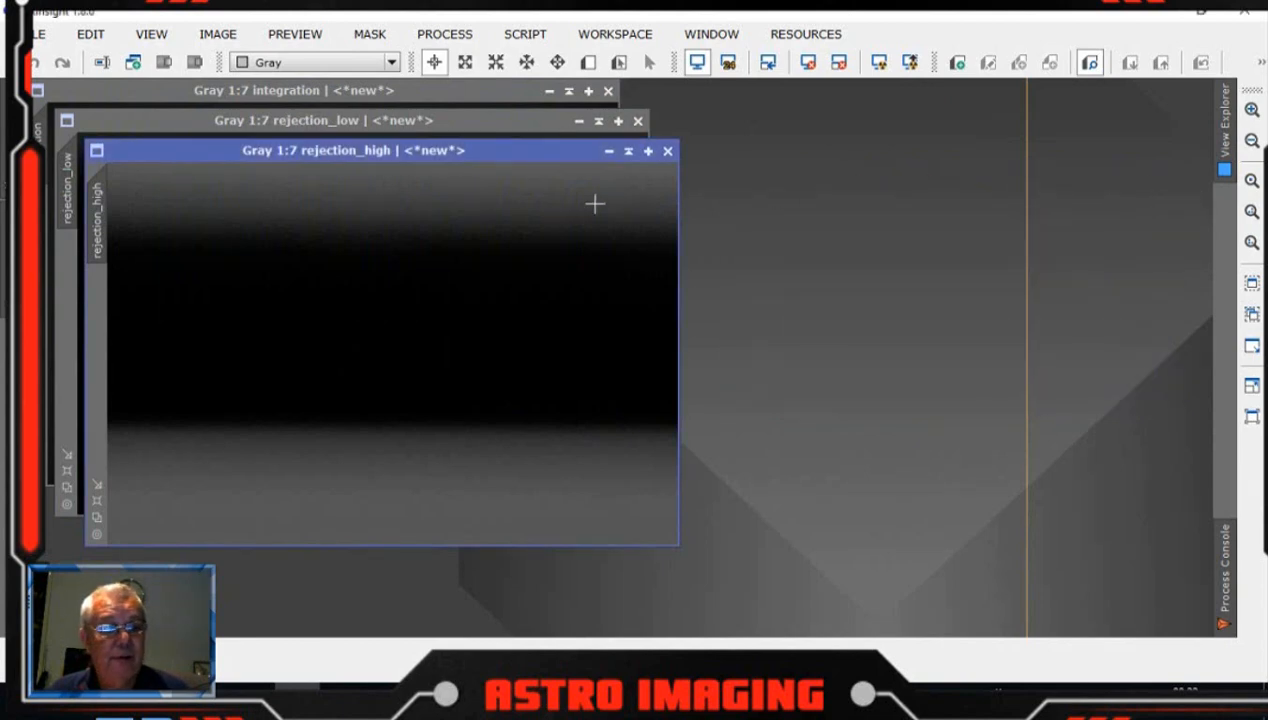
{"action": "left_click", "coordinate": [666, 150]}
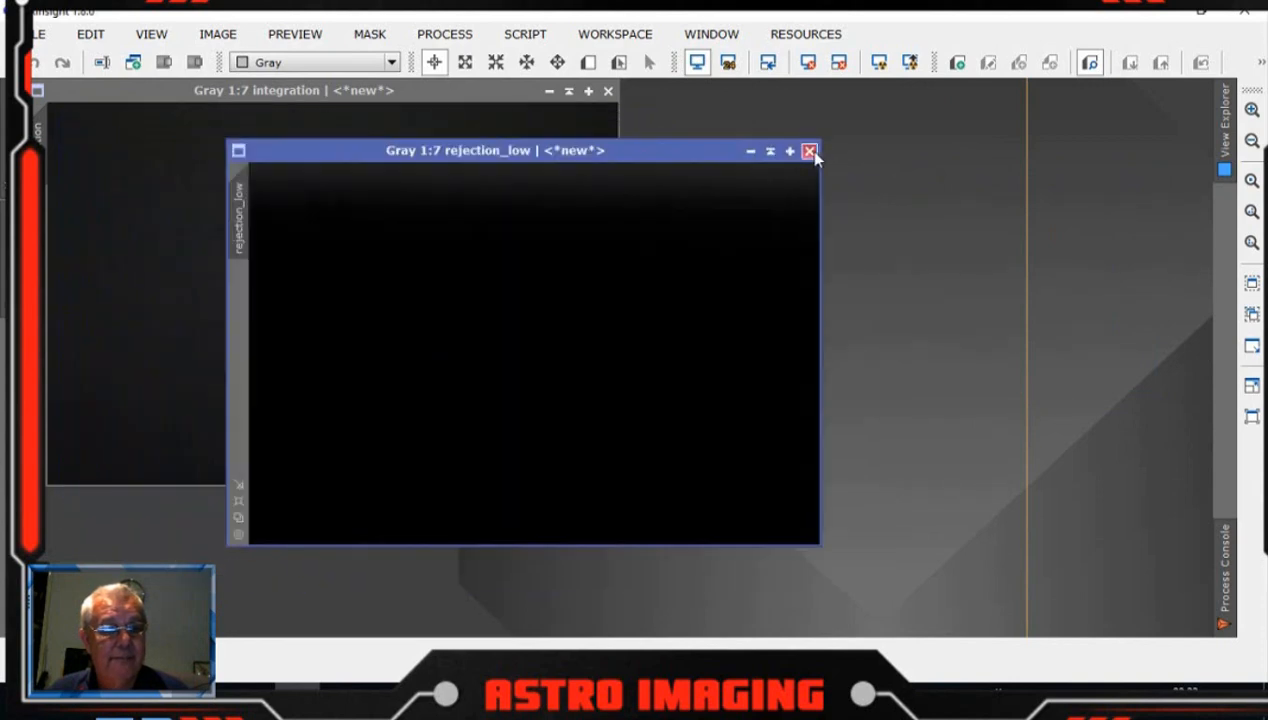
{"action": "left_click", "coordinate": [808, 150]}
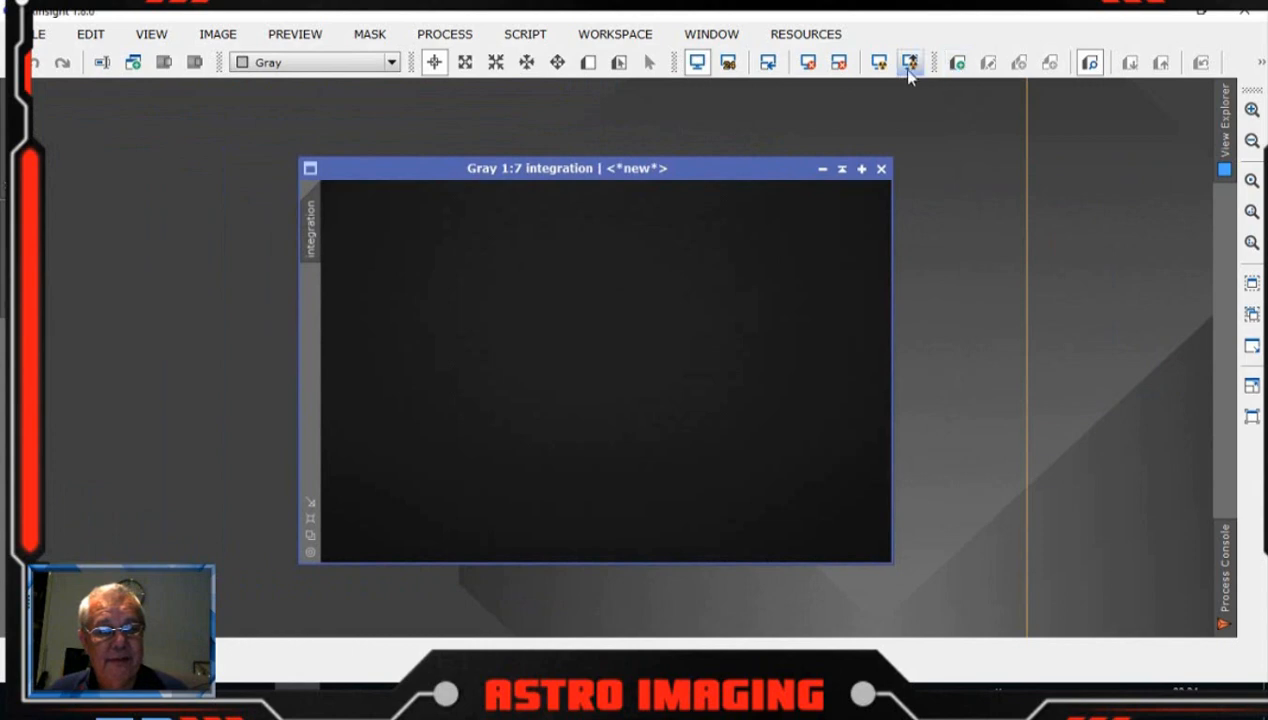
{"action": "left_click", "coordinate": [908, 62]}
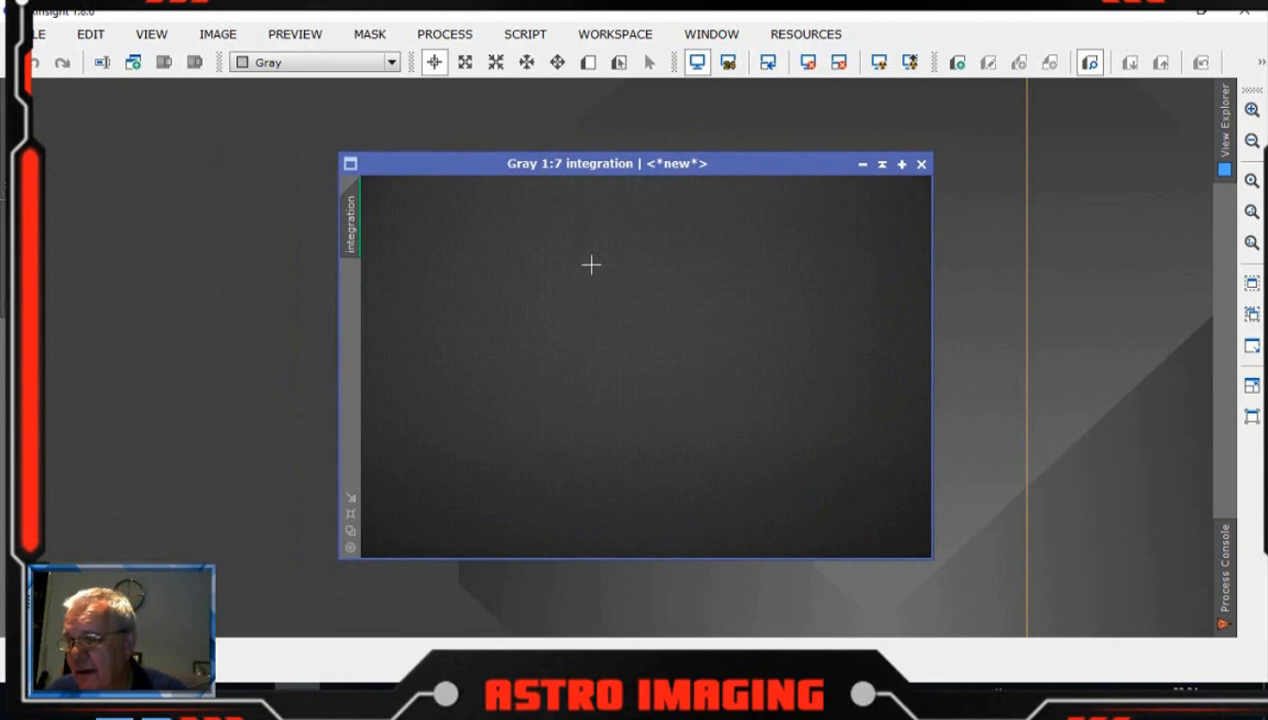
{"action": "mouse_move", "coordinate": [628, 332]}
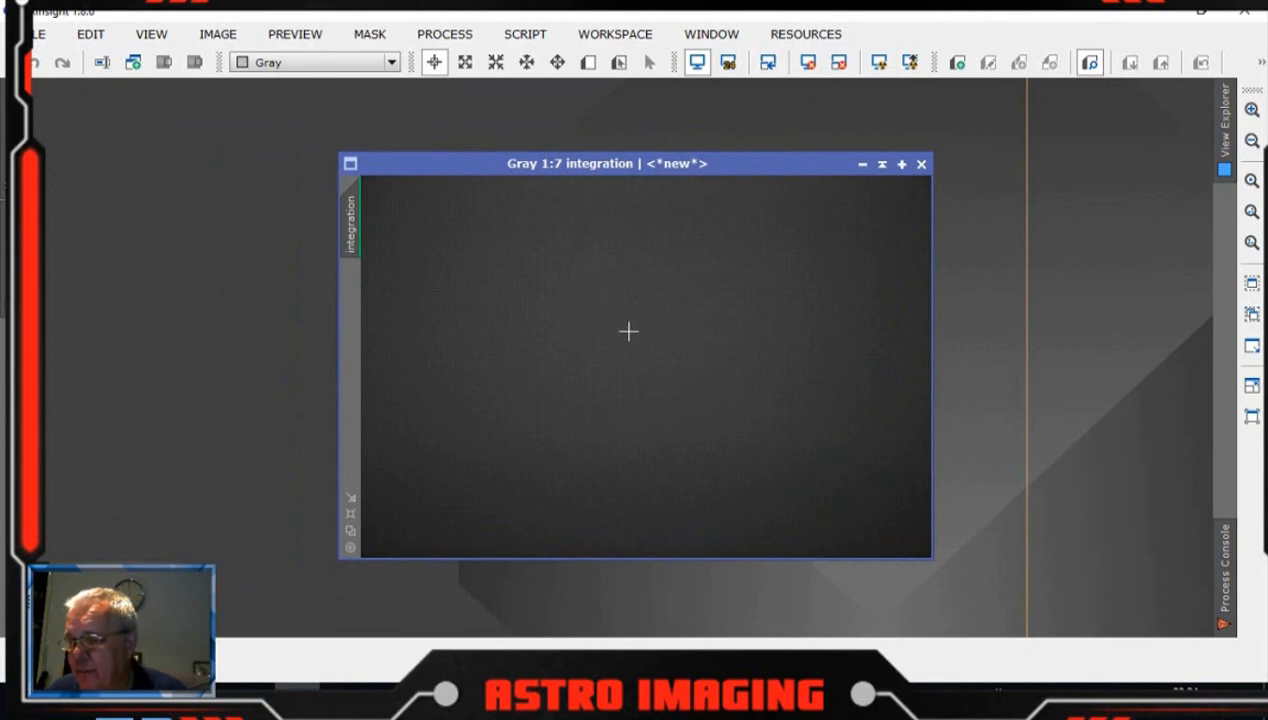
{"action": "mouse_move", "coordinate": [552, 240]}
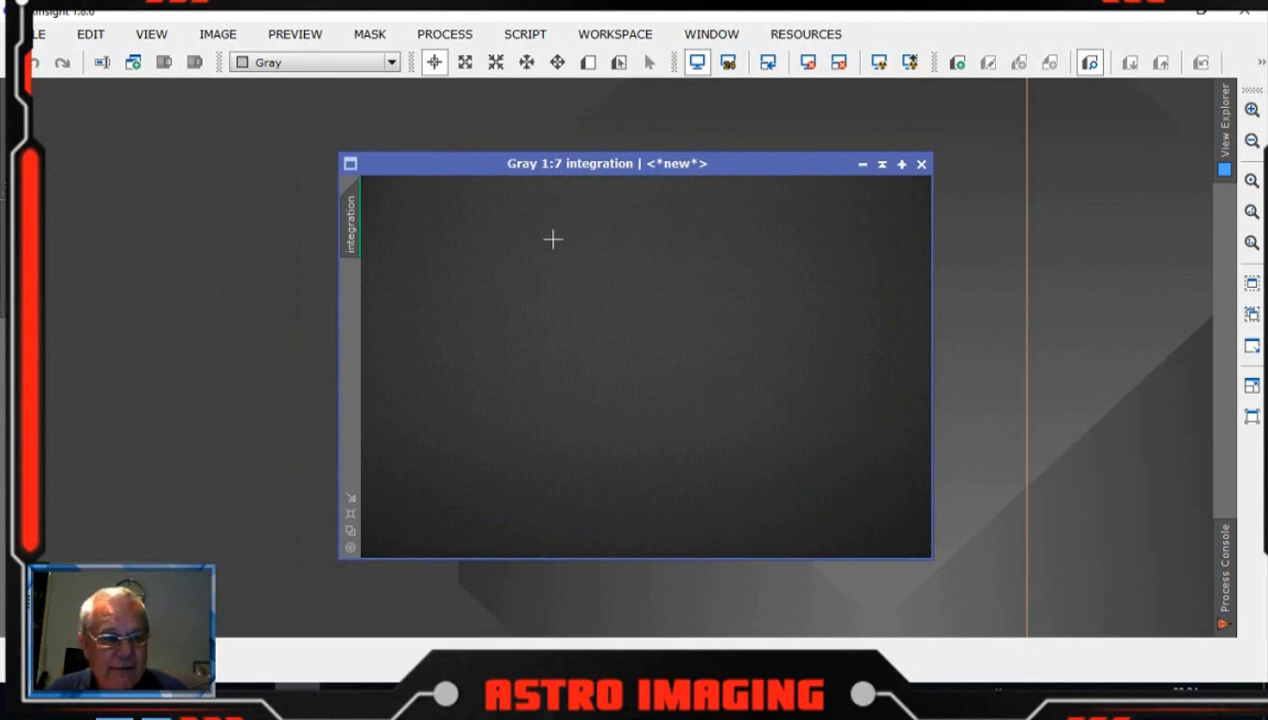
{"action": "mouse_move", "coordinate": [552, 250]}
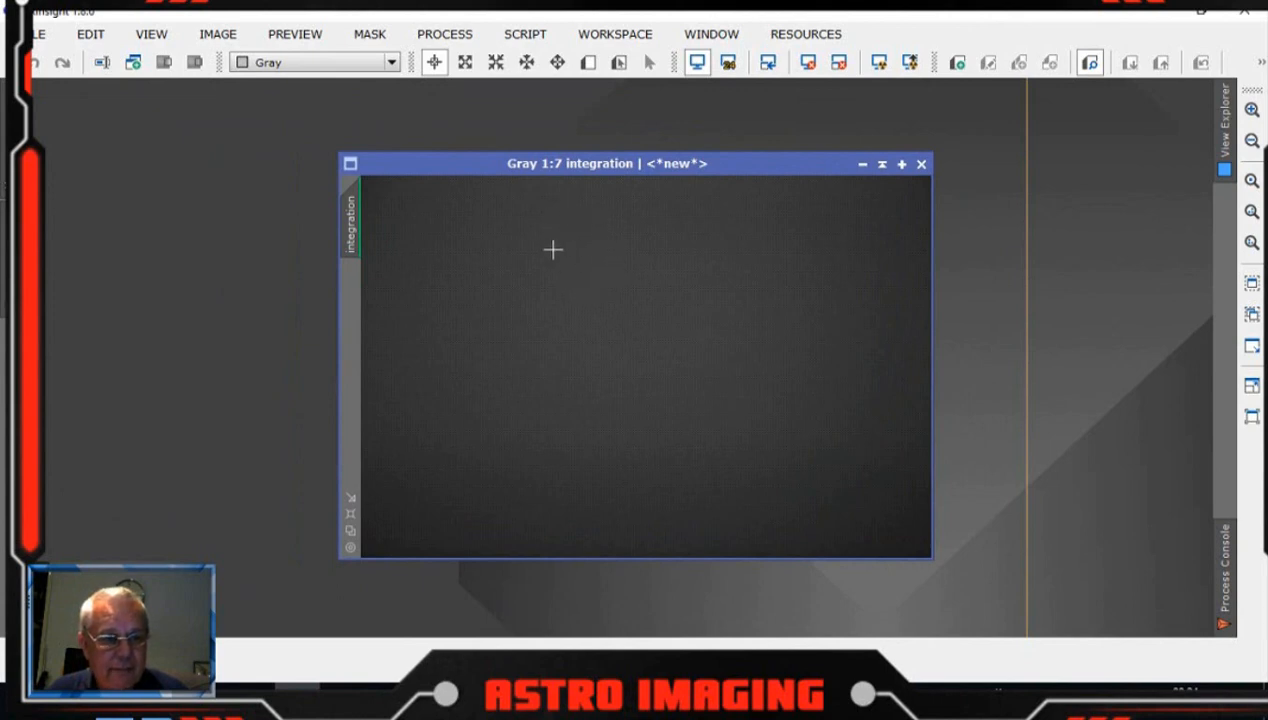
{"action": "mouse_move", "coordinate": [588, 256]}
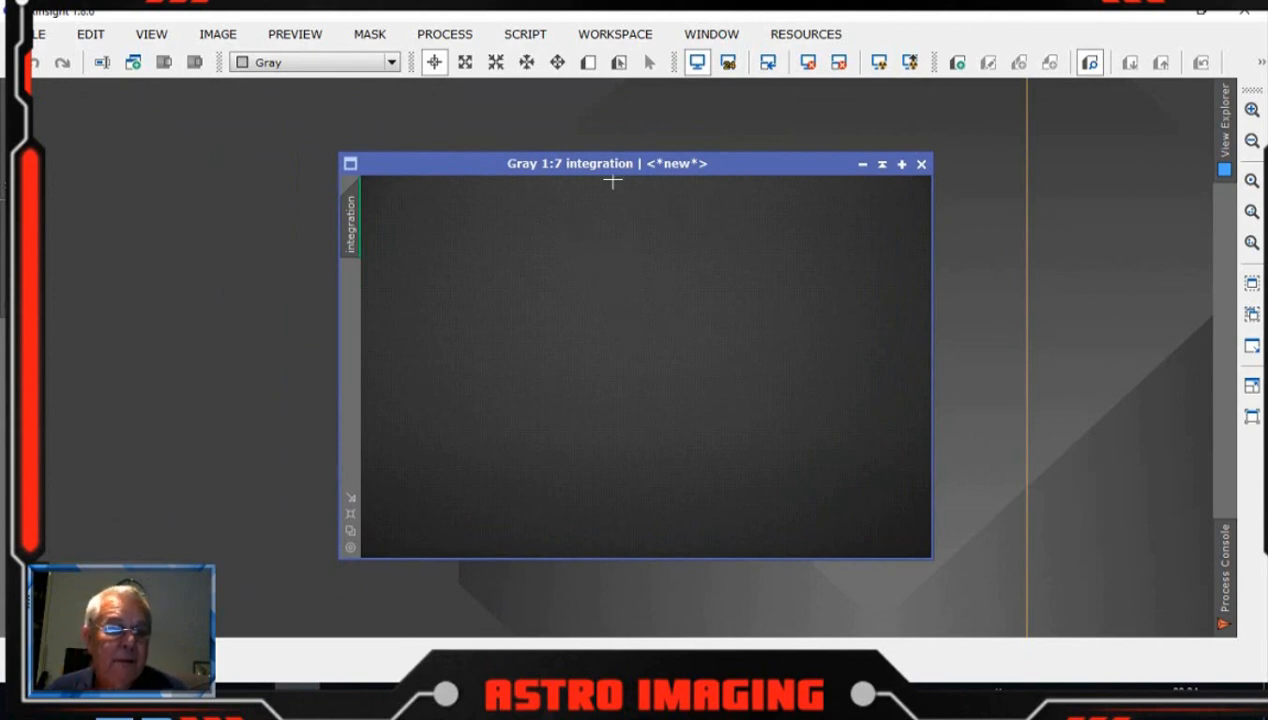
- Save the integrated flat as masterflat.xisf in Trunk/2019-08-27/flats
{"action": "left_click", "coordinate": [36, 32]}
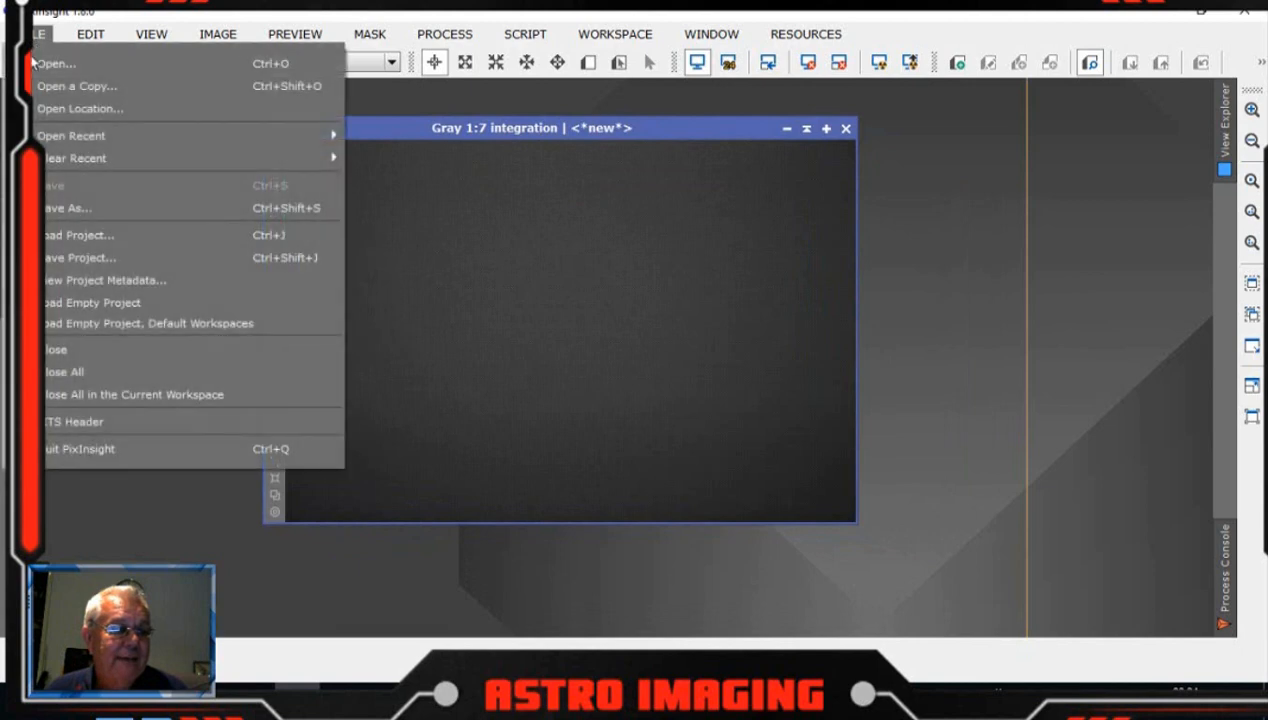
{"action": "left_click", "coordinate": [66, 208]}
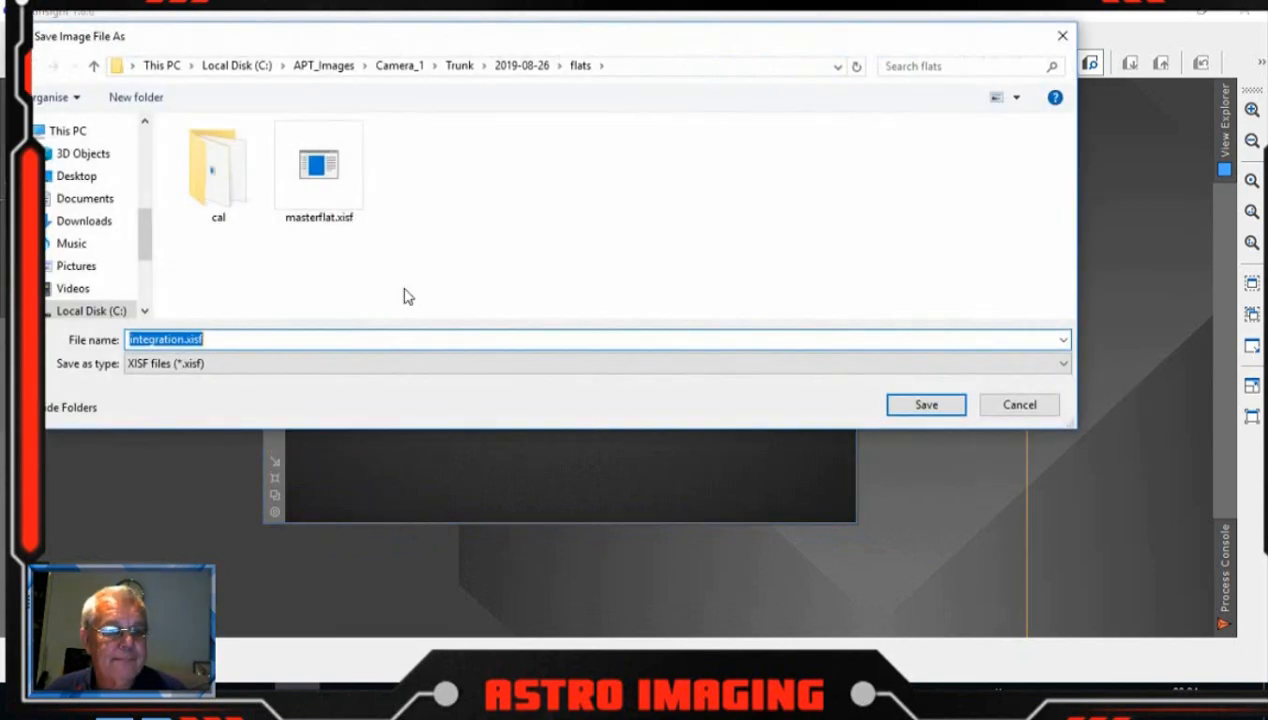
{"action": "left_click", "coordinate": [460, 66]}
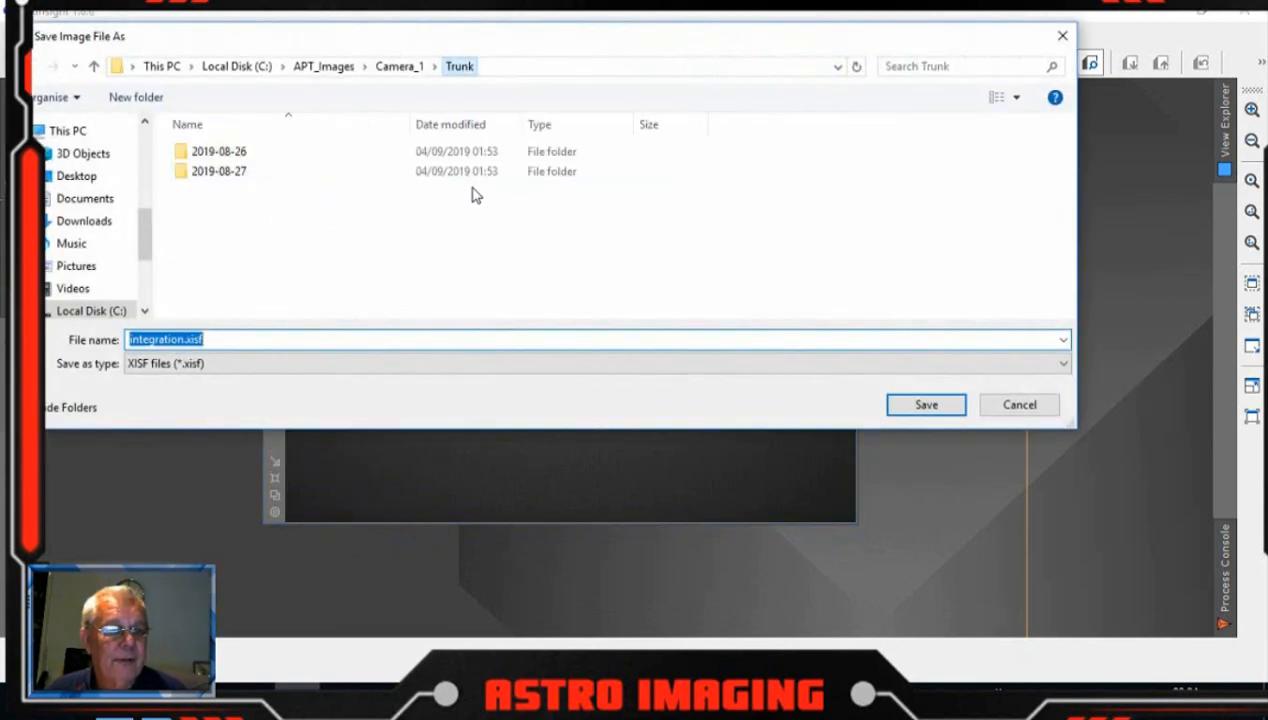
{"action": "double_click", "coordinate": [218, 172]}
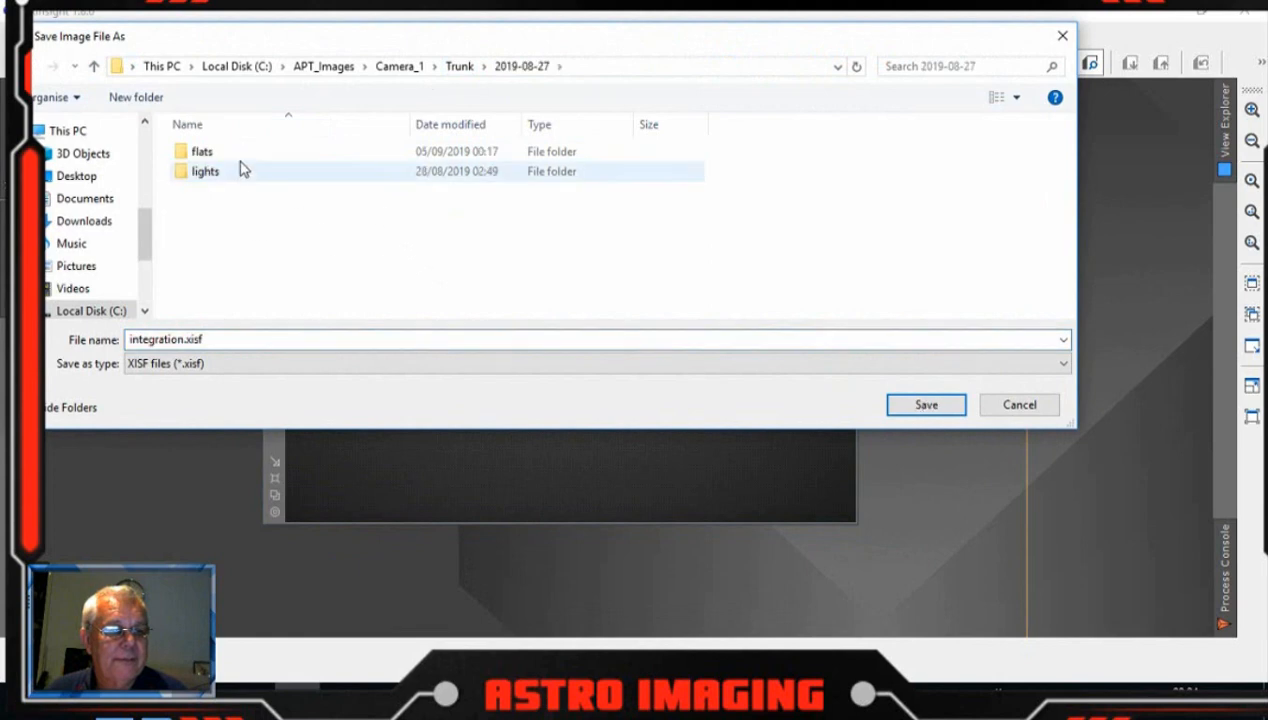
{"action": "double_click", "coordinate": [202, 152]}
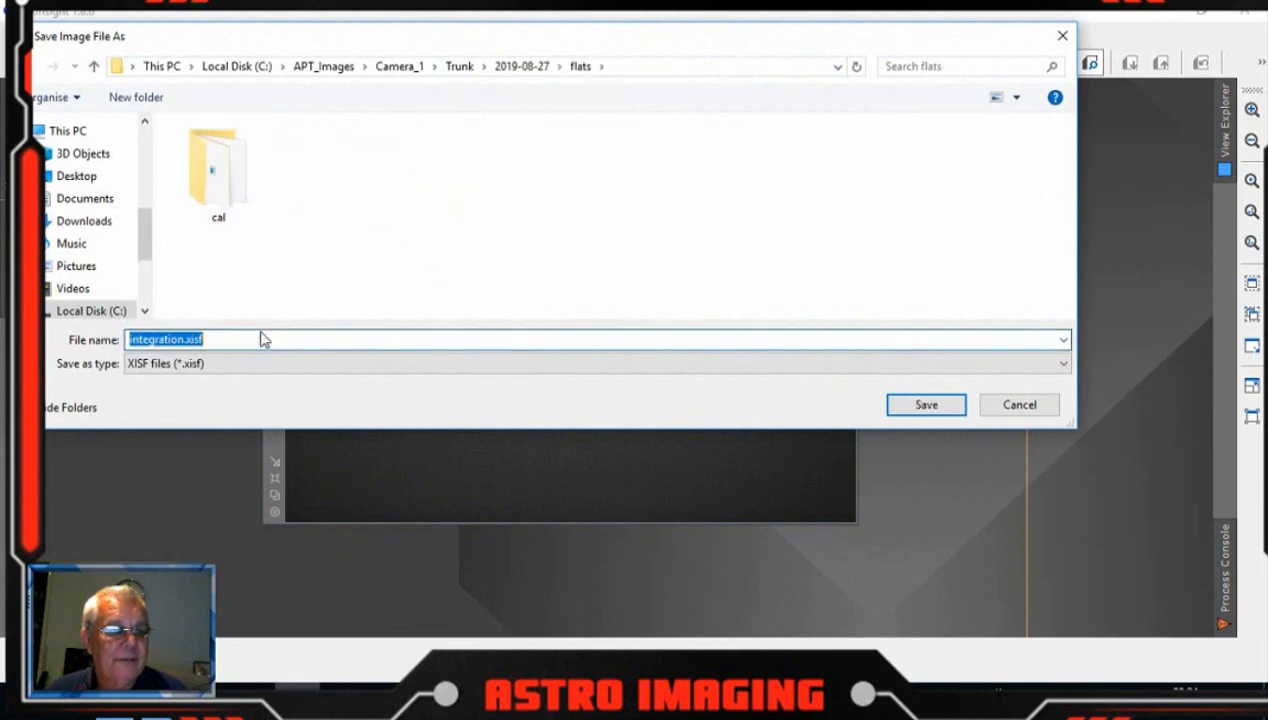
{"action": "type", "text": "master"}
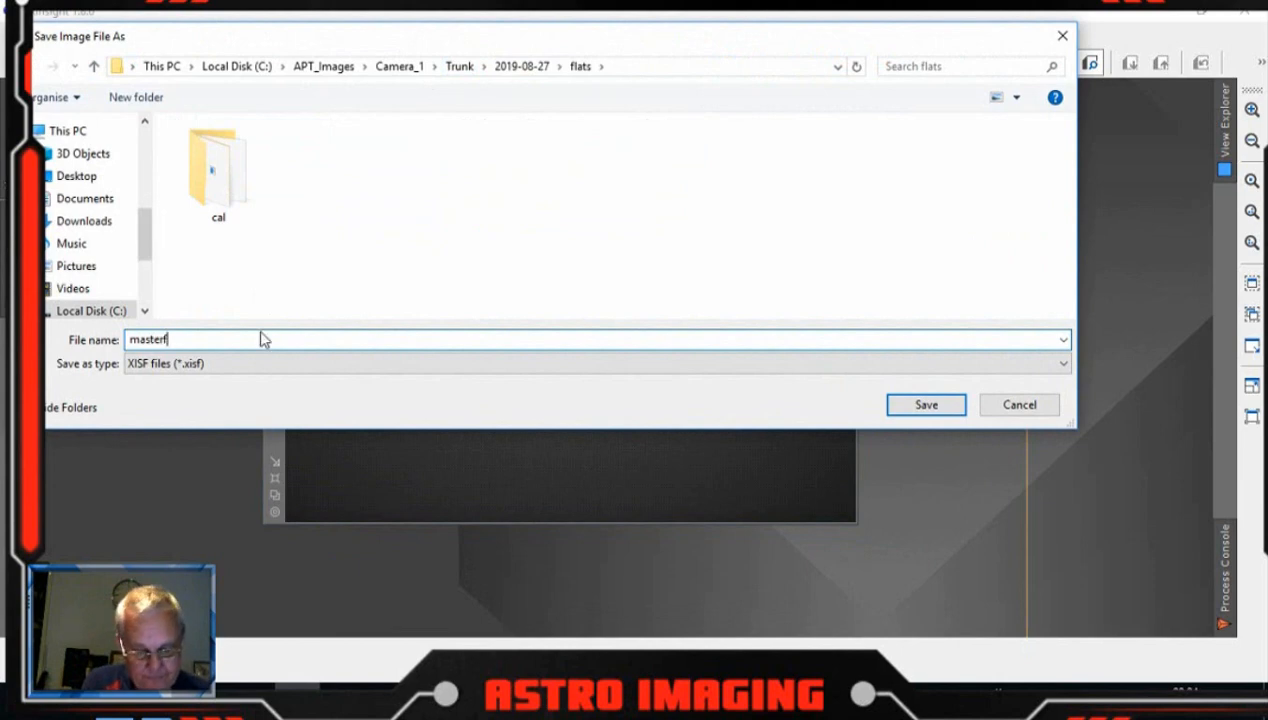
{"action": "type", "text": "flat"}
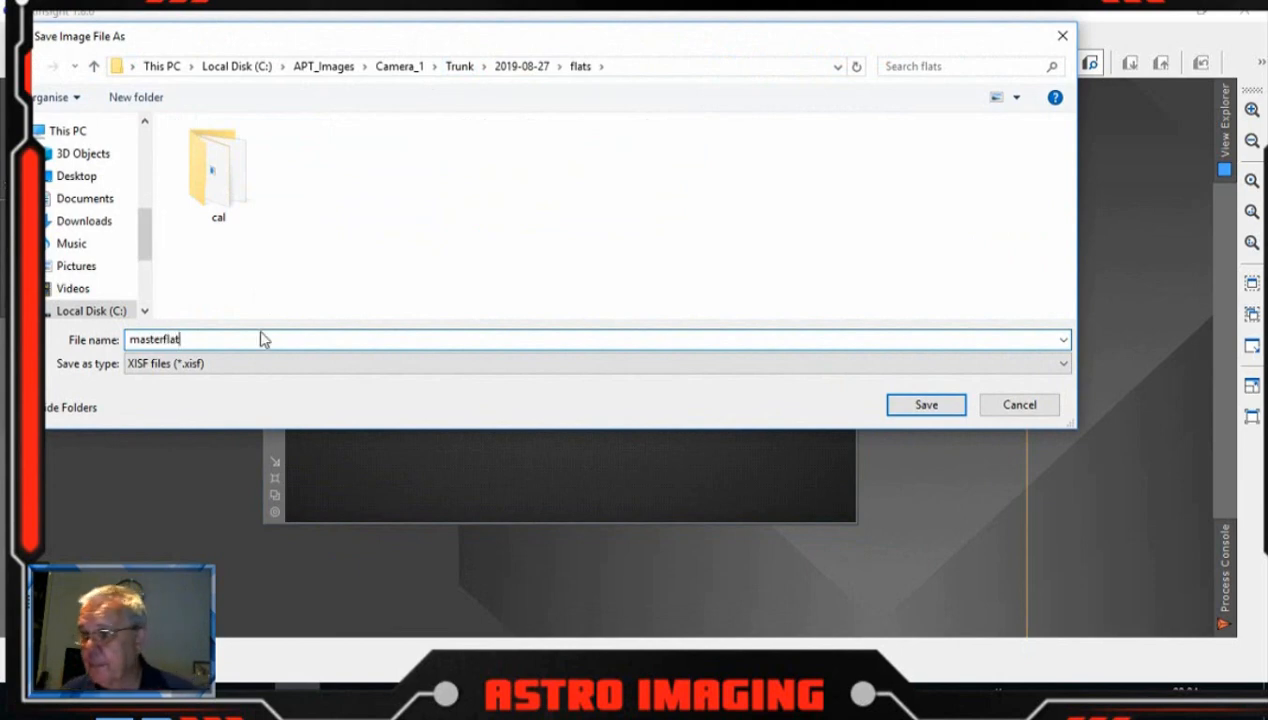
{"action": "left_click", "coordinate": [924, 404]}
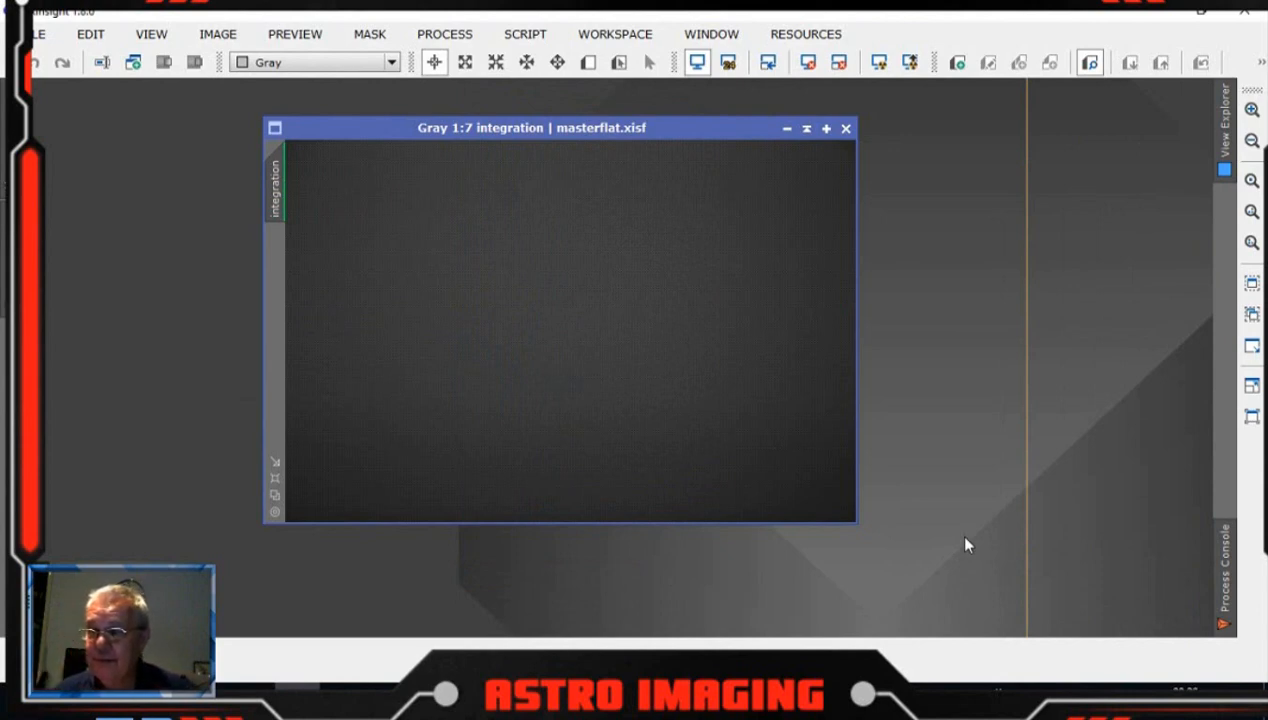
{"action": "mouse_move", "coordinate": [812, 242]}
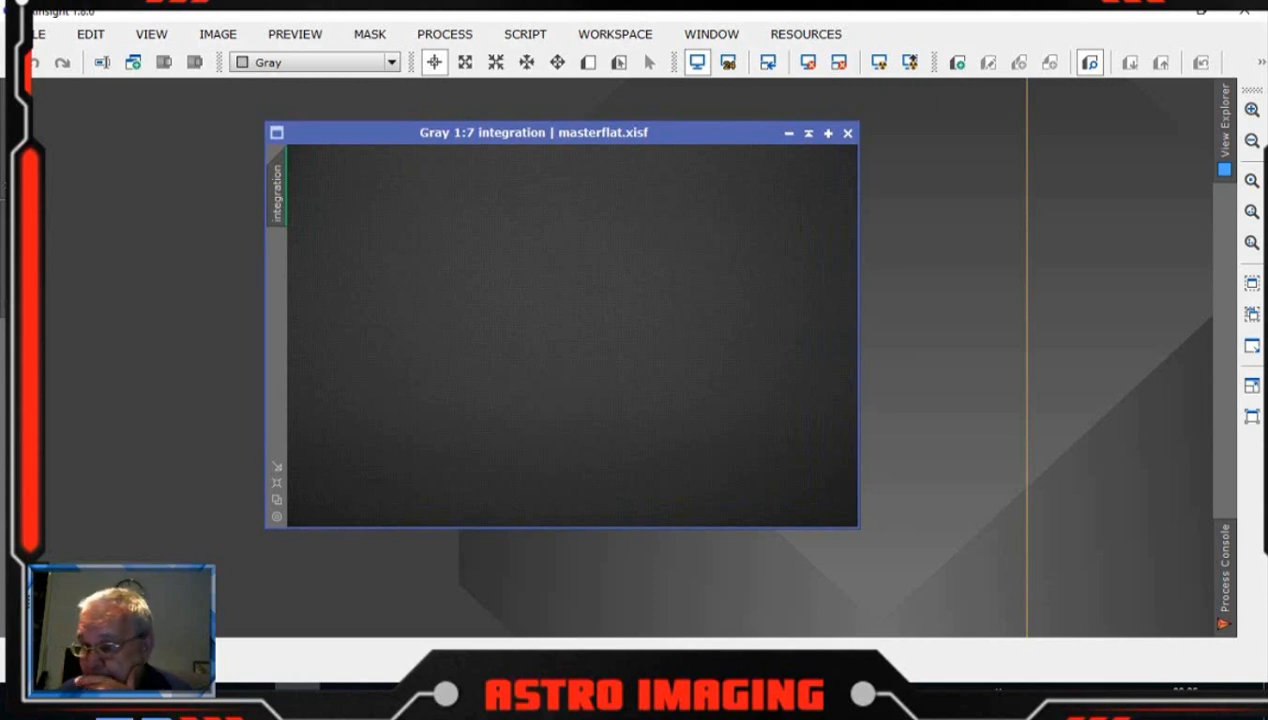
{"action": "mouse_move", "coordinate": [734, 176]}
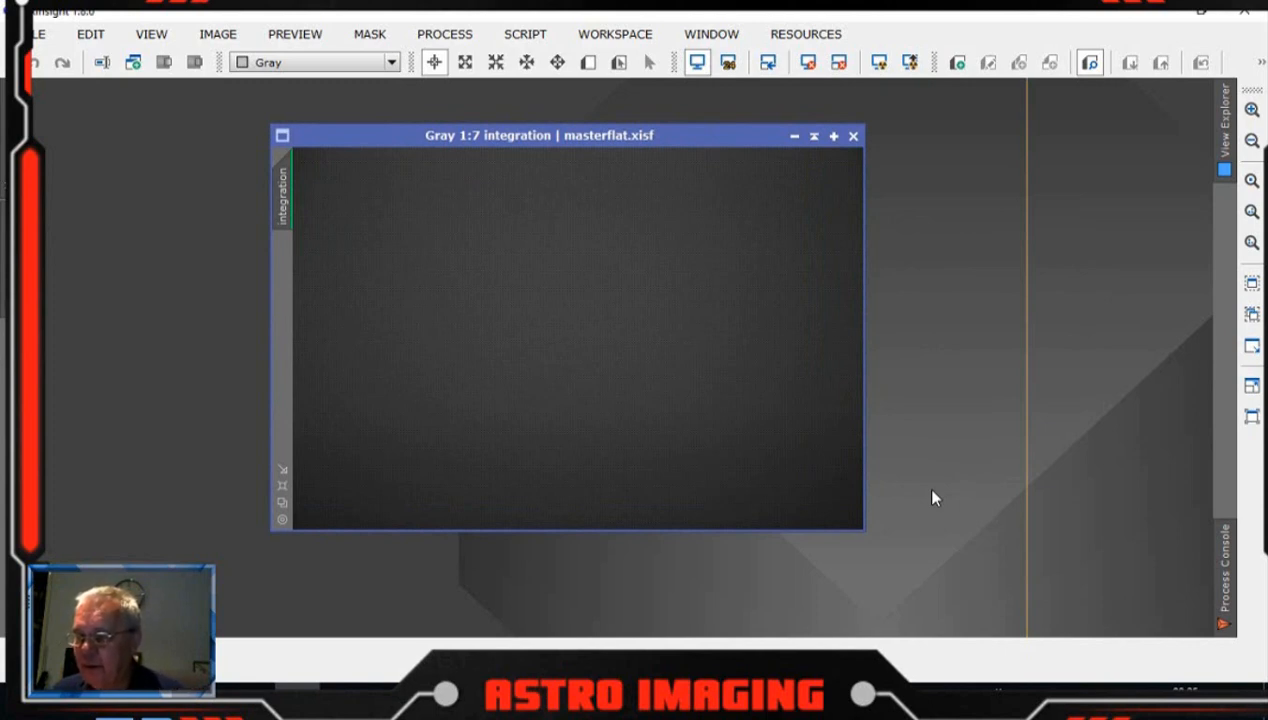
{"action": "mouse_move", "coordinate": [552, 518]}
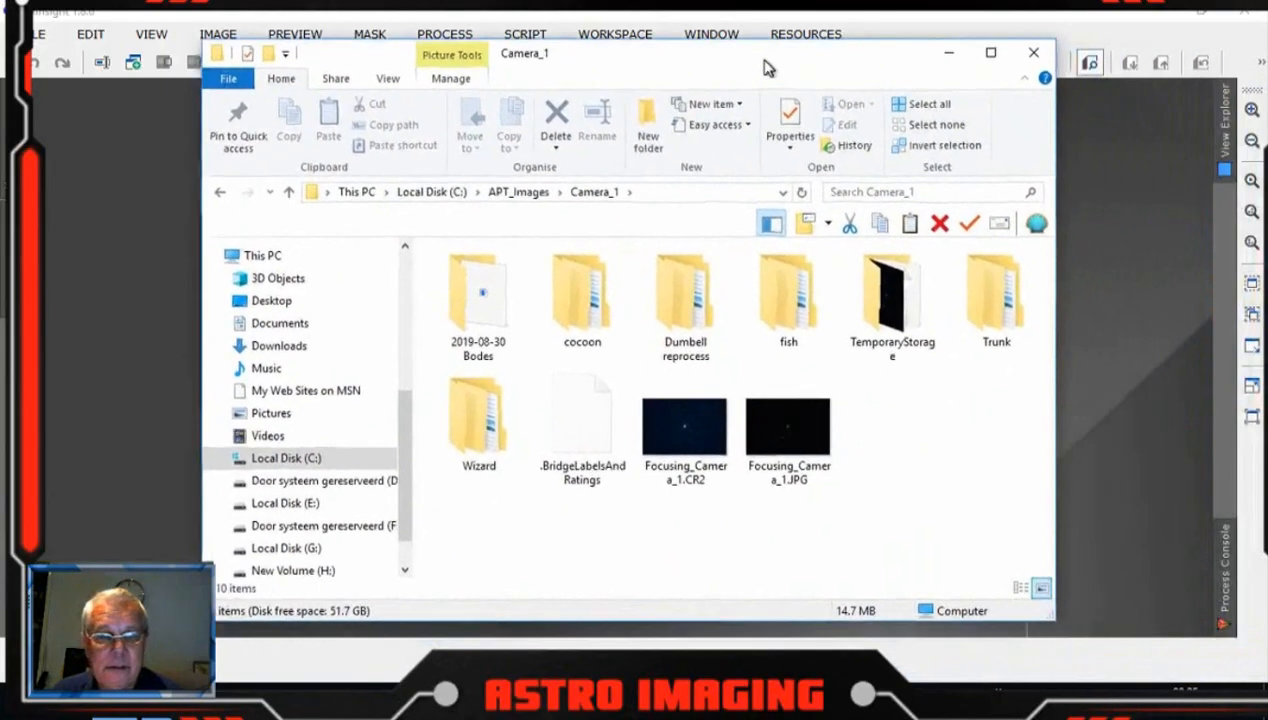
- Browse Trunk/2019-08-27/lights in File Explorer to check the light frames, then close it
{"action": "double_click", "coordinate": [996, 296]}
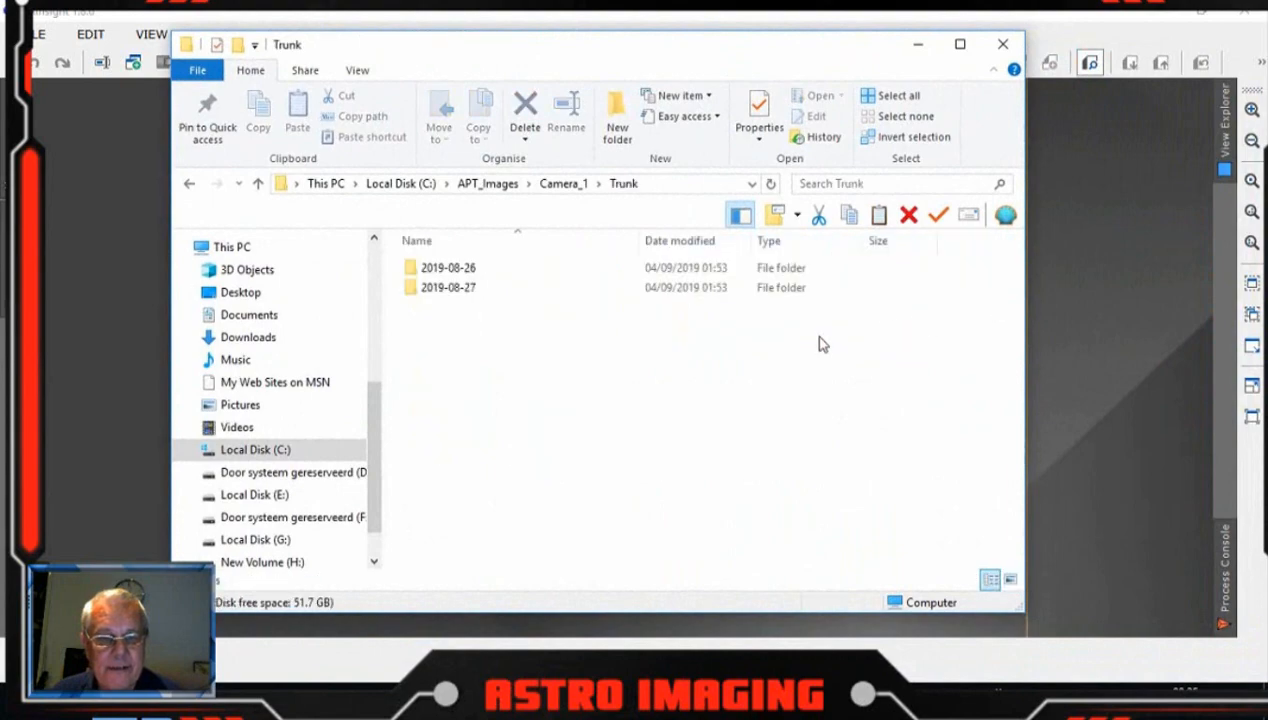
{"action": "double_click", "coordinate": [448, 288]}
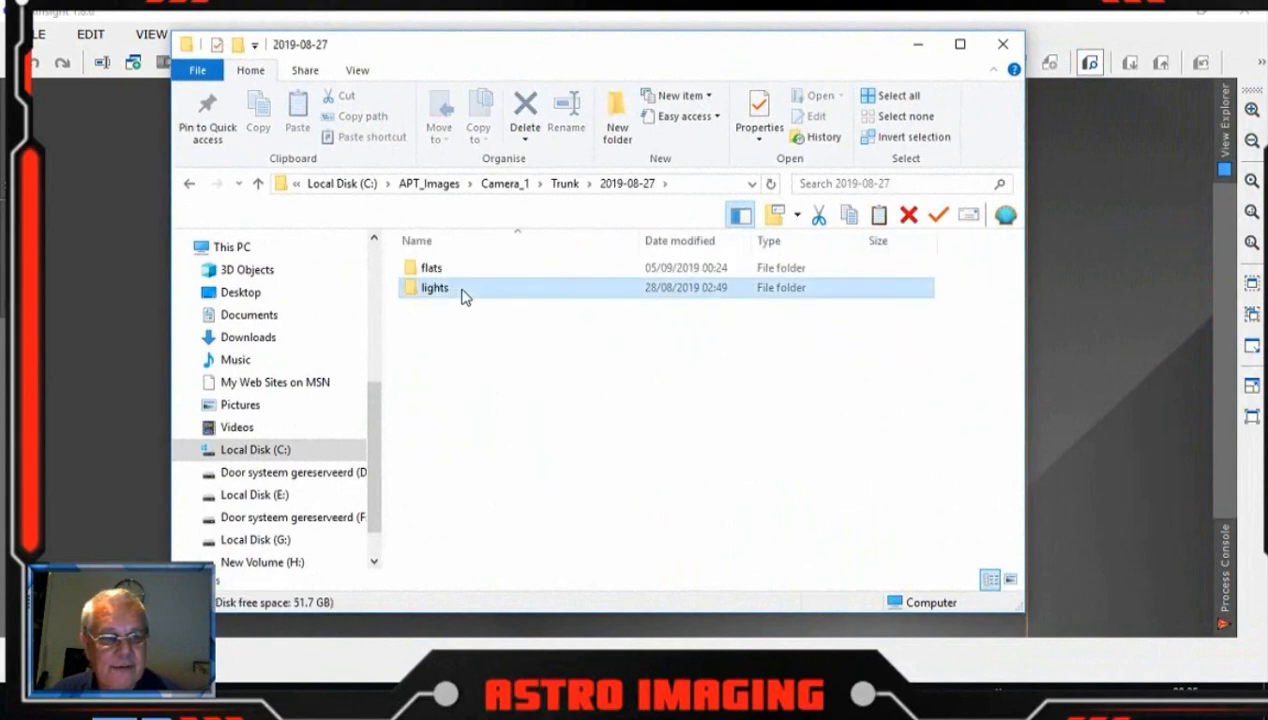
{"action": "double_click", "coordinate": [434, 288]}
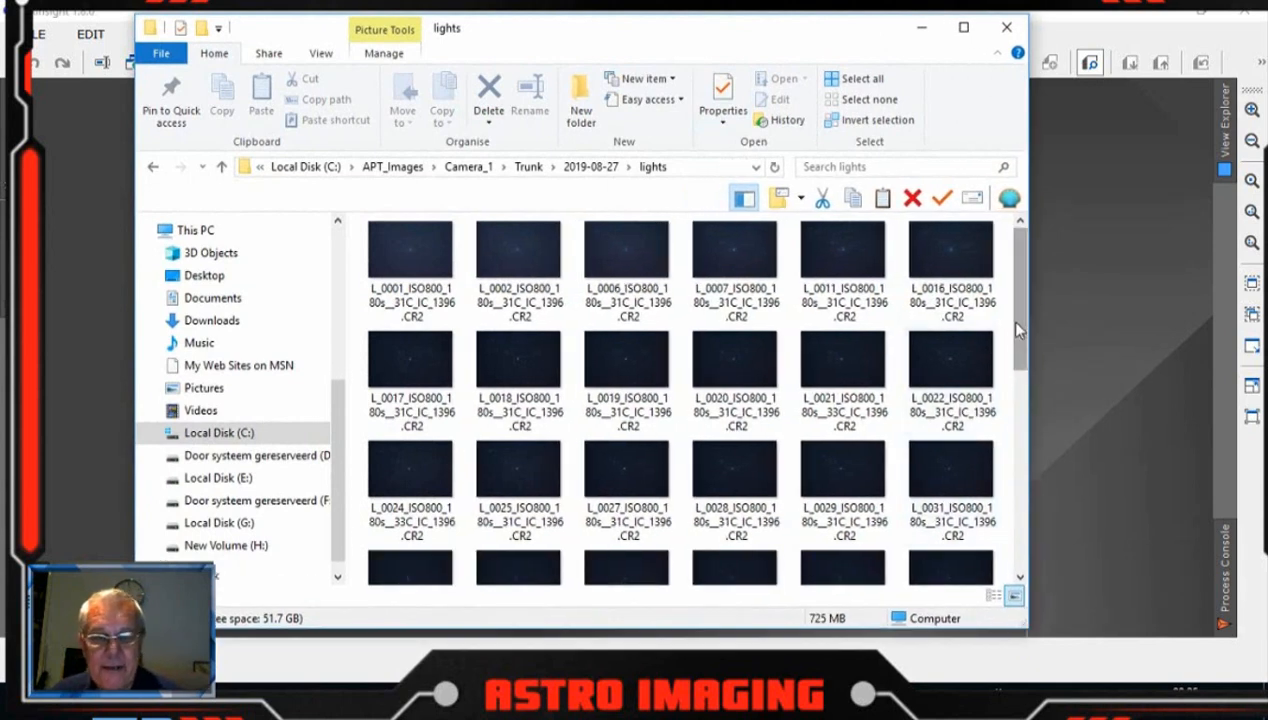
{"action": "left_click", "coordinate": [950, 256]}
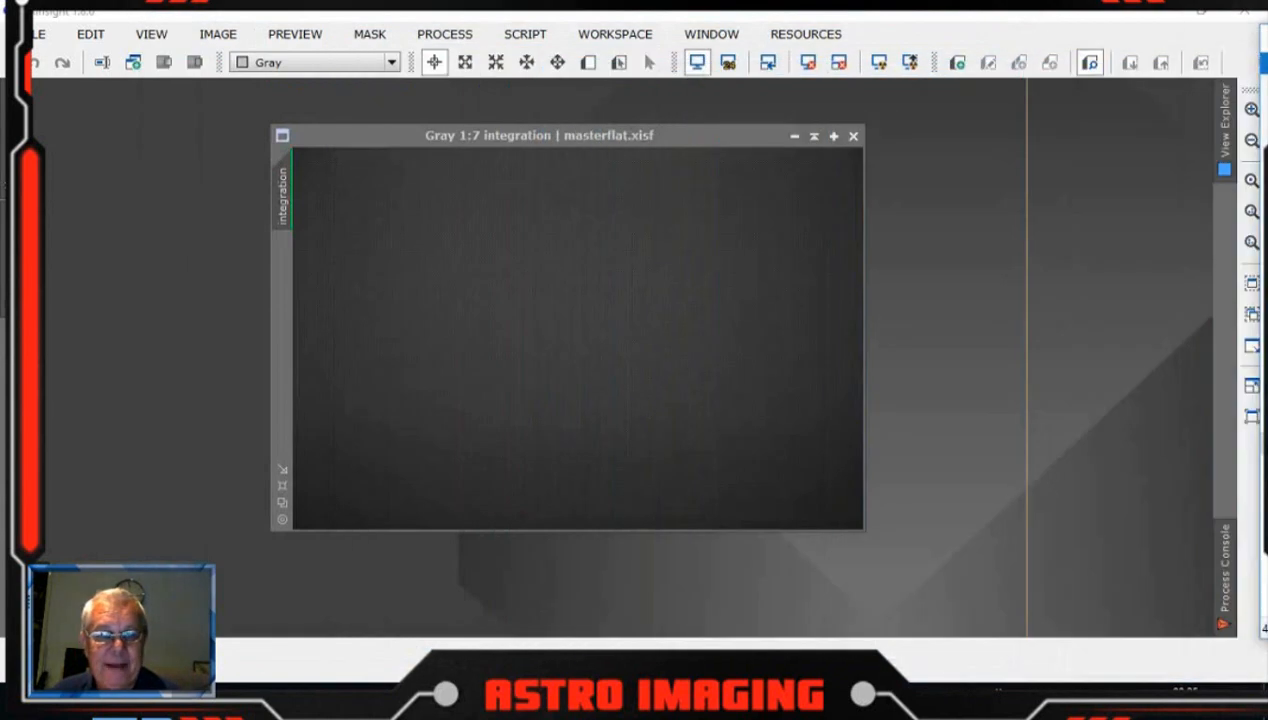
{"action": "mouse_move", "coordinate": [610, 438]}
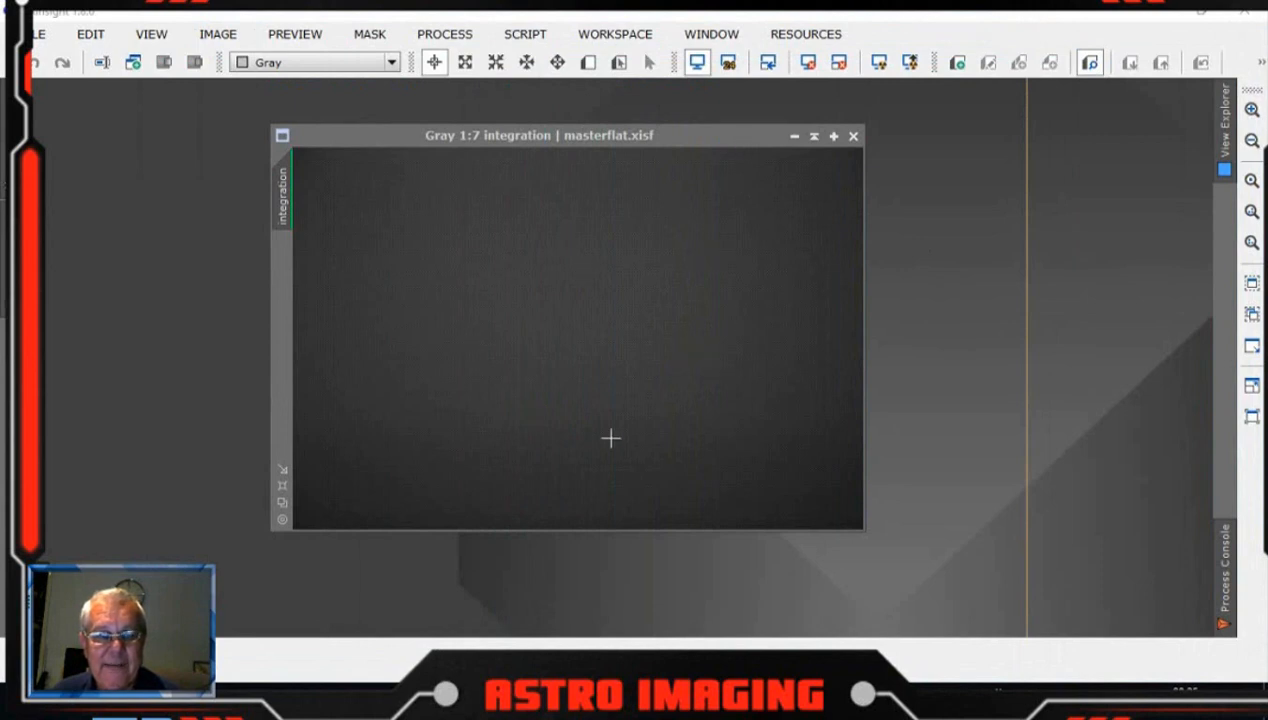
{"action": "mouse_move", "coordinate": [714, 344]}
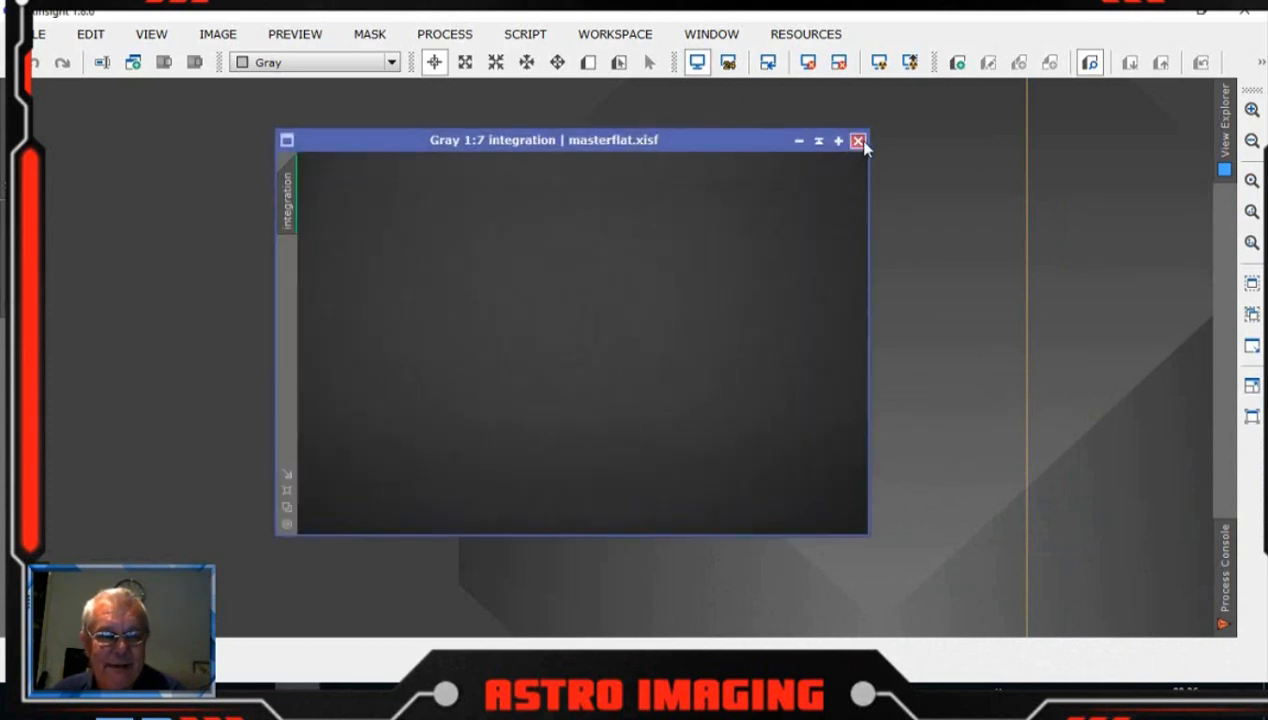
- Close the masterflat.xisf image window, leaving the workspace empty
{"action": "left_click", "coordinate": [858, 140]}
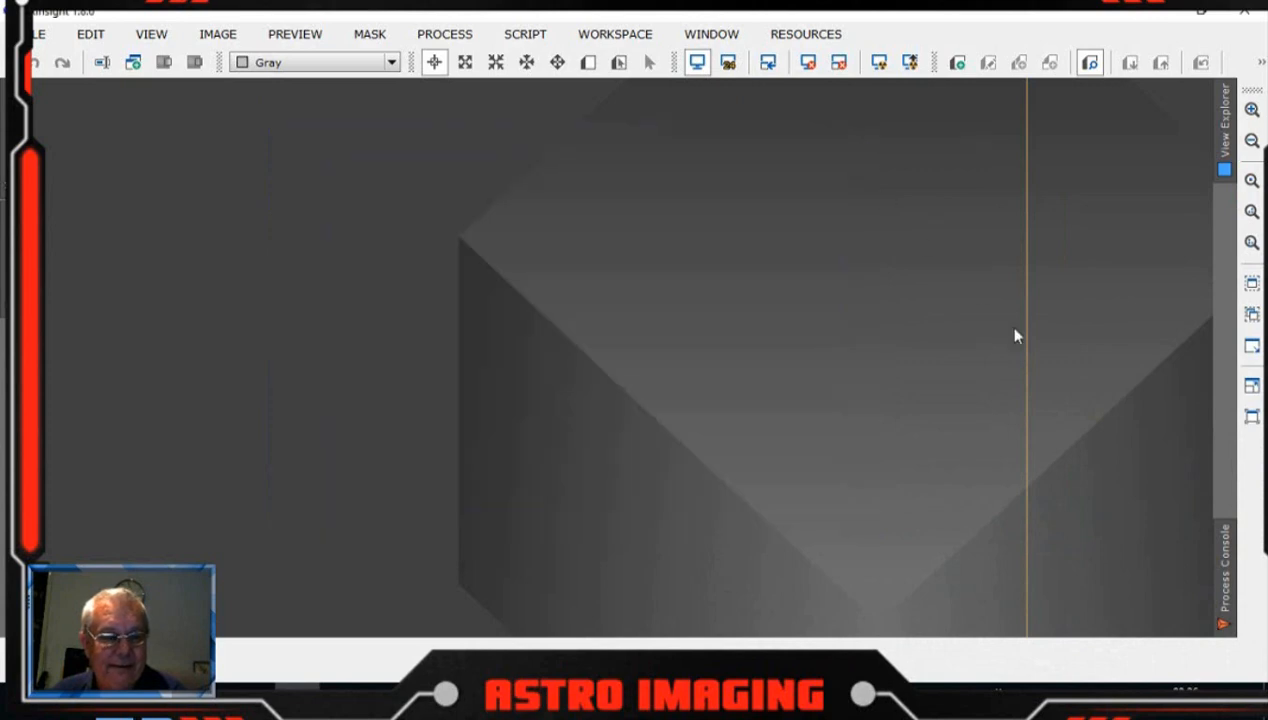